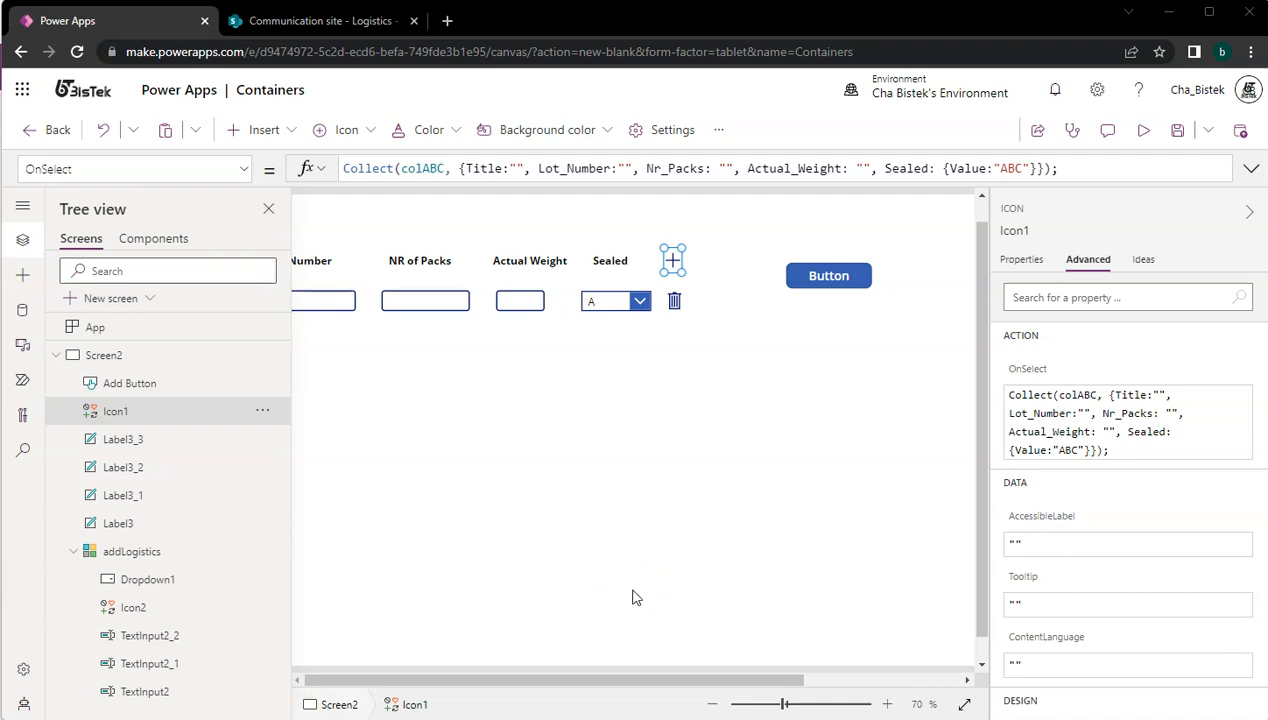
pyautogui.moveTo(724, 540)
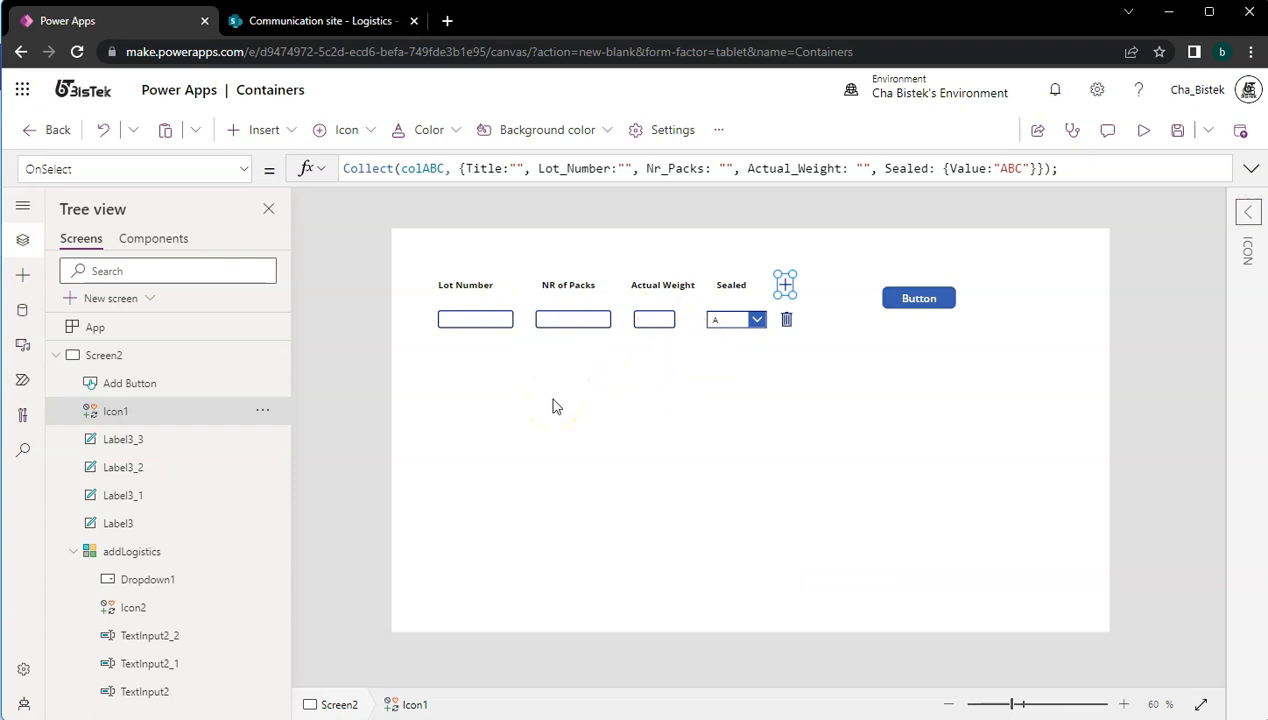
pyautogui.moveTo(556, 406)
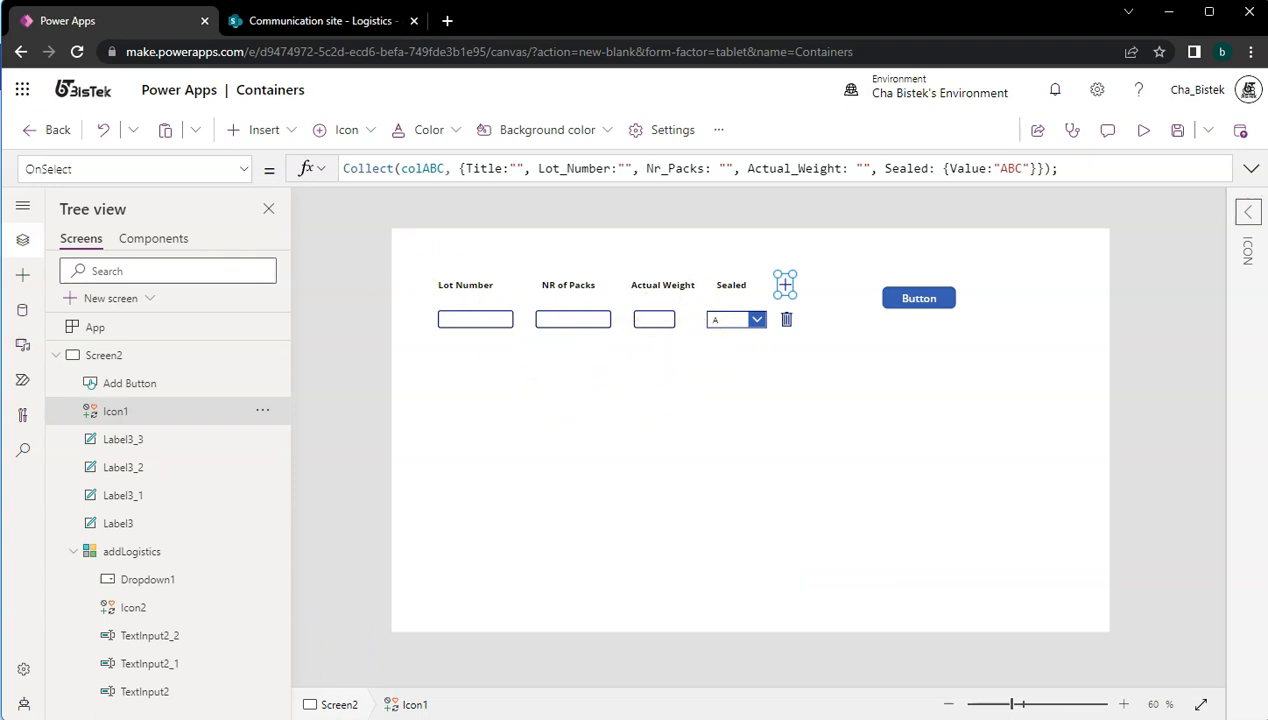
# - Inspect the first Logistics item's Sealed choices (A, B, C) in SharePoint, then return to Power Apps
pyautogui.click(320, 20)
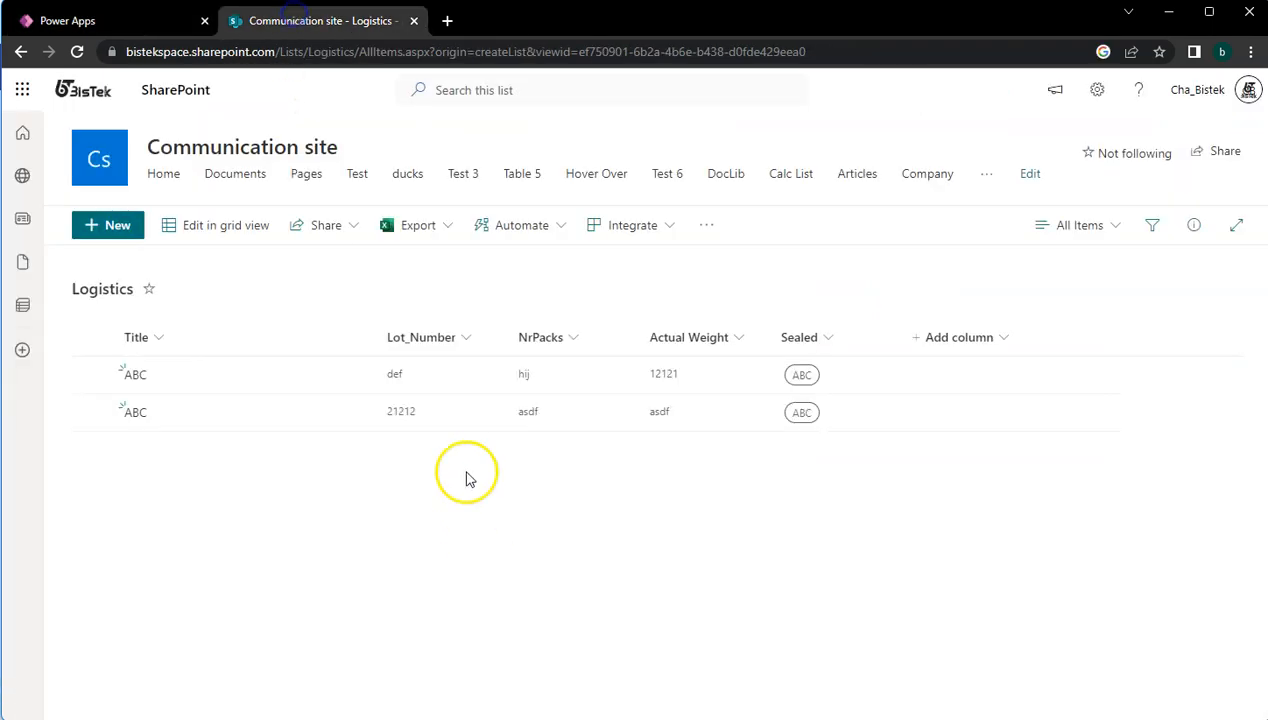
pyautogui.moveTo(714, 512)
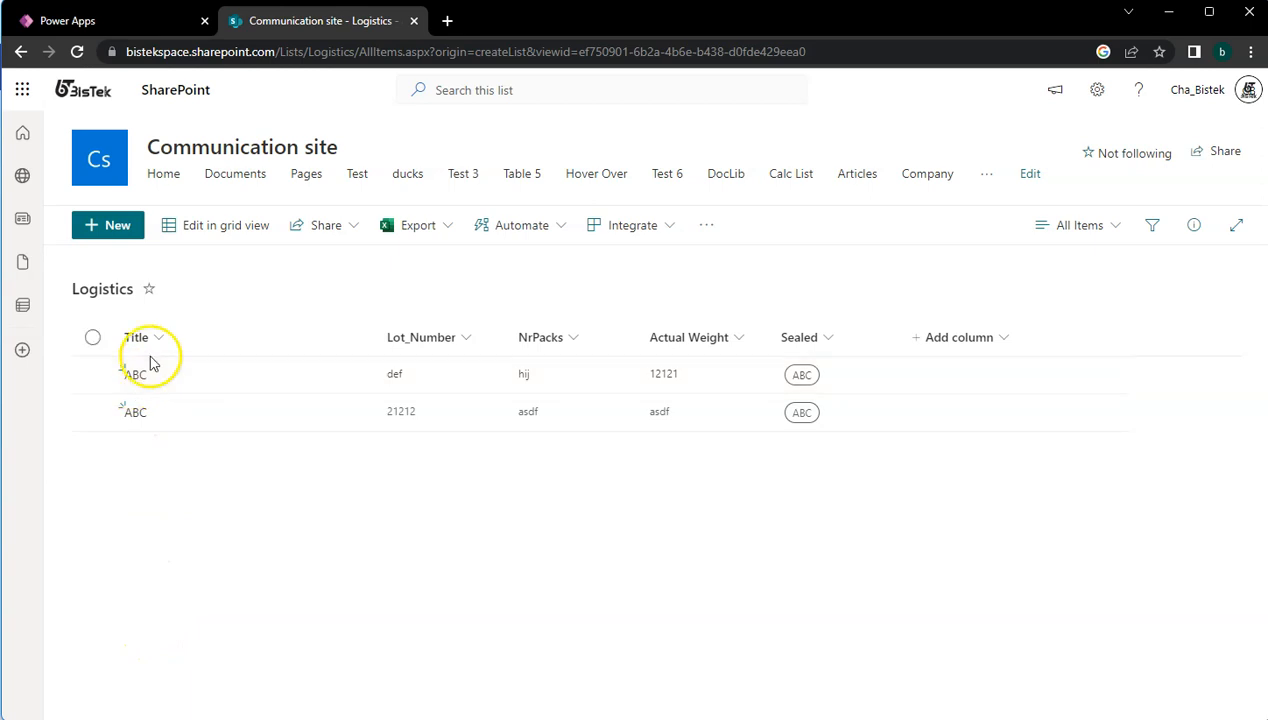
pyautogui.moveTo(158, 544)
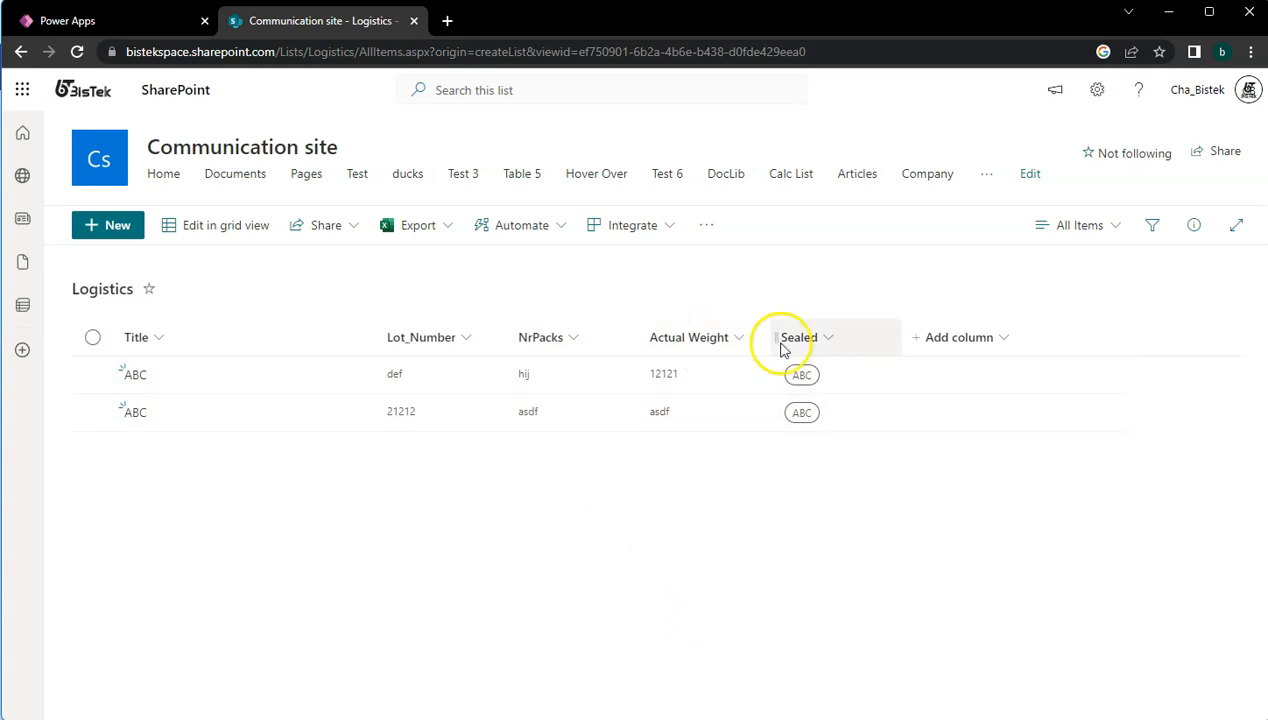
pyautogui.click(92, 376)
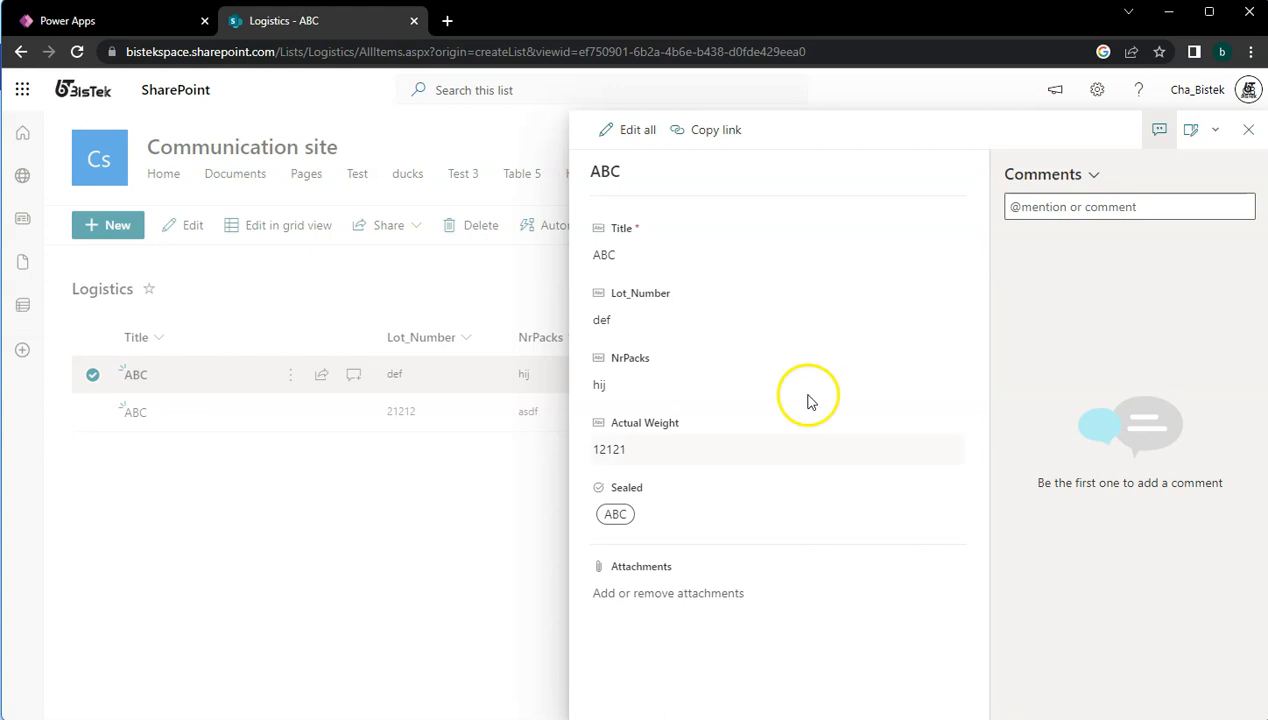
pyautogui.click(616, 514)
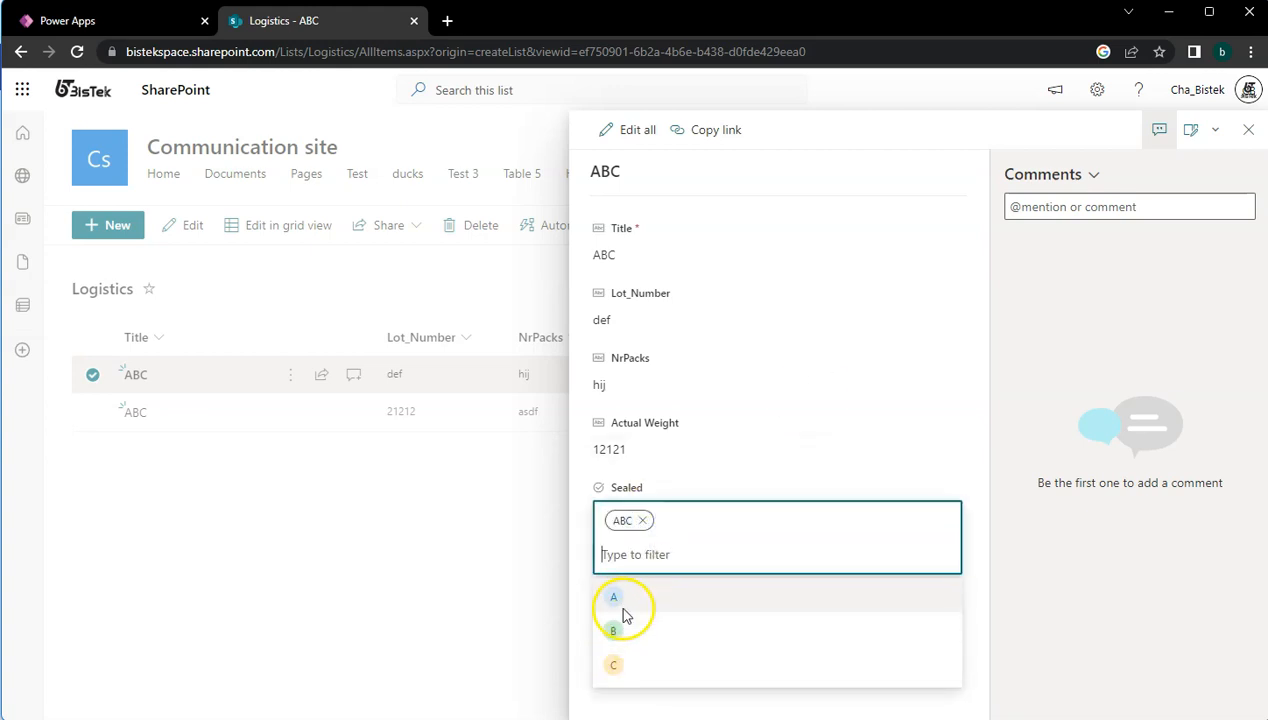
pyautogui.moveTo(624, 528)
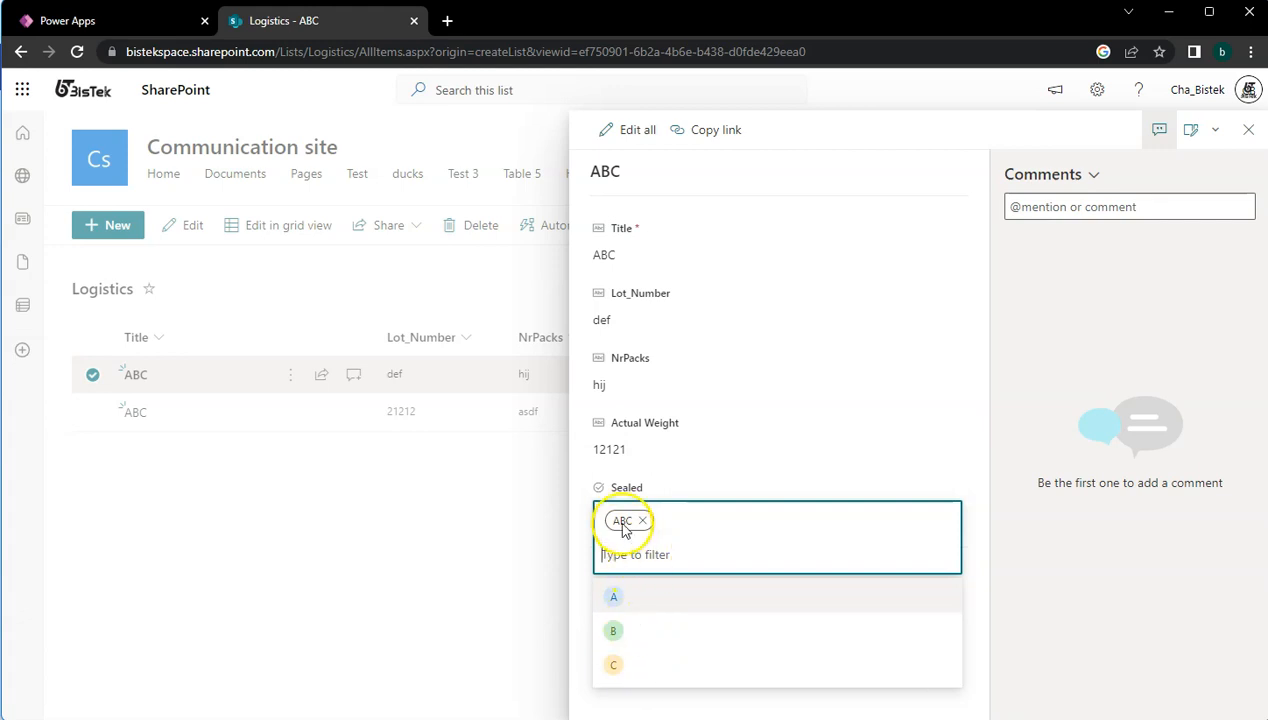
pyautogui.moveTo(638, 596)
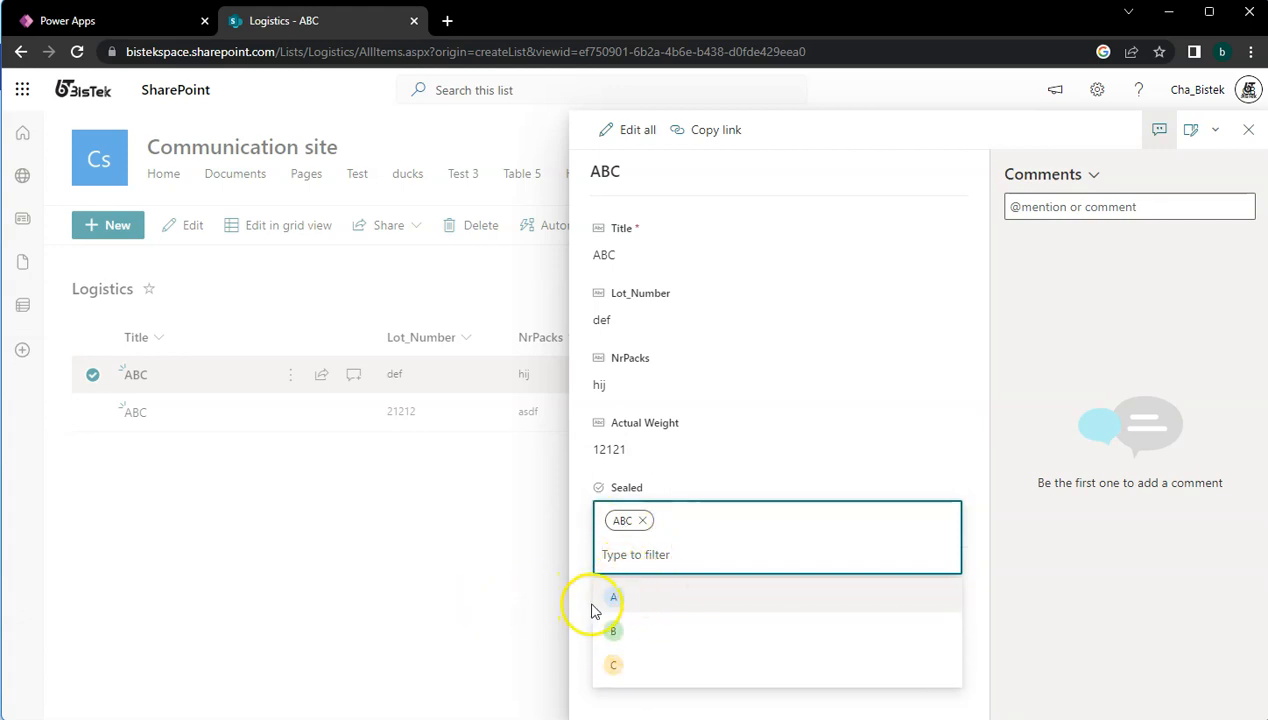
pyautogui.click(1246, 128)
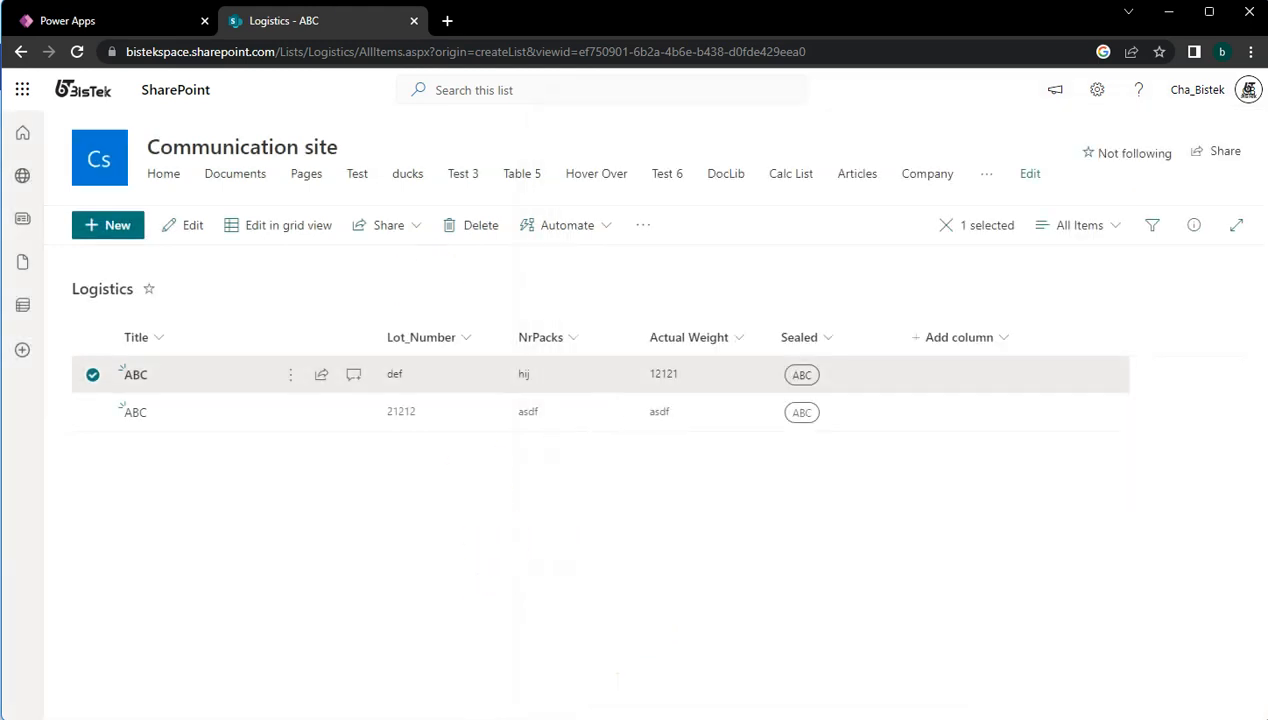
pyautogui.click(90, 20)
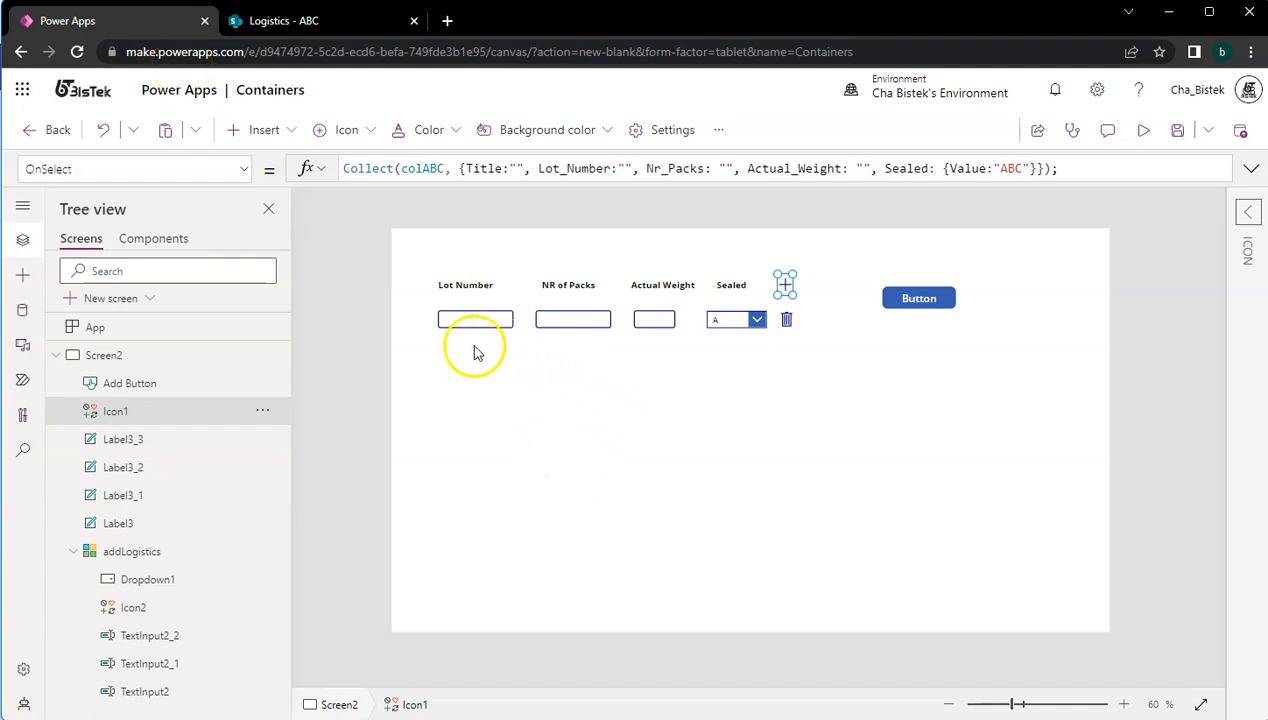
pyautogui.moveTo(234, 332)
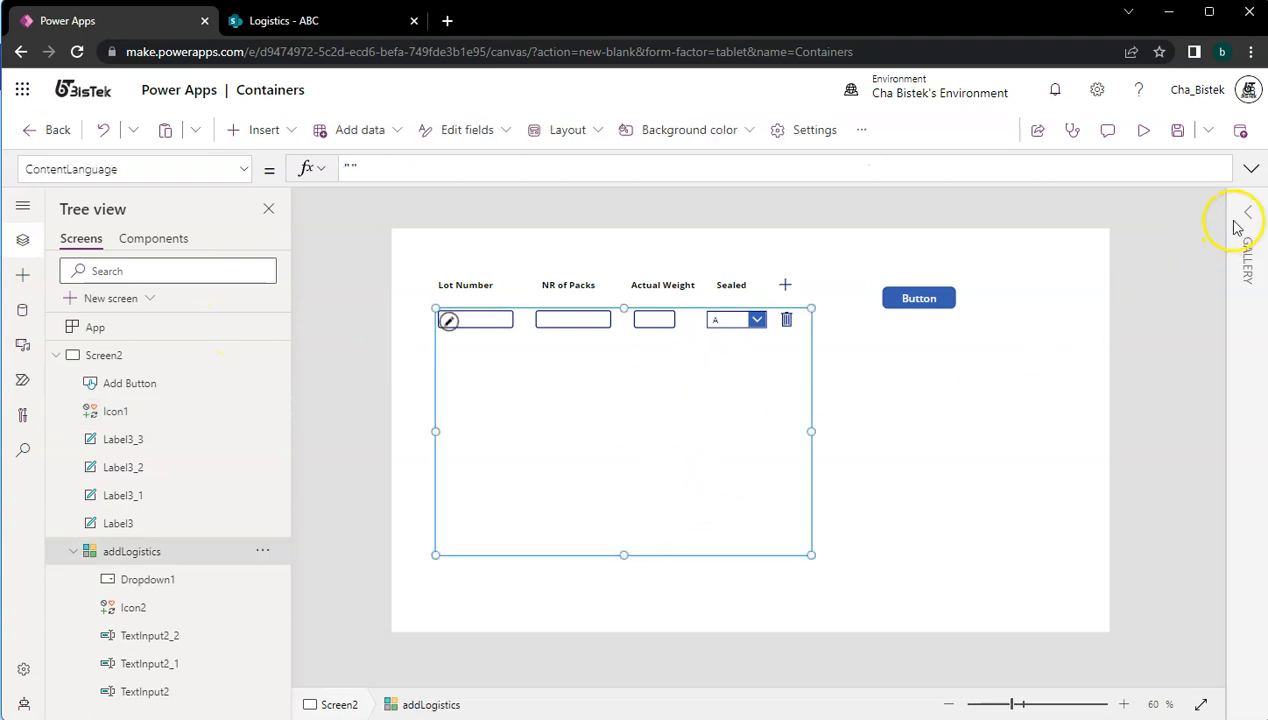
# - Show the addLogistics gallery's Properties tab, confirming its Items source is colABC
pyautogui.click(1248, 212)
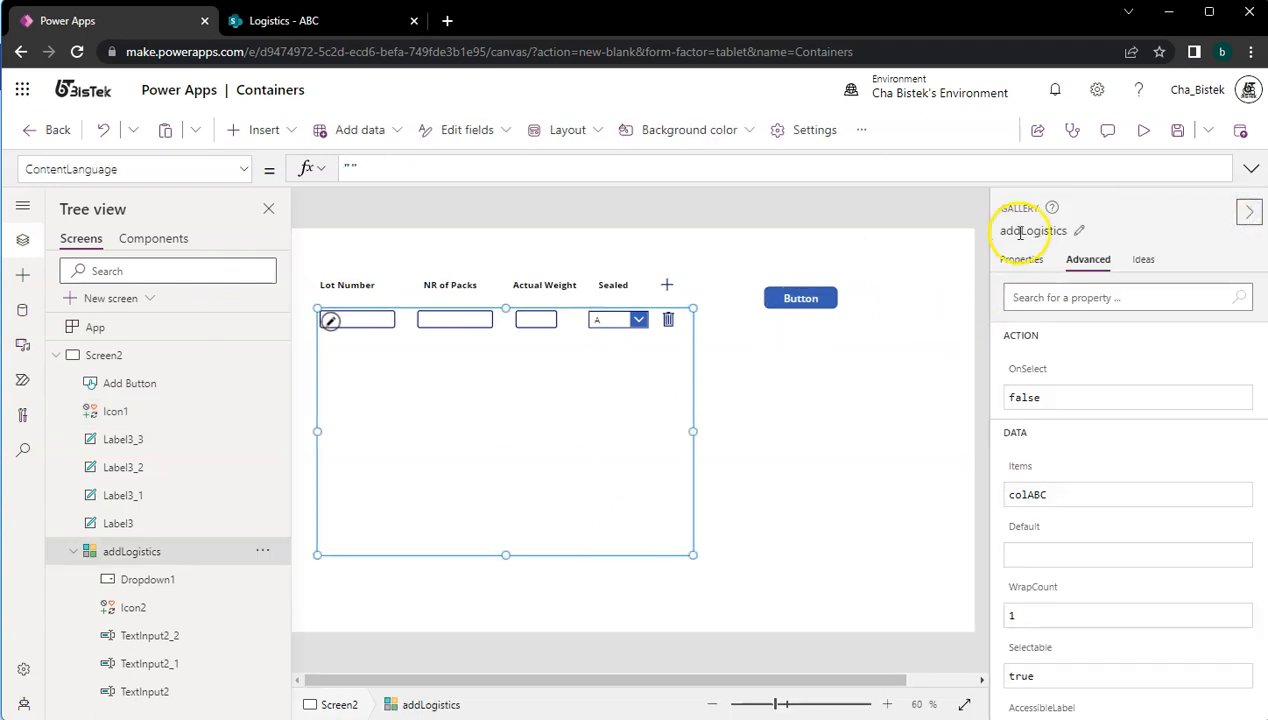
pyautogui.click(1020, 260)
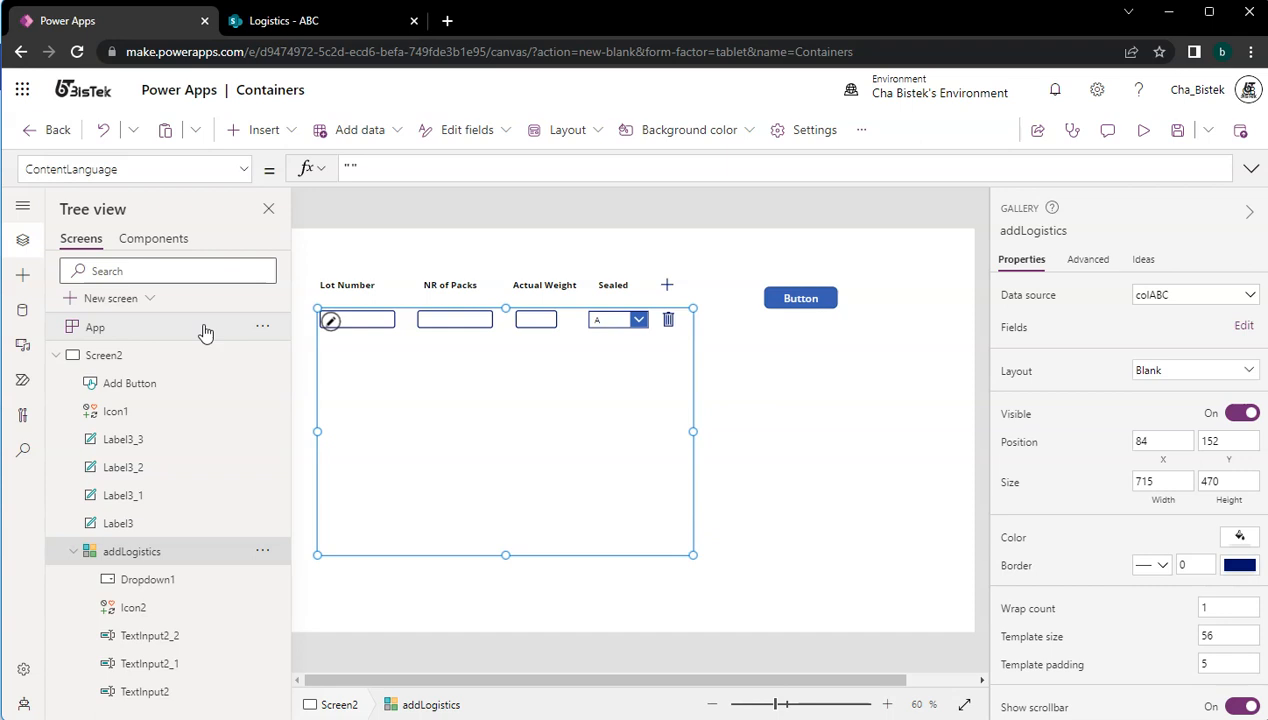
# - Review the App OnStart ClearCollect formula for colABC, glancing at the SharePoint Logistics list
pyautogui.click(94, 328)
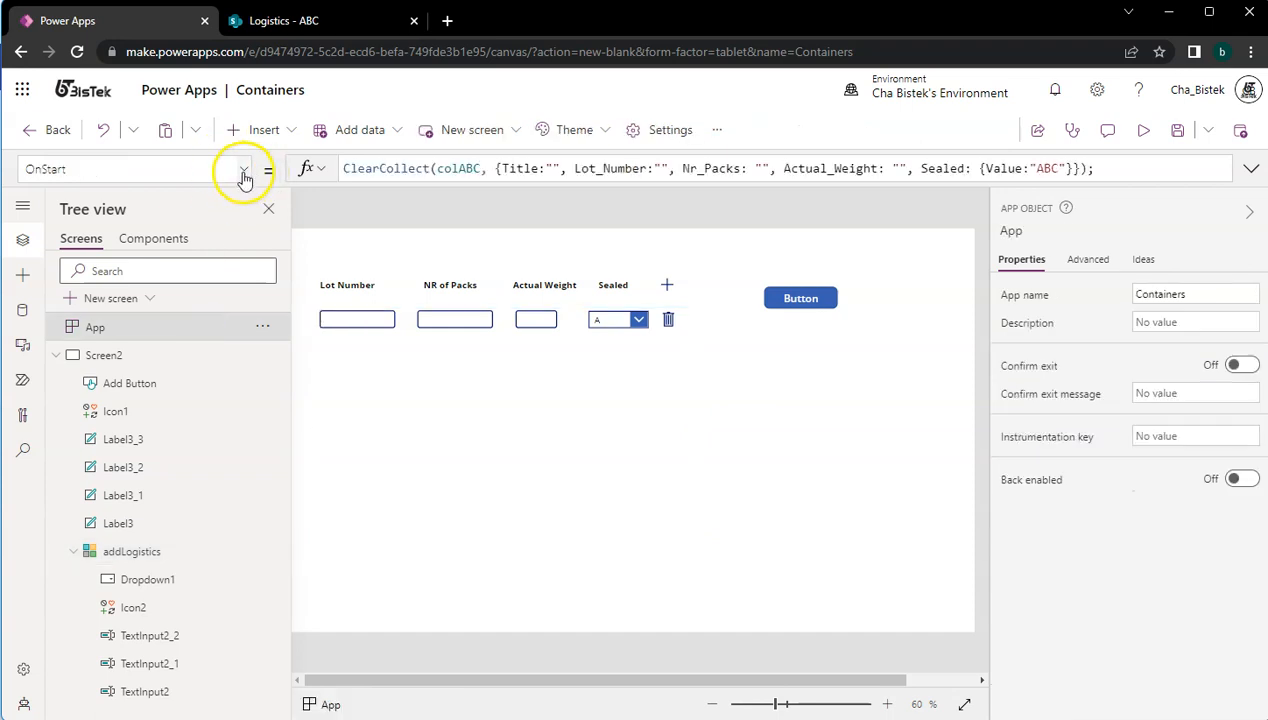
pyautogui.click(244, 168)
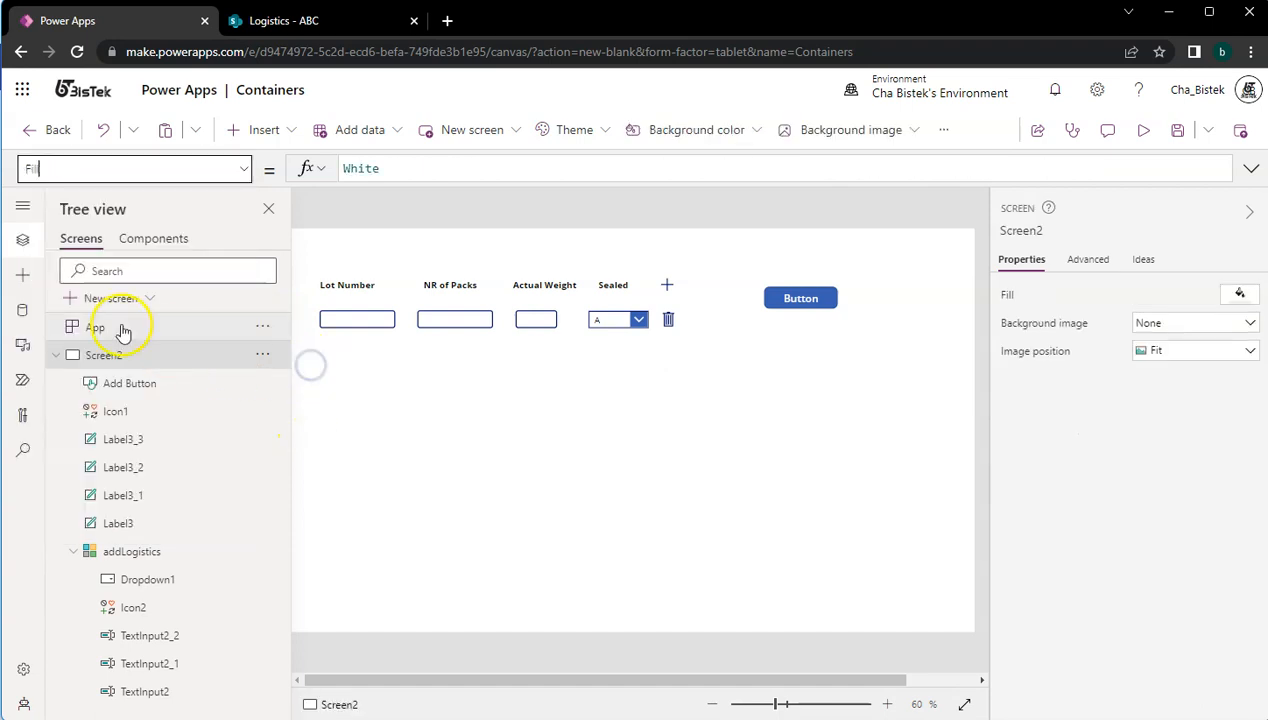
pyautogui.click(96, 328)
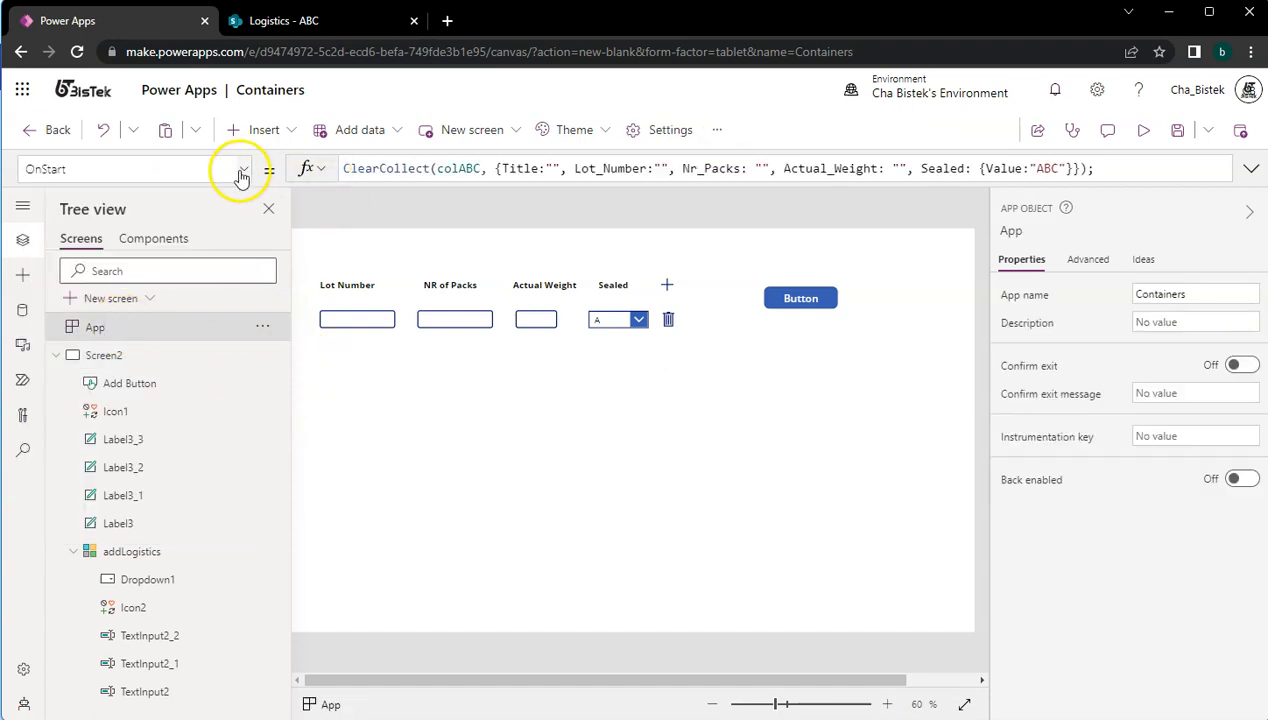
pyautogui.click(240, 168)
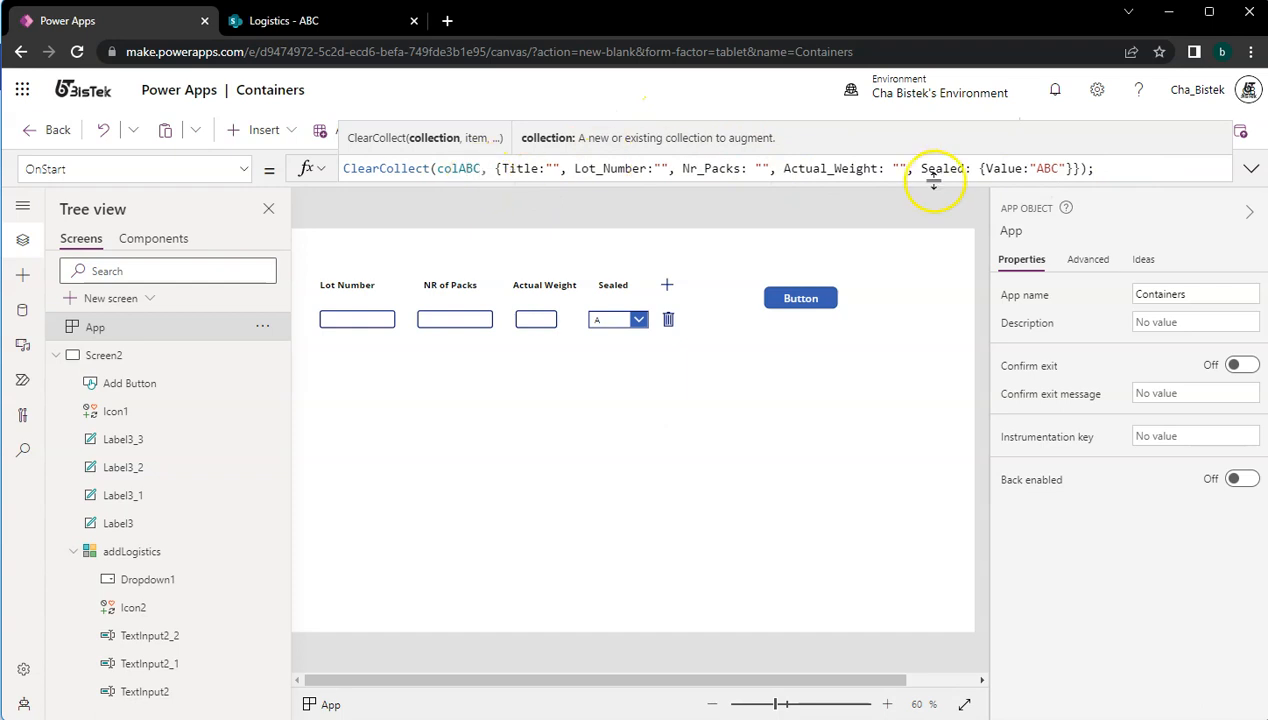
pyautogui.click(696, 168)
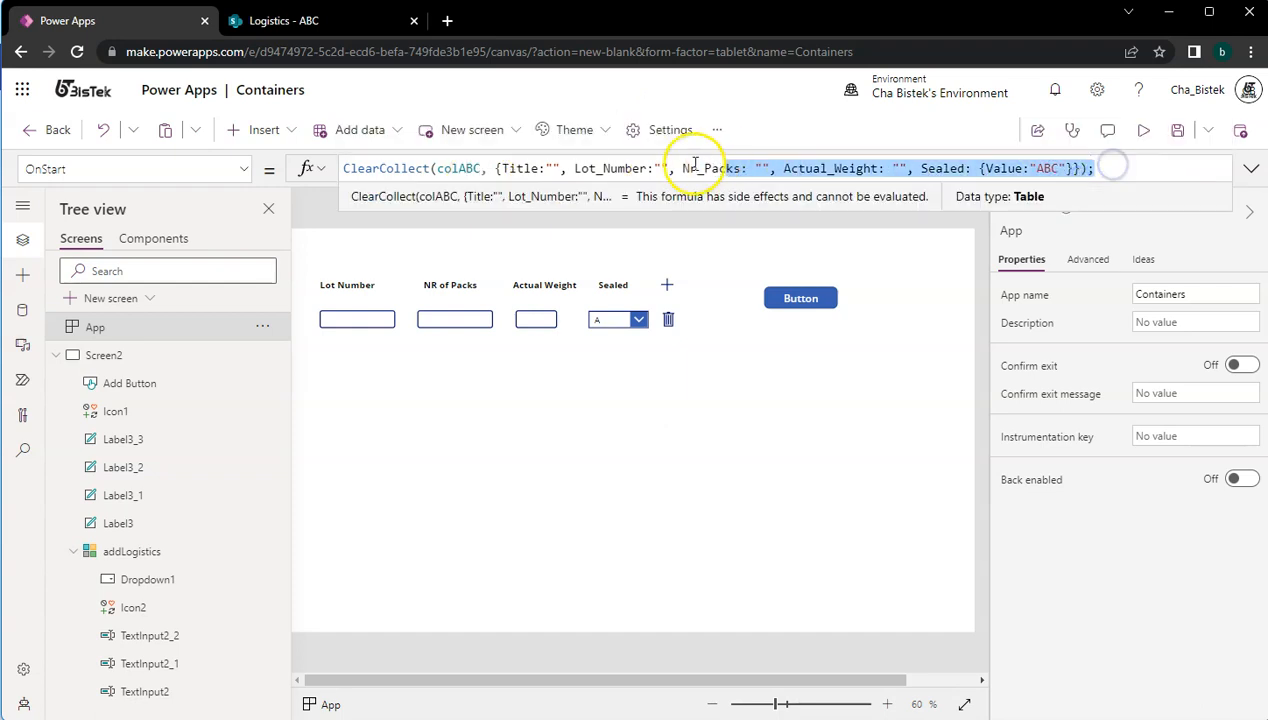
pyautogui.click(300, 20)
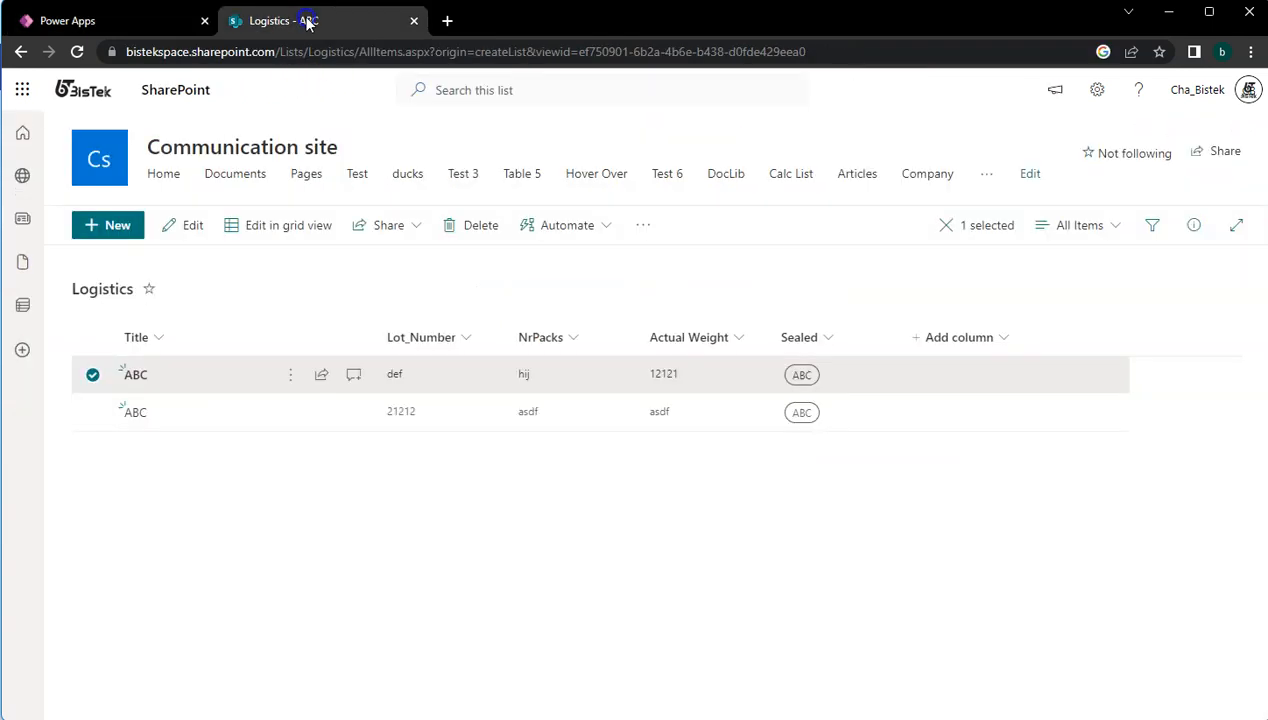
pyautogui.moveTo(470, 224)
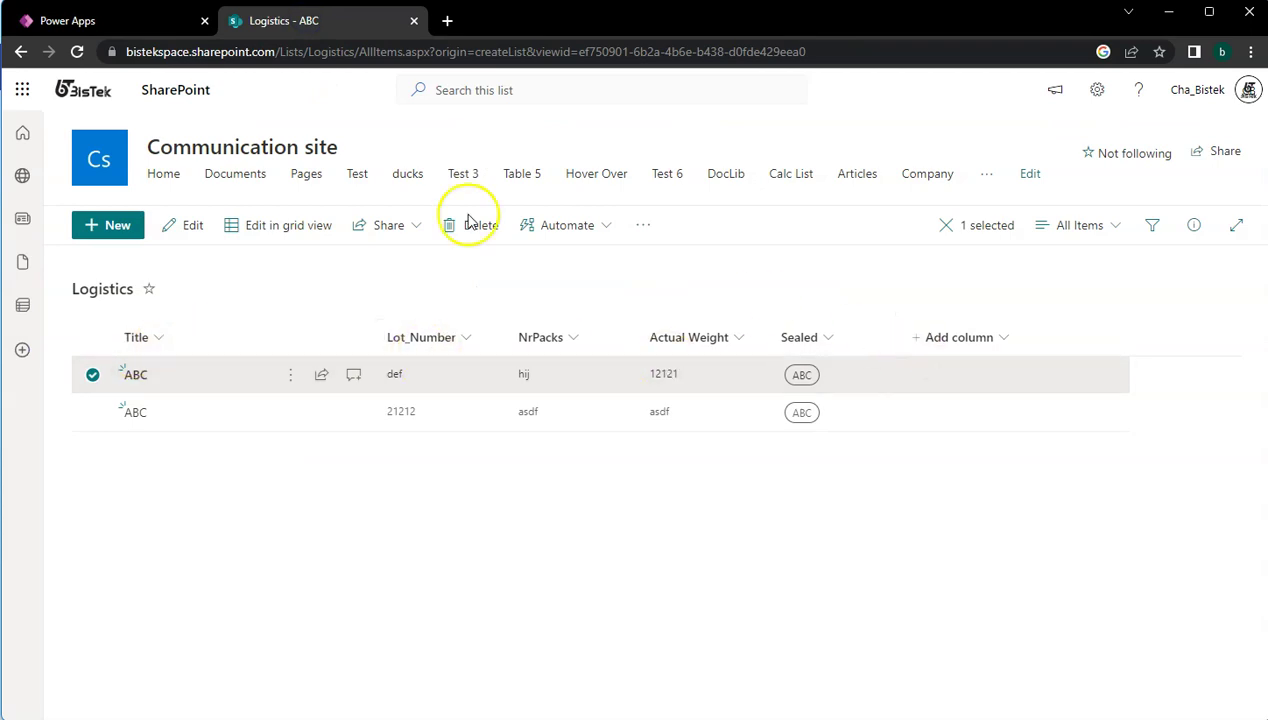
pyautogui.click(90, 20)
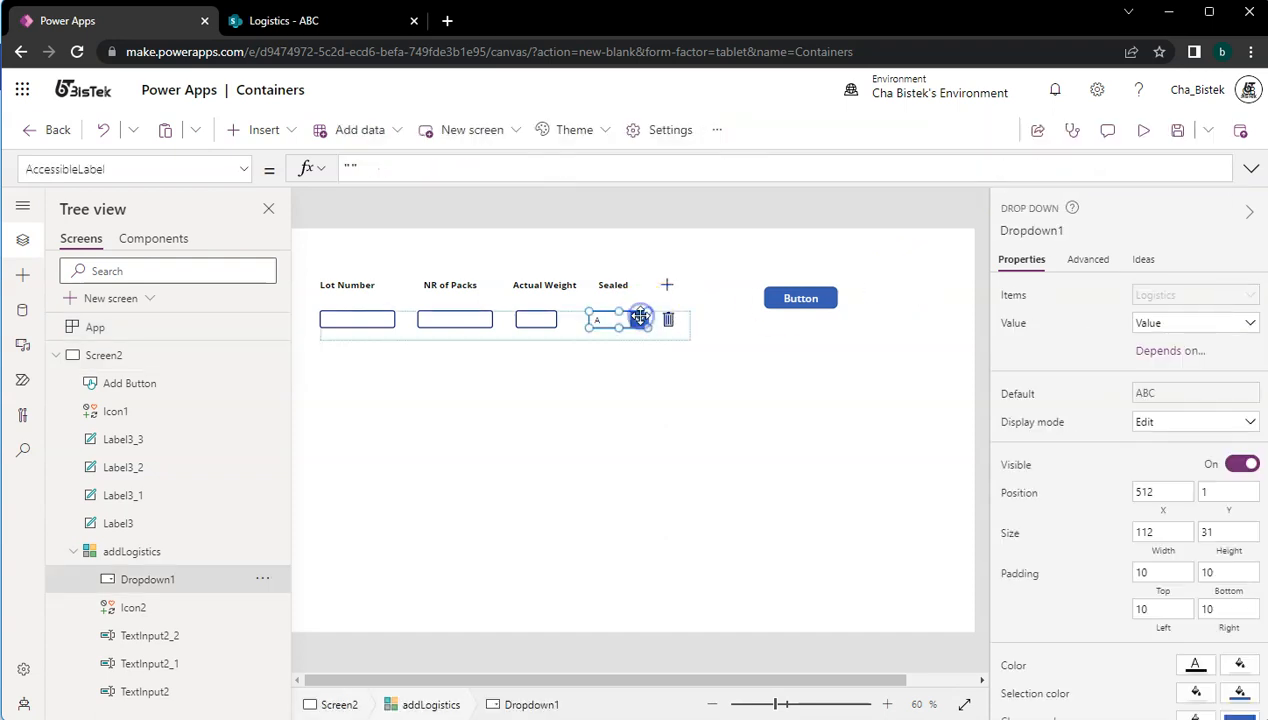
# - Preview the plus icon's Collect formula adding blank rows to the gallery, then return to the editor
pyautogui.click(244, 168)
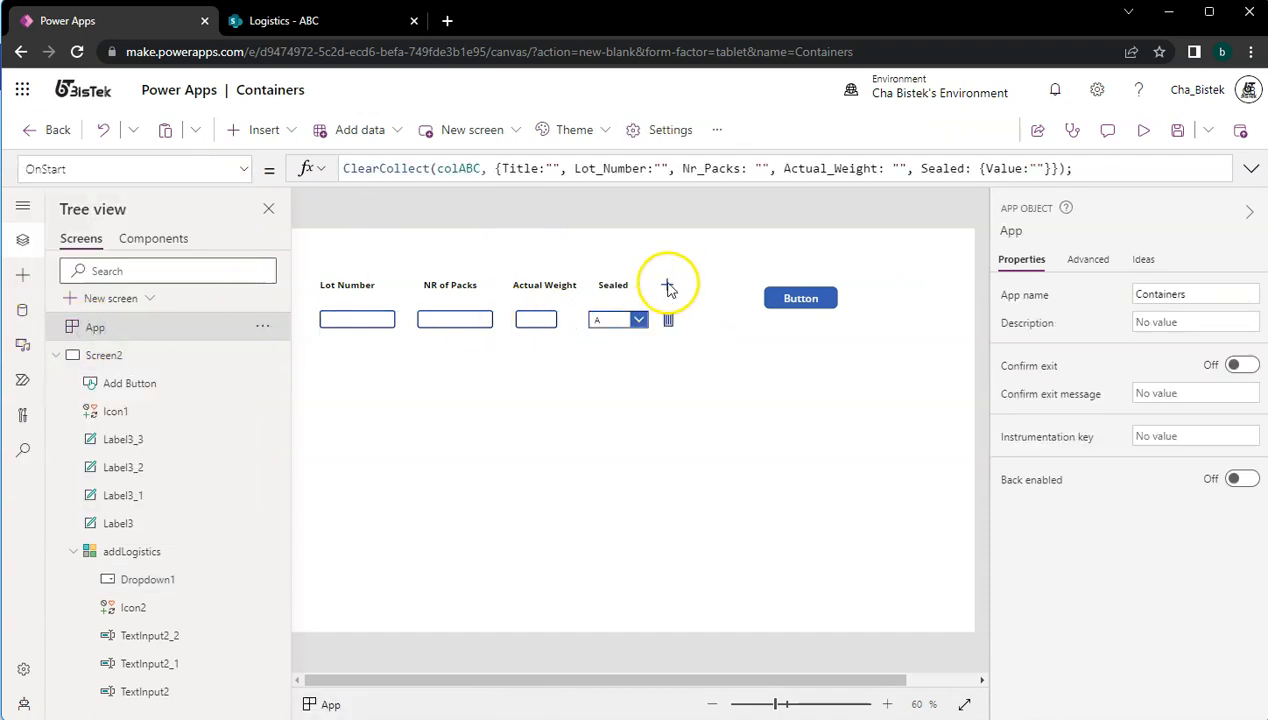
pyautogui.click(666, 284)
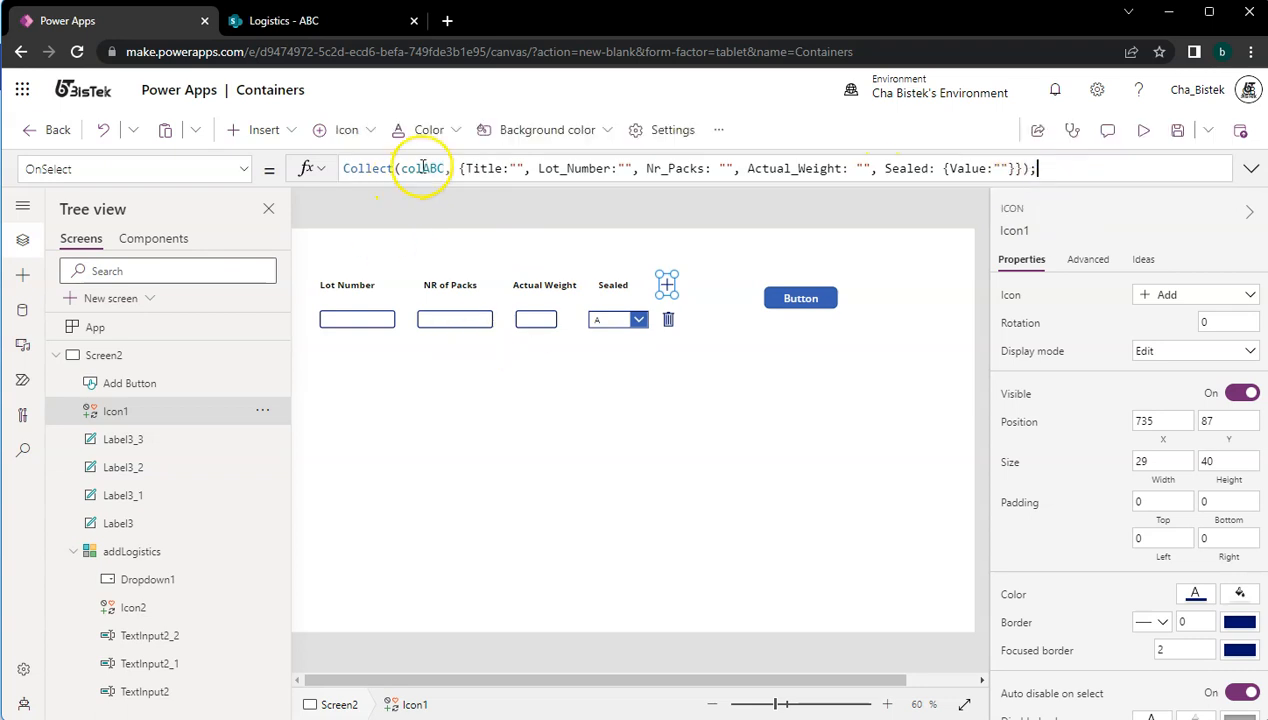
pyautogui.moveTo(1128, 162)
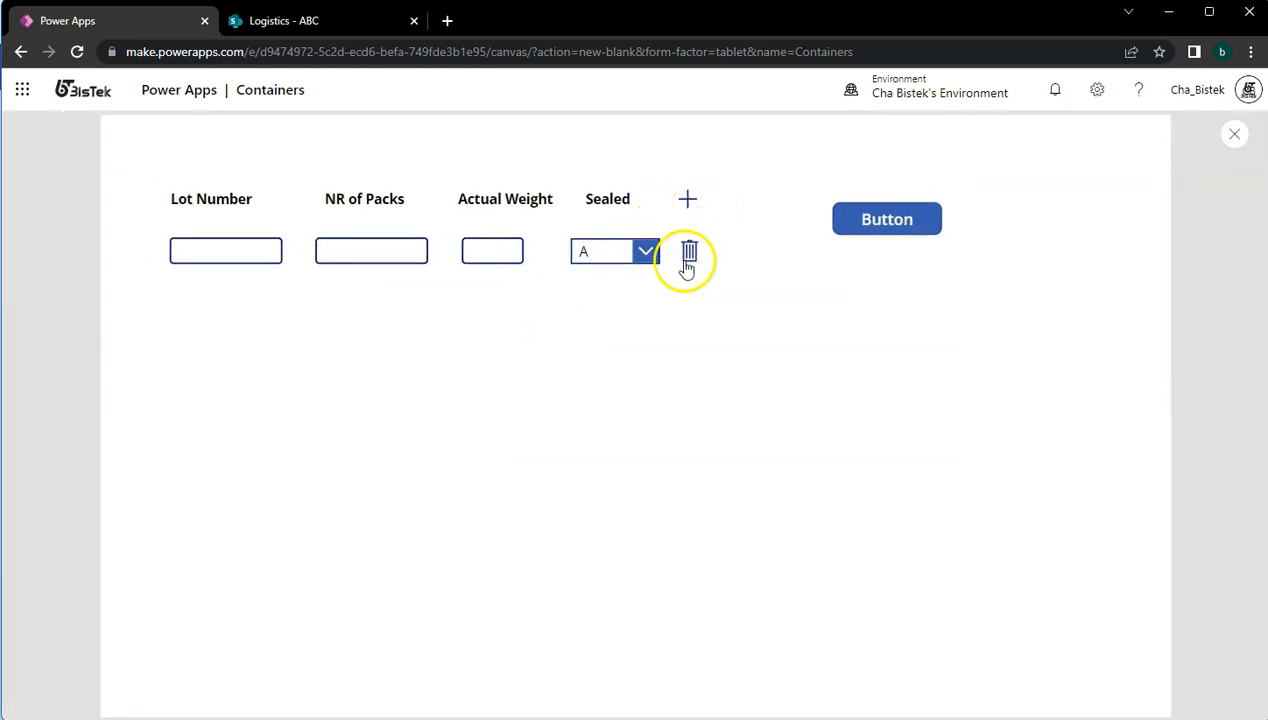
pyautogui.click(688, 252)
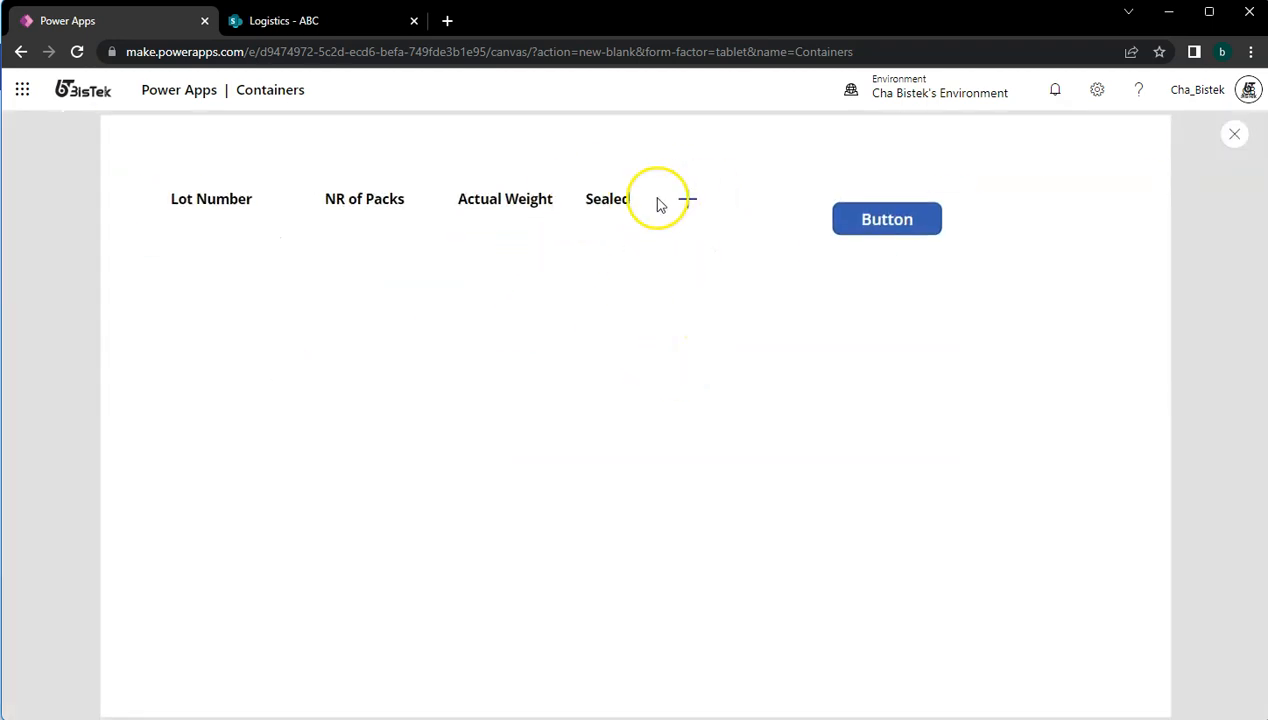
pyautogui.click(692, 202)
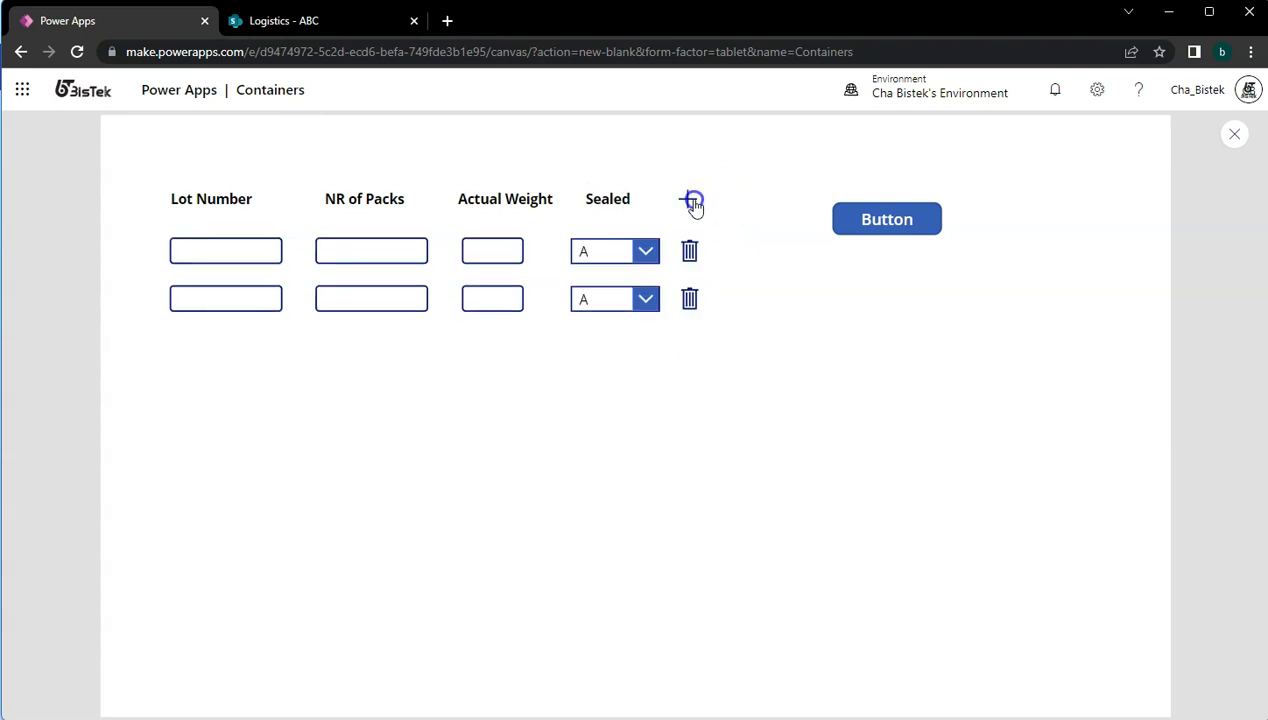
pyautogui.click(692, 200)
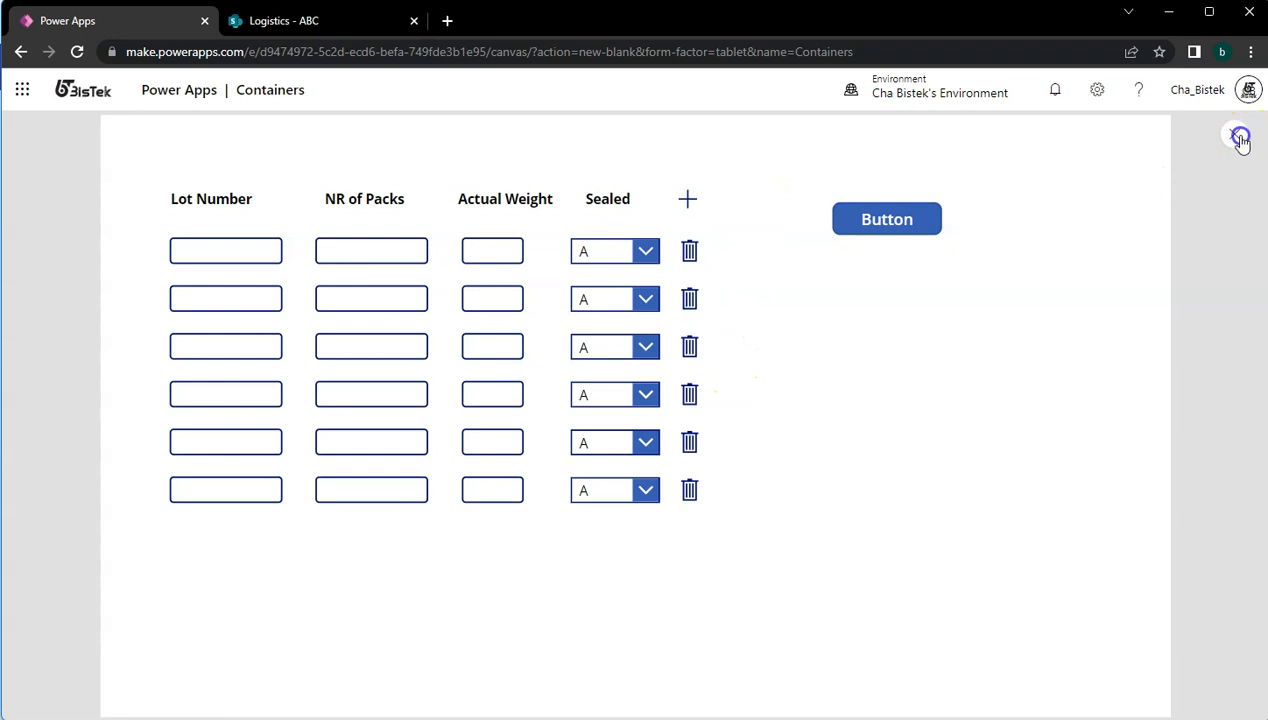
pyautogui.click(1240, 136)
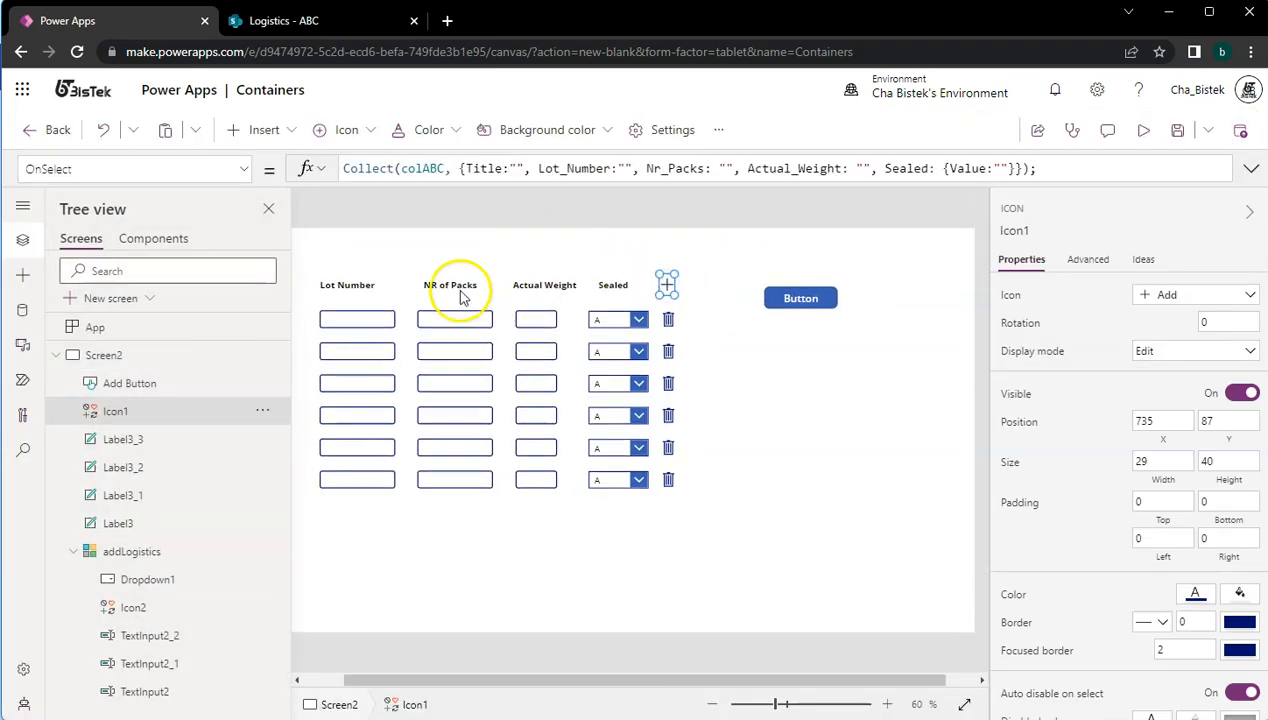
pyautogui.click(132, 552)
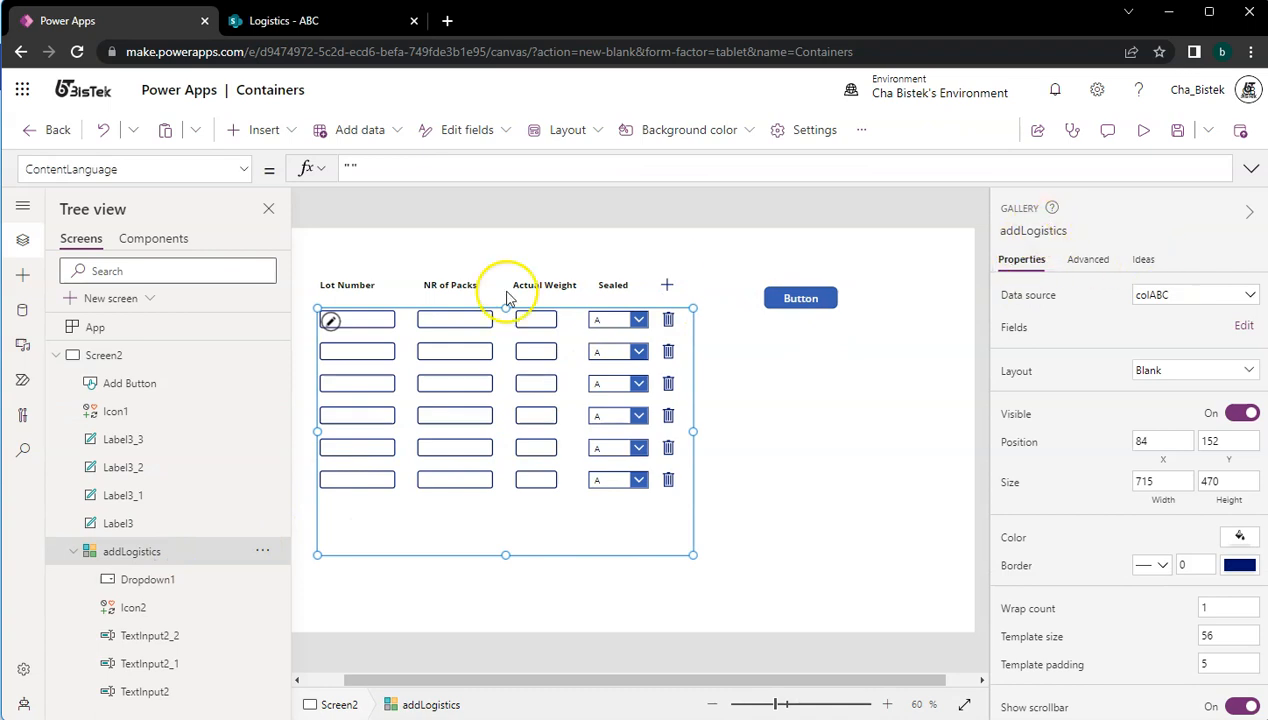
pyautogui.click(358, 320)
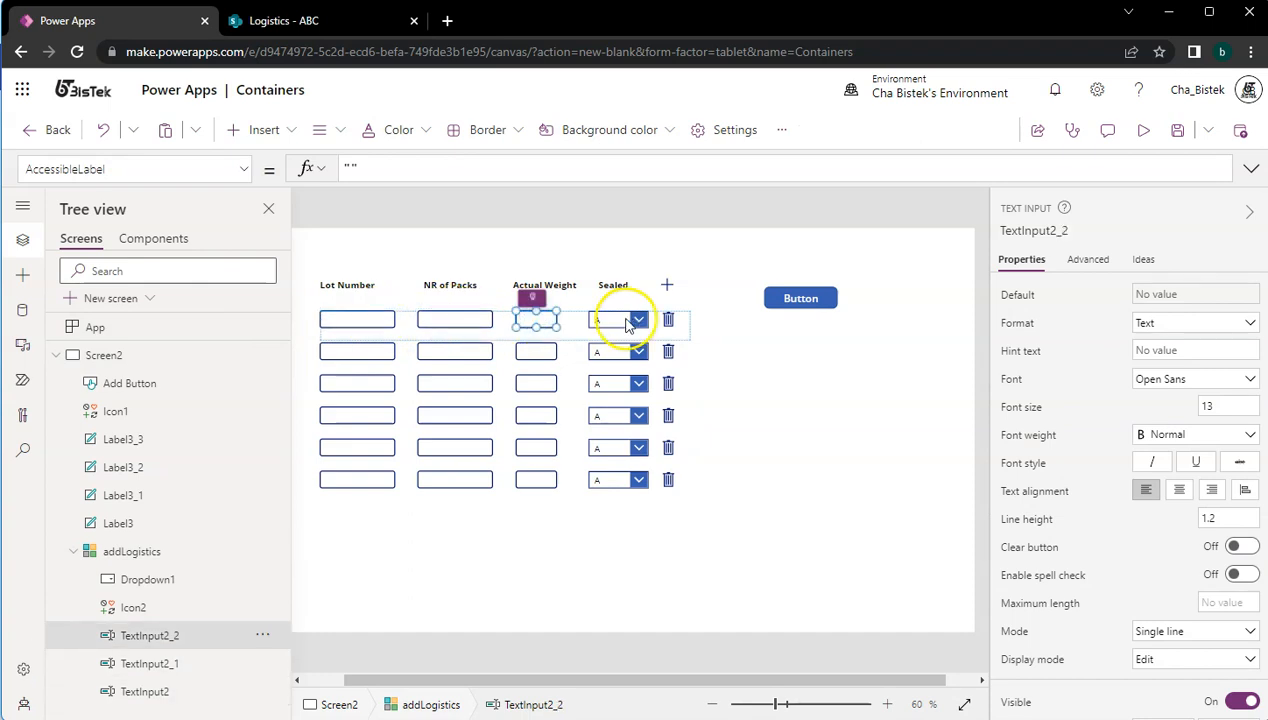
pyautogui.click(620, 320)
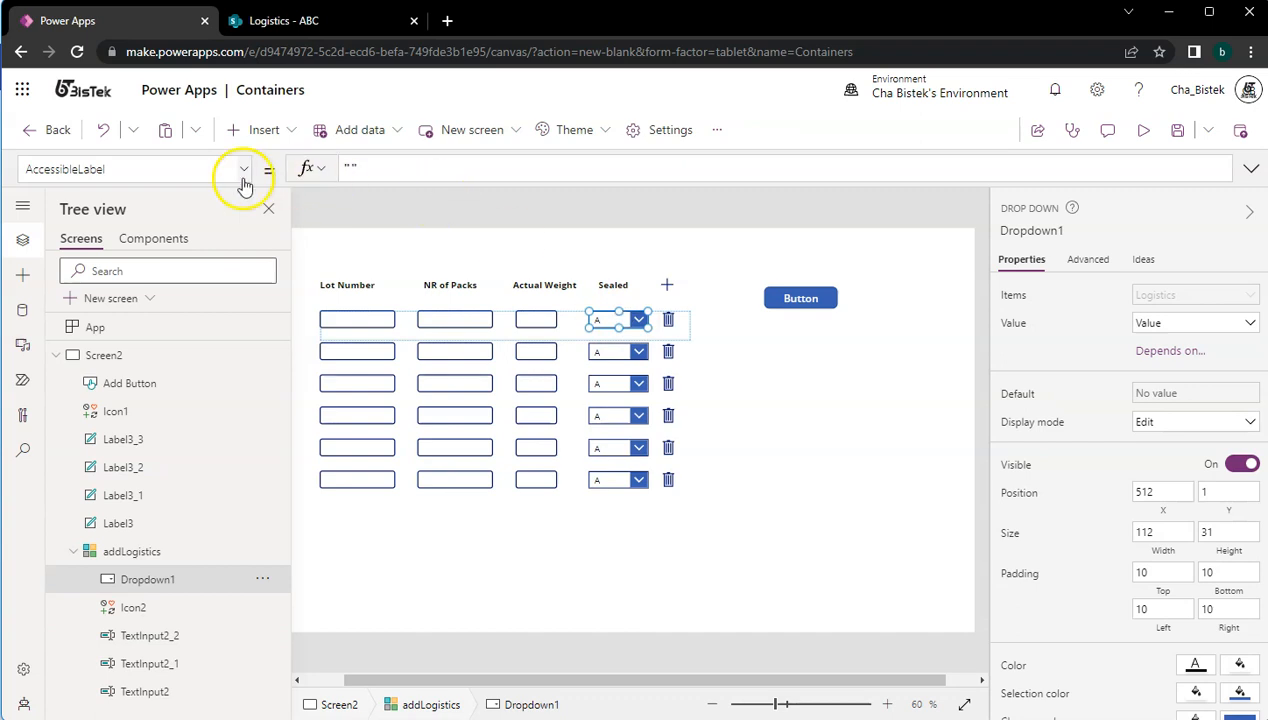
pyautogui.click(244, 168)
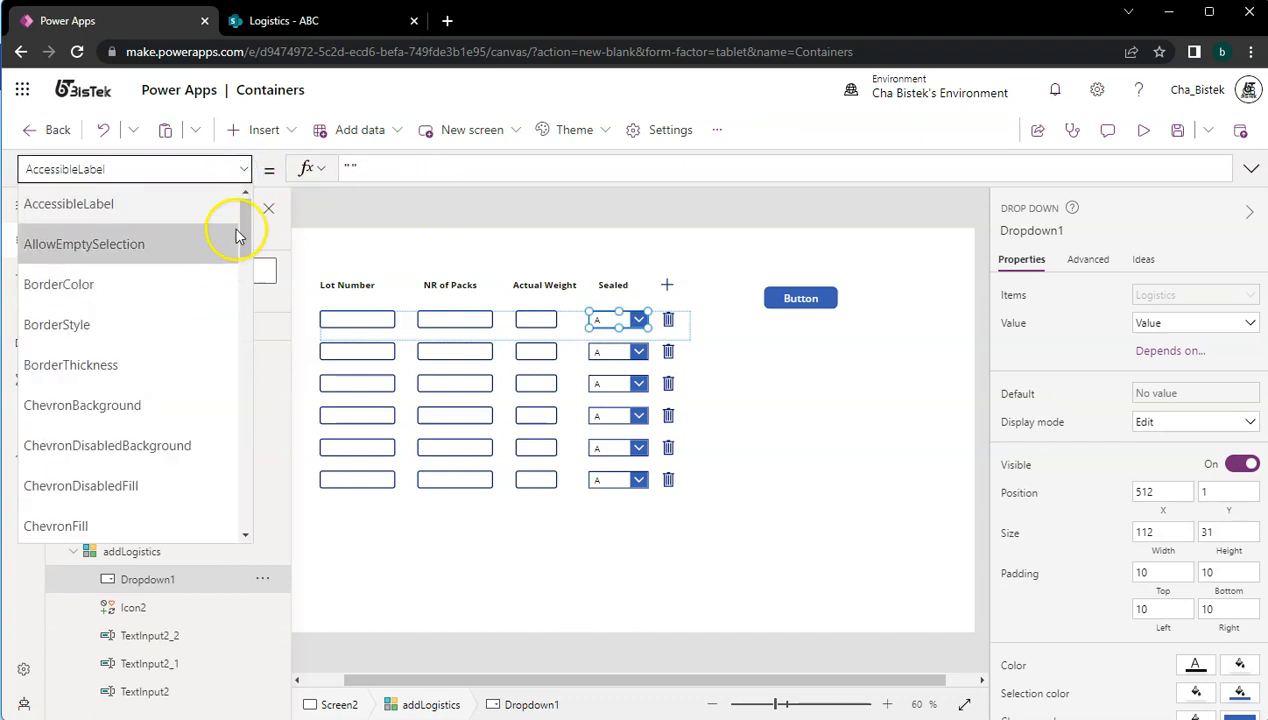
pyautogui.scroll(-3)
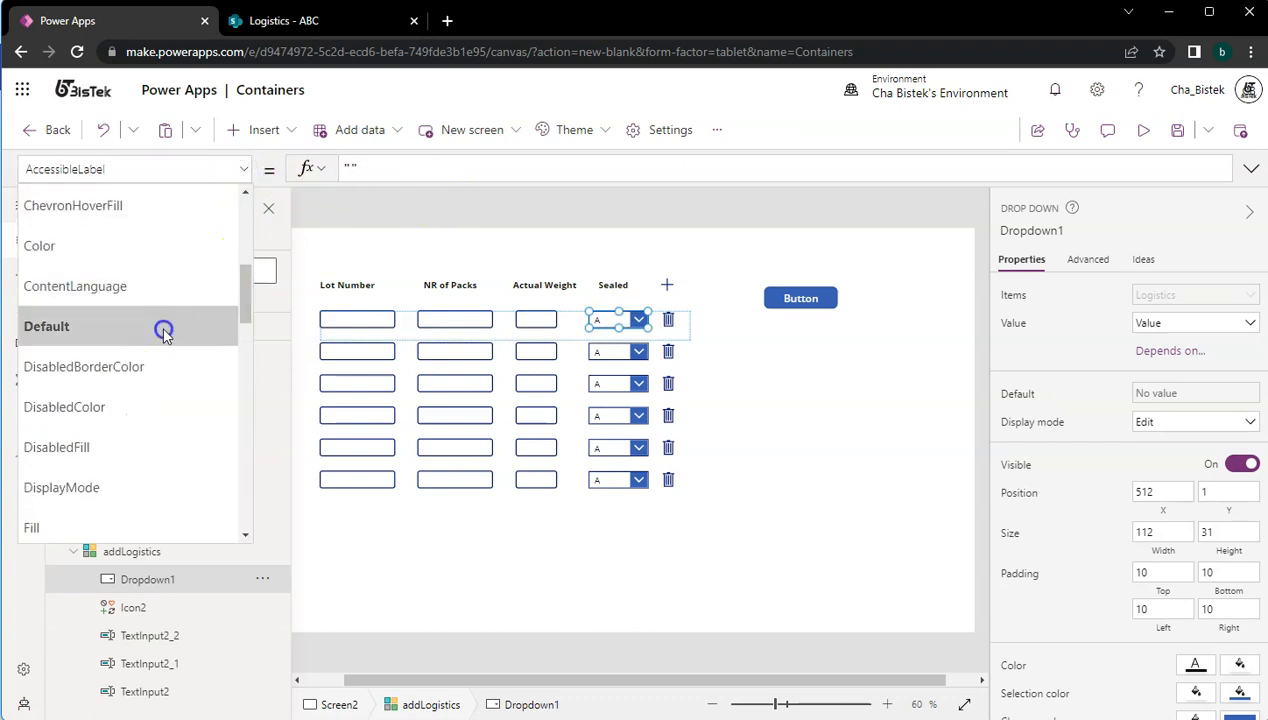
pyautogui.scroll(-3)
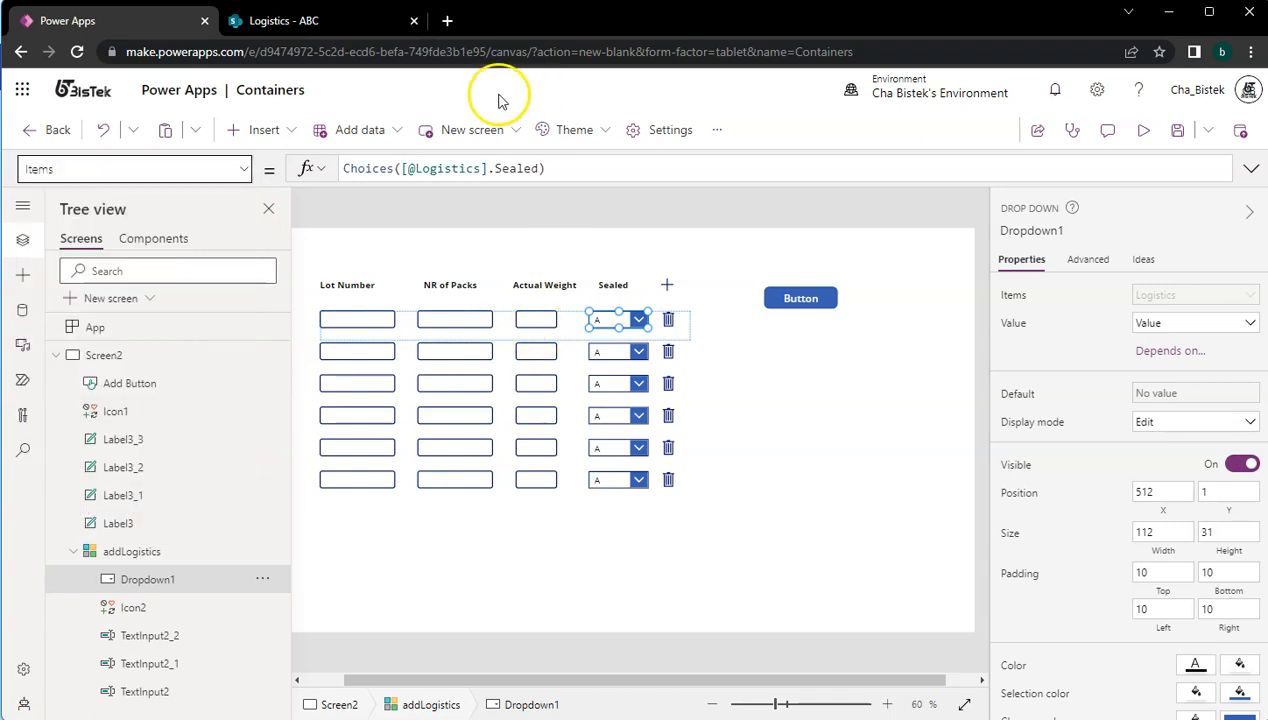
pyautogui.click(520, 168)
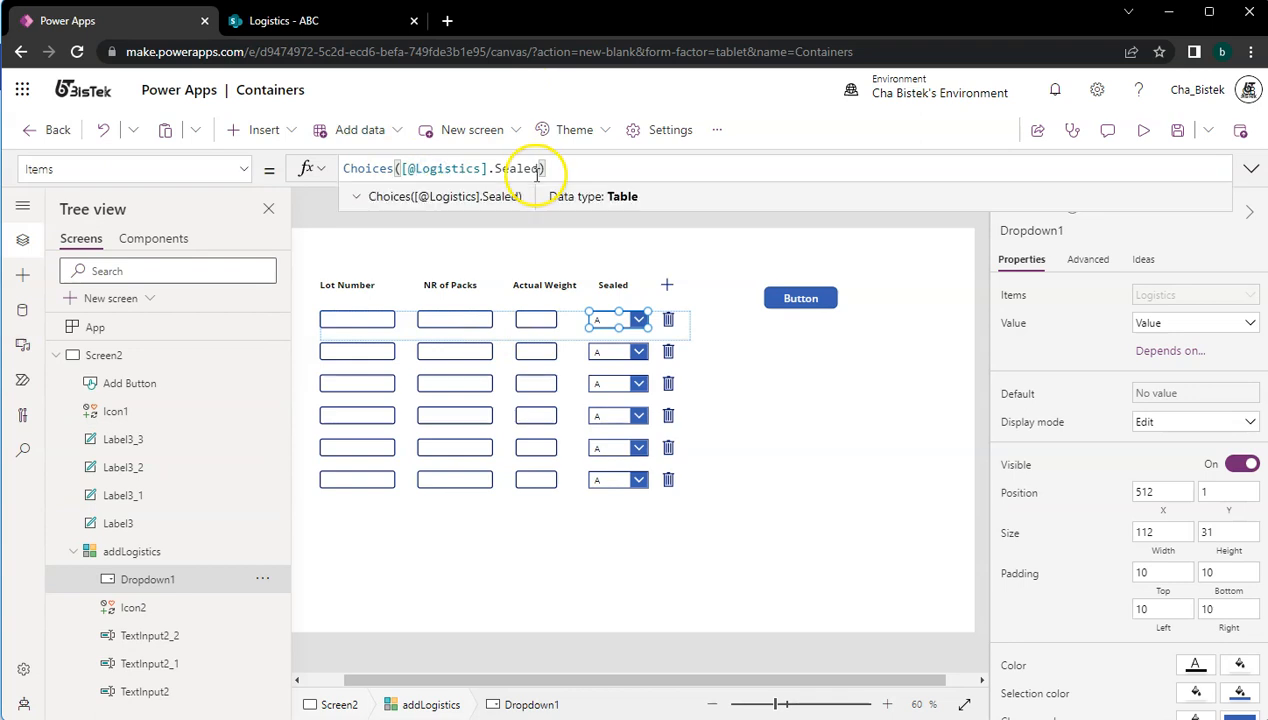
pyautogui.click(290, 20)
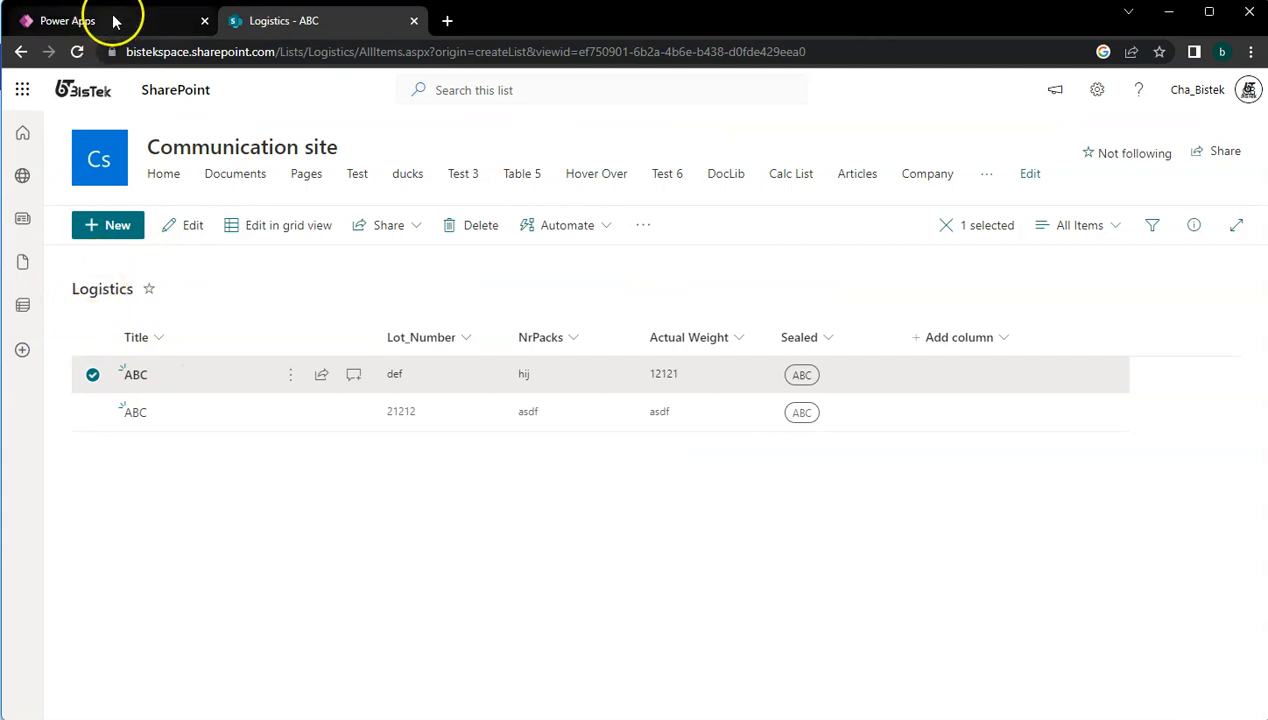
# - Show the Data pane listing Duck_Questions, Logistics and colABC, reselecting the row's Sealed dropdown
pyautogui.click(76, 18)
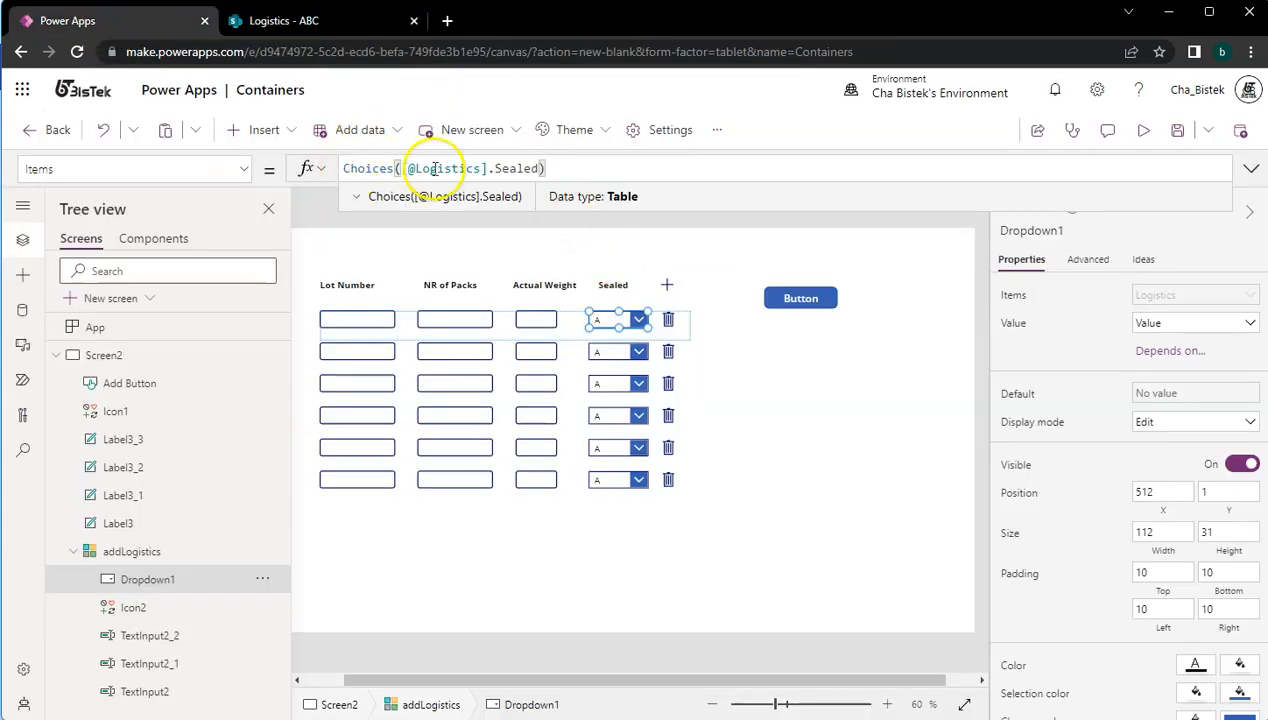
pyautogui.click(22, 312)
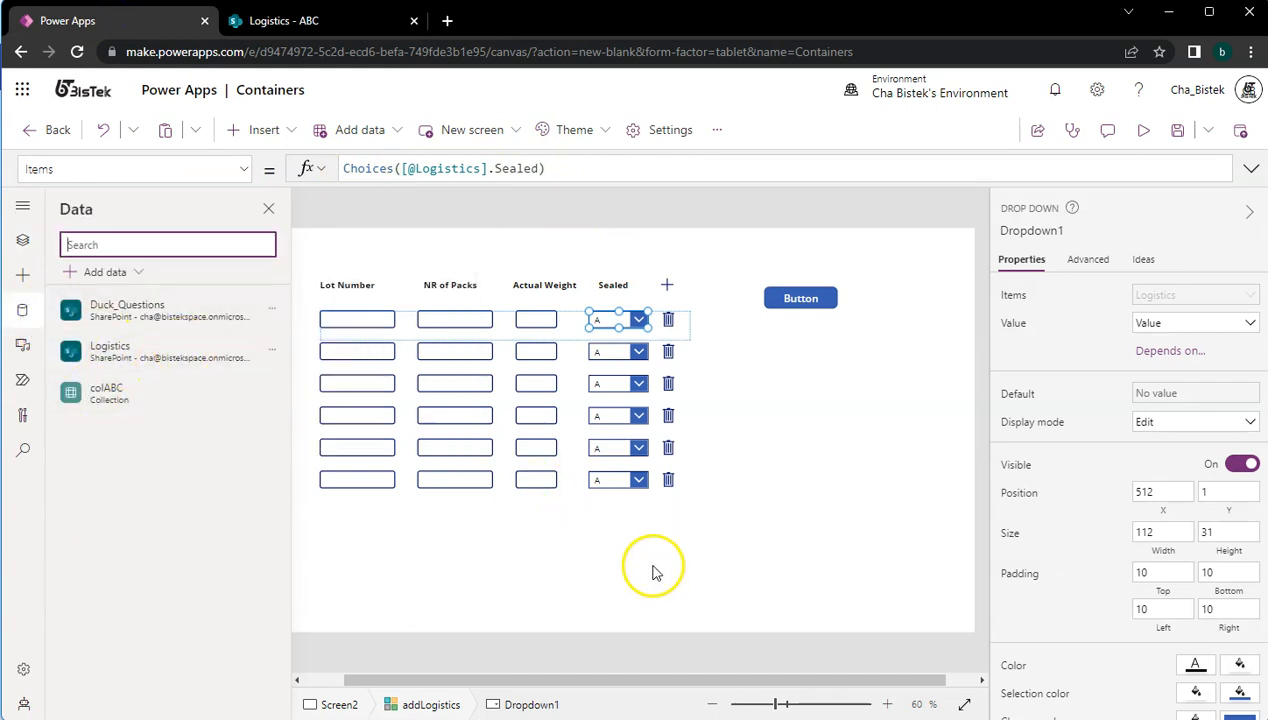
pyautogui.moveTo(570, 496)
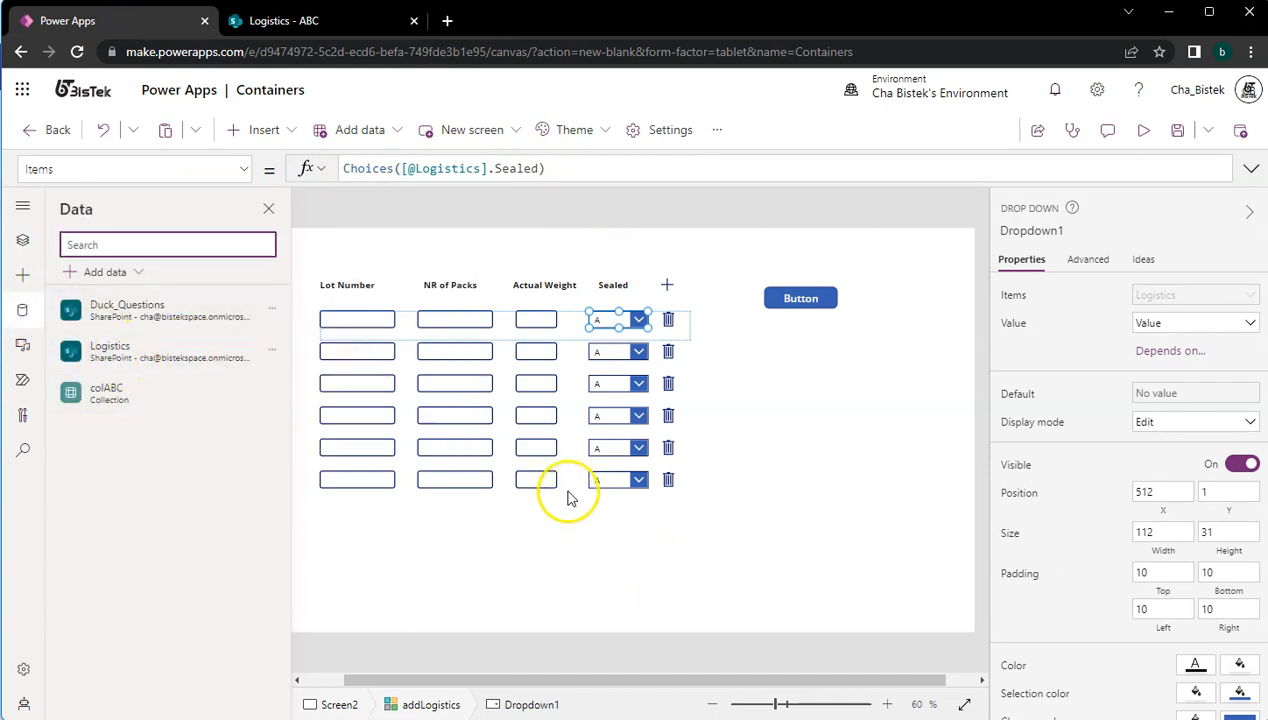
pyautogui.click(358, 318)
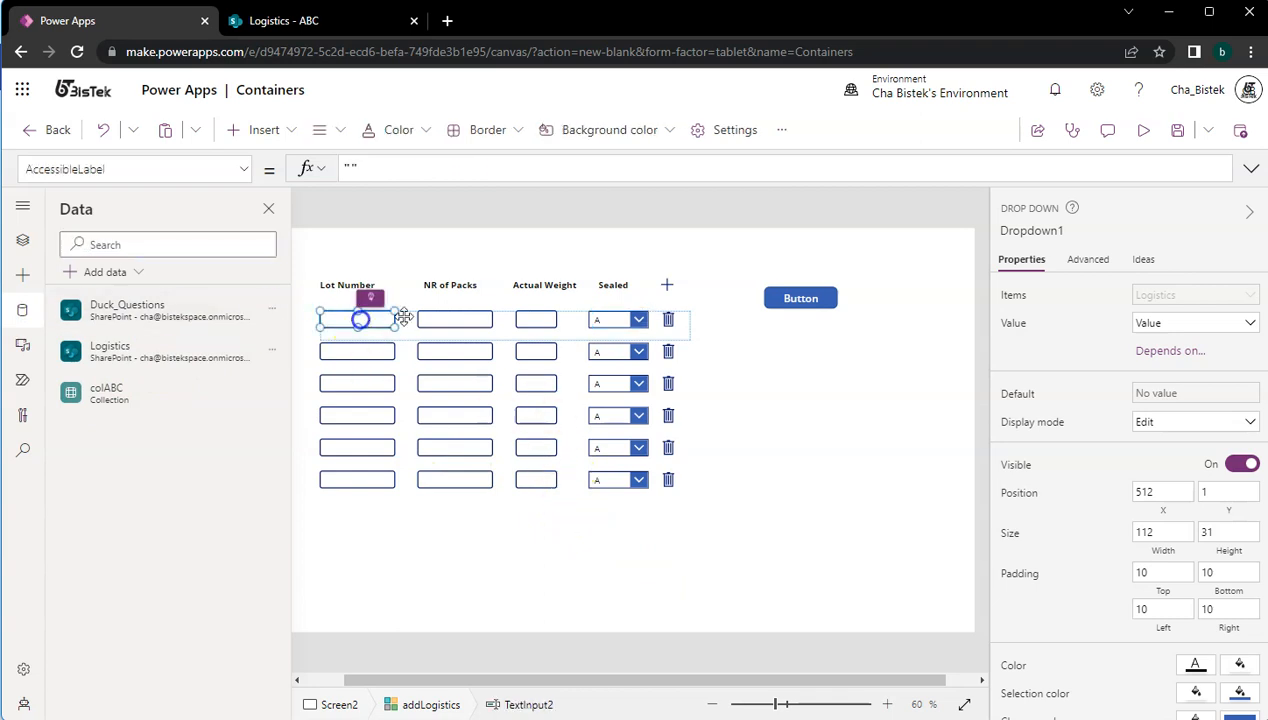
pyautogui.click(610, 320)
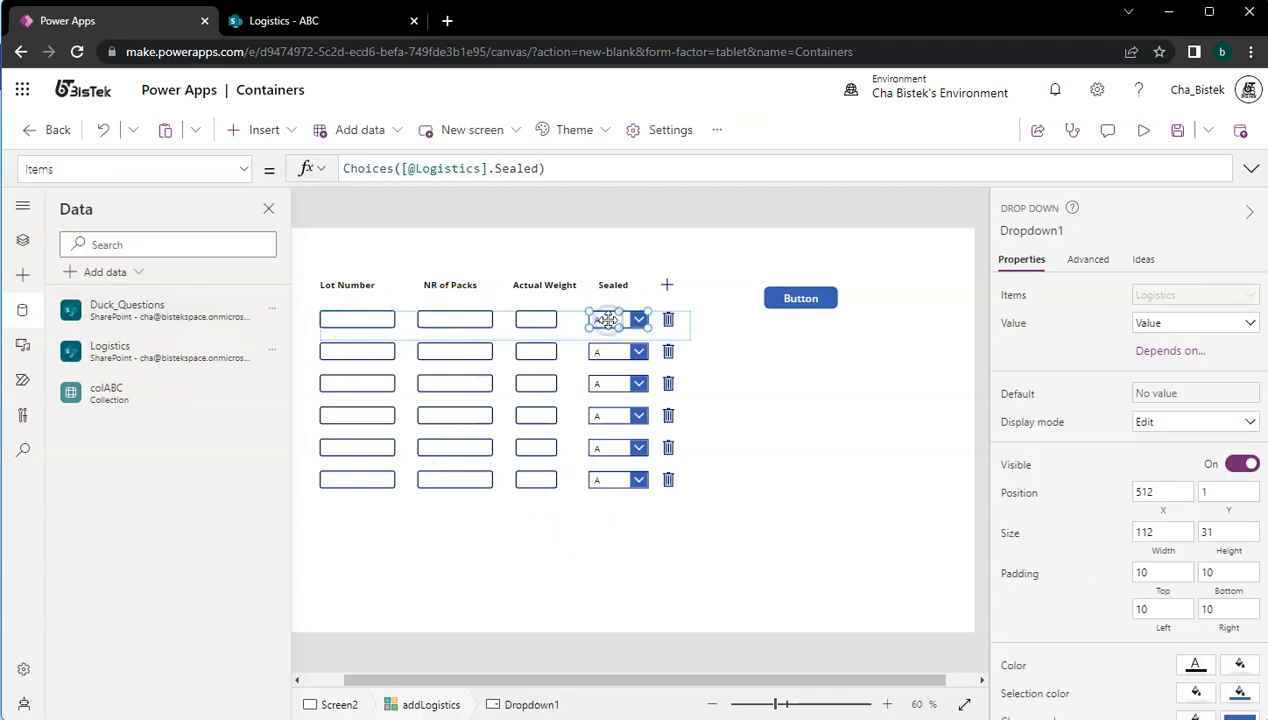
# - Show the trash Icon2's OnSelect formula Remove(colABC, ThisItem)
pyautogui.click(666, 320)
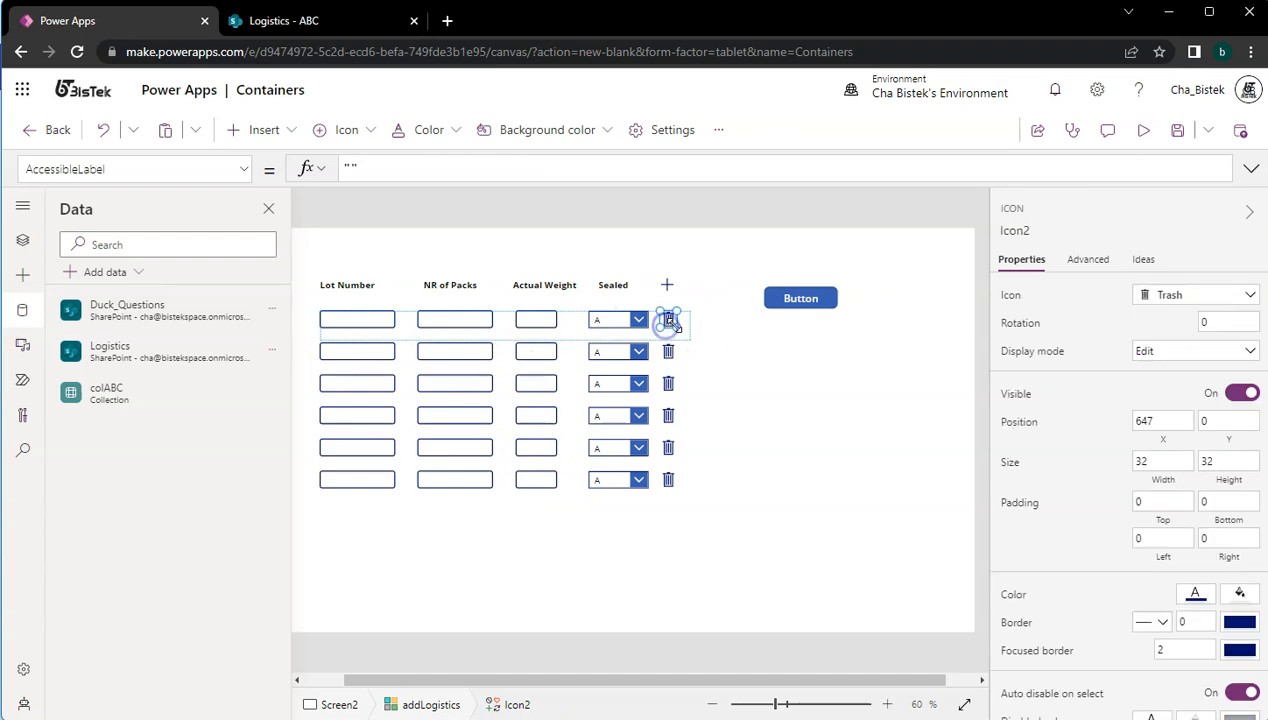
pyautogui.click(244, 168)
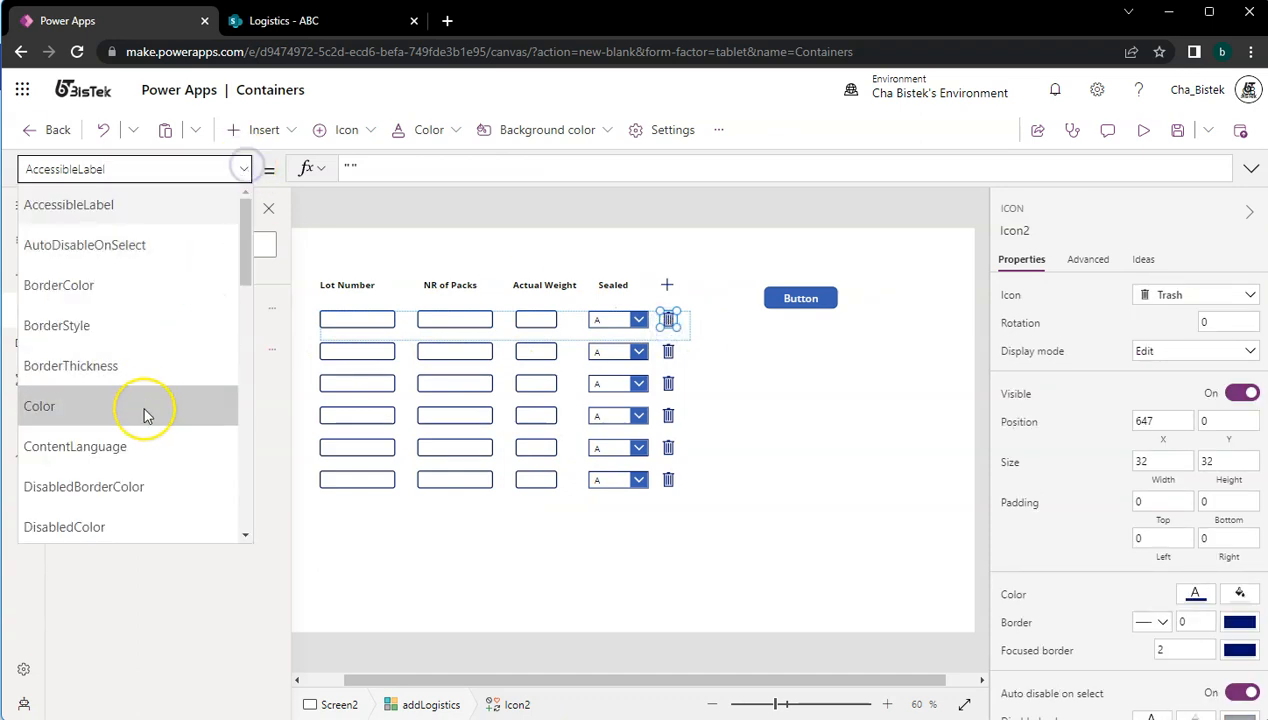
pyautogui.scroll(-3)
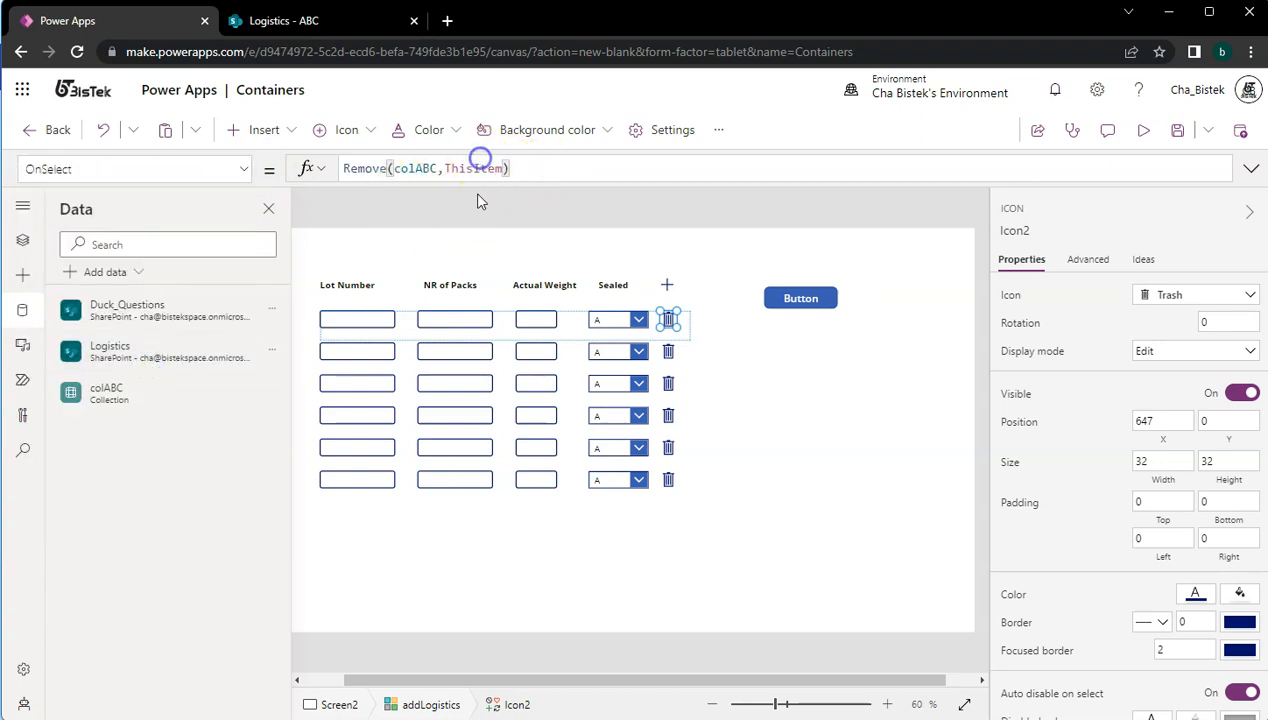
pyautogui.moveTo(438, 250)
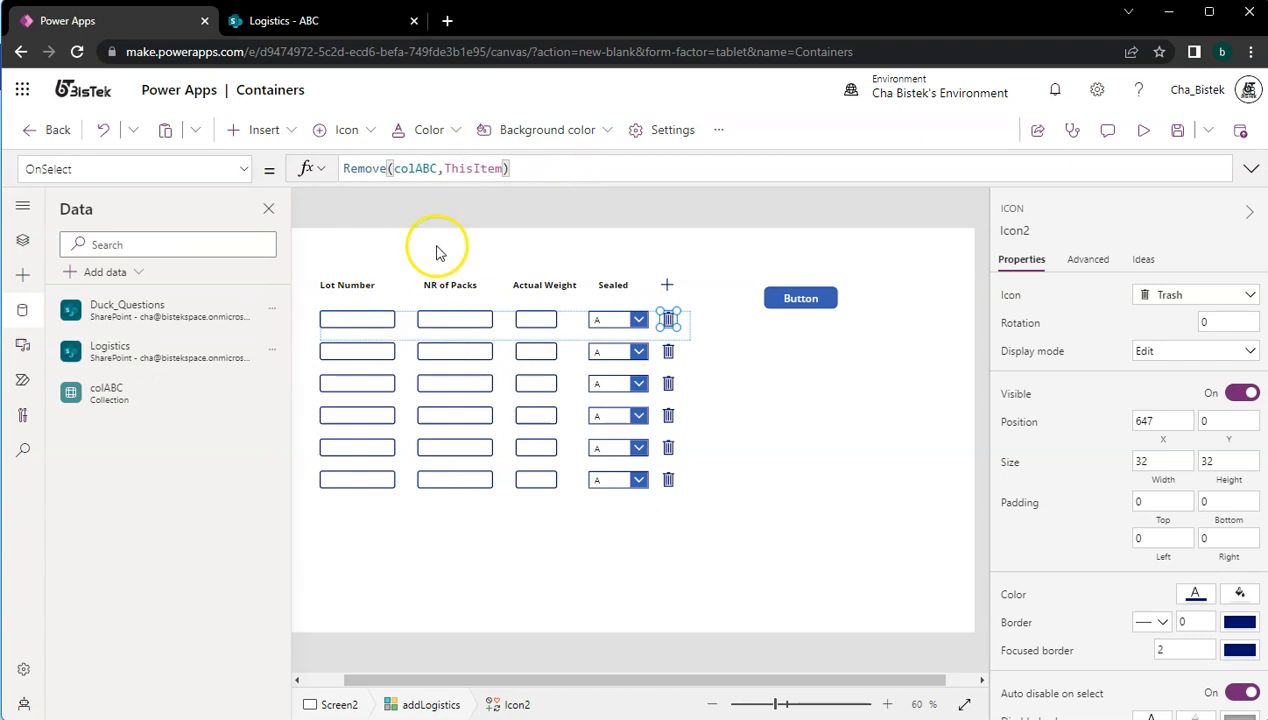
pyautogui.moveTo(666, 288)
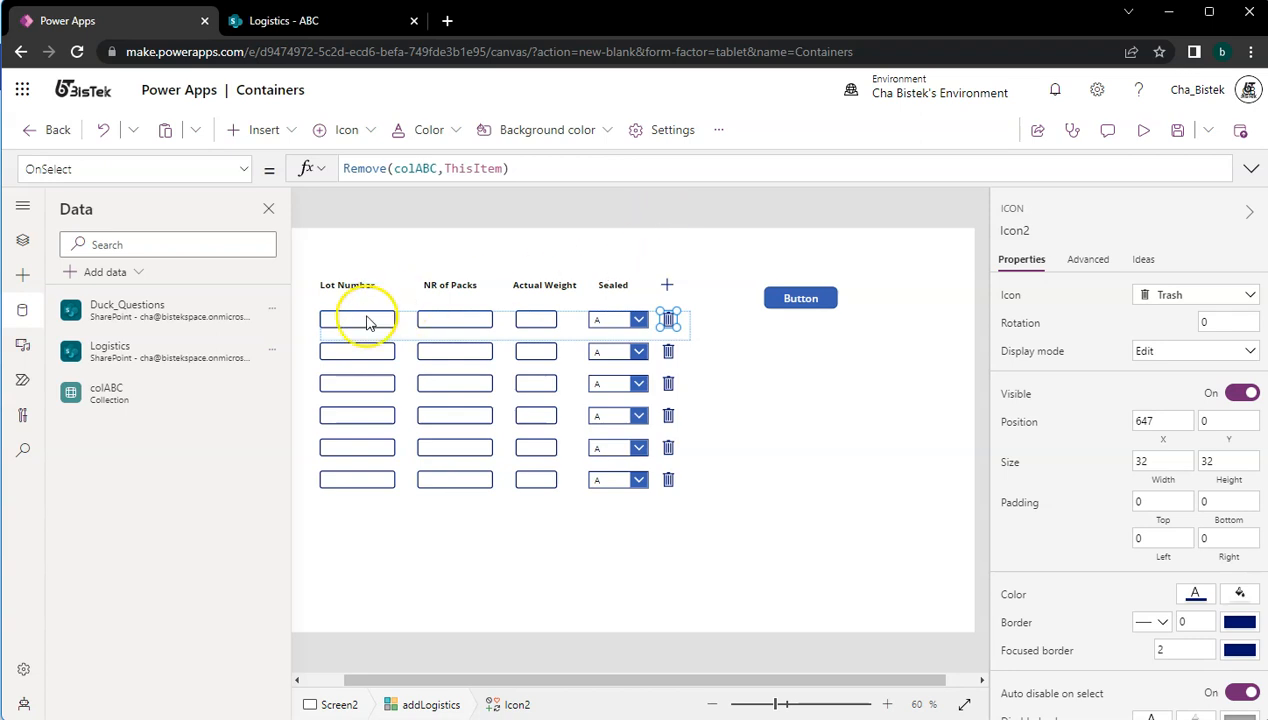
pyautogui.moveTo(390, 324)
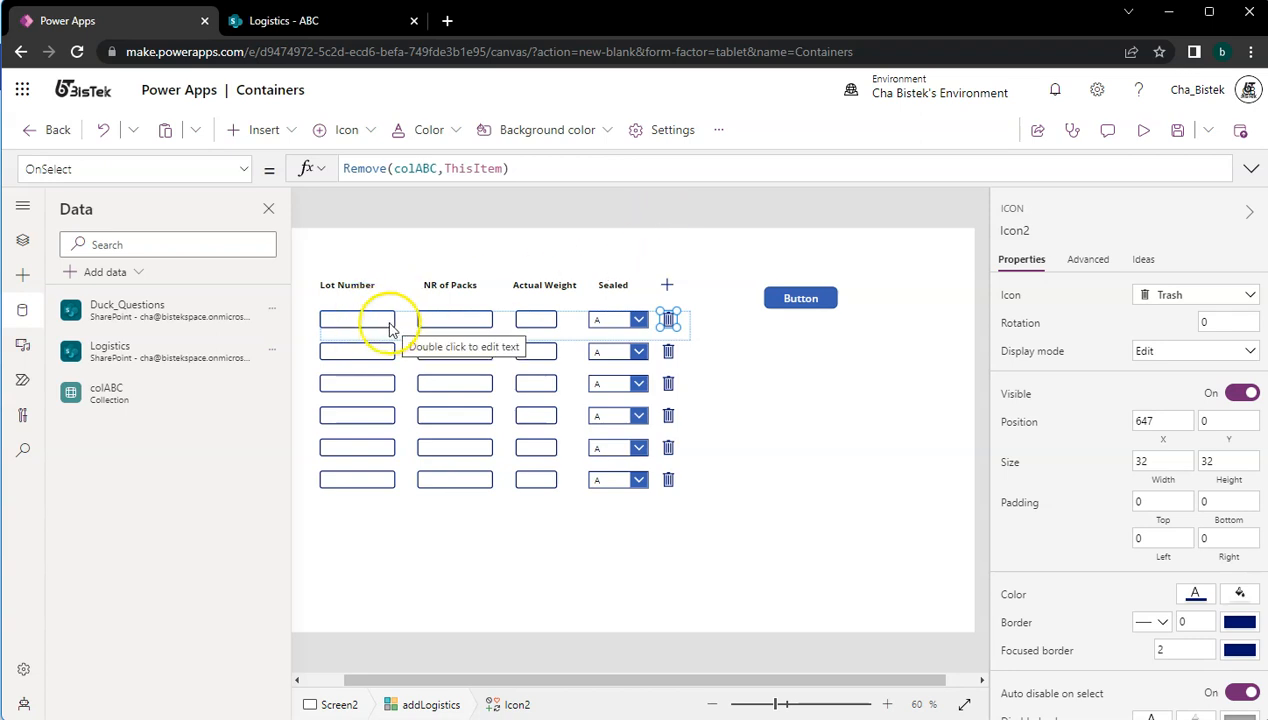
# - Show TextInput2's OnChange formula Patch(colABC, ThisItem, {Lot_Number: Self.Text})
pyautogui.click(358, 320)
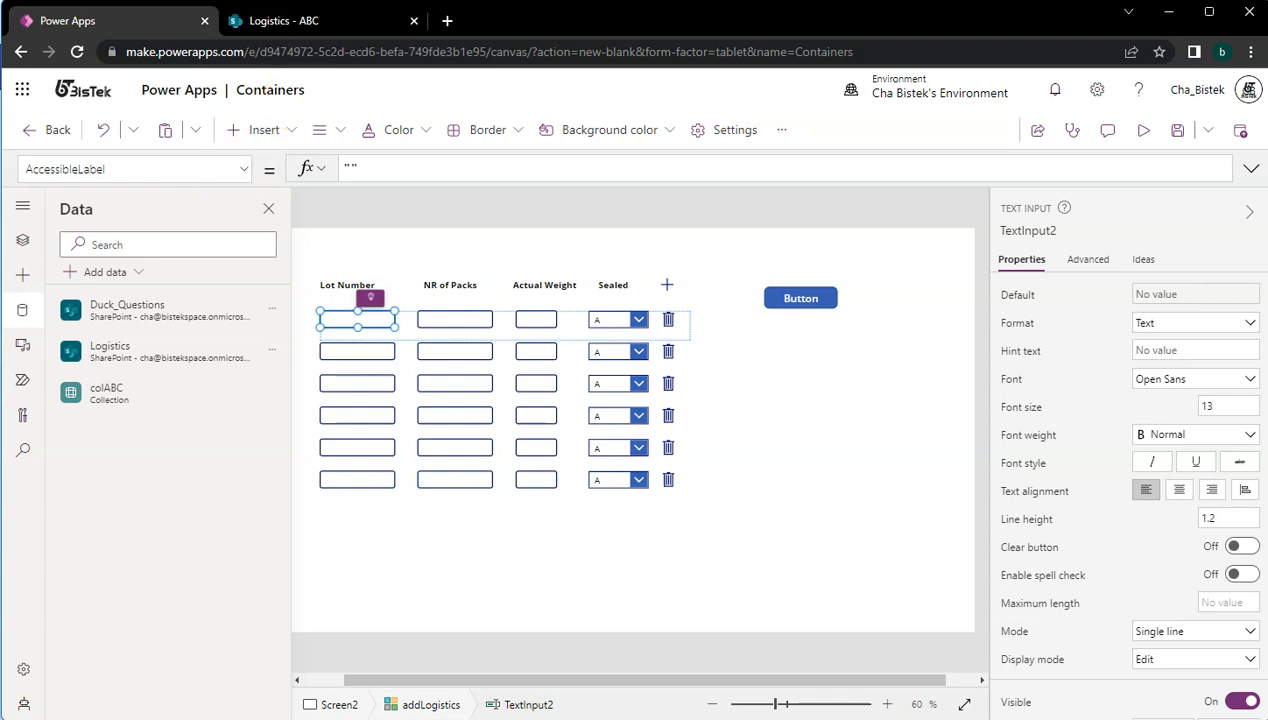
pyautogui.click(244, 168)
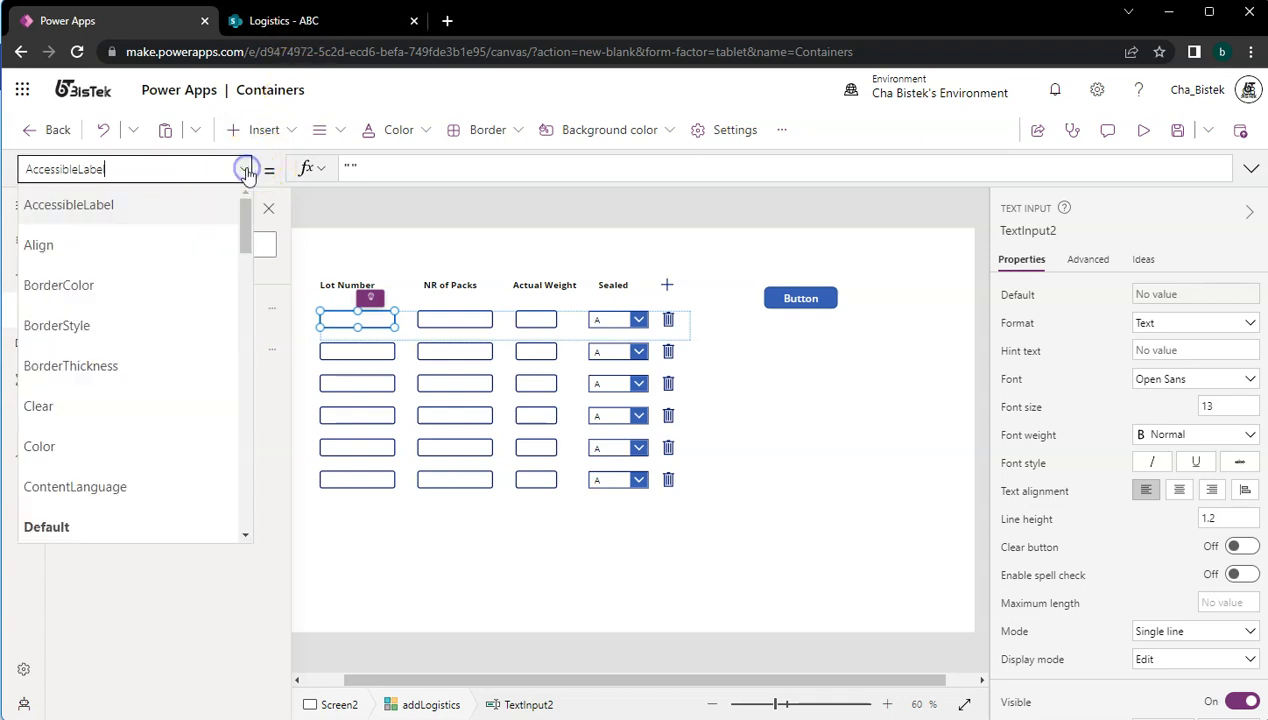
pyautogui.scroll(-3)
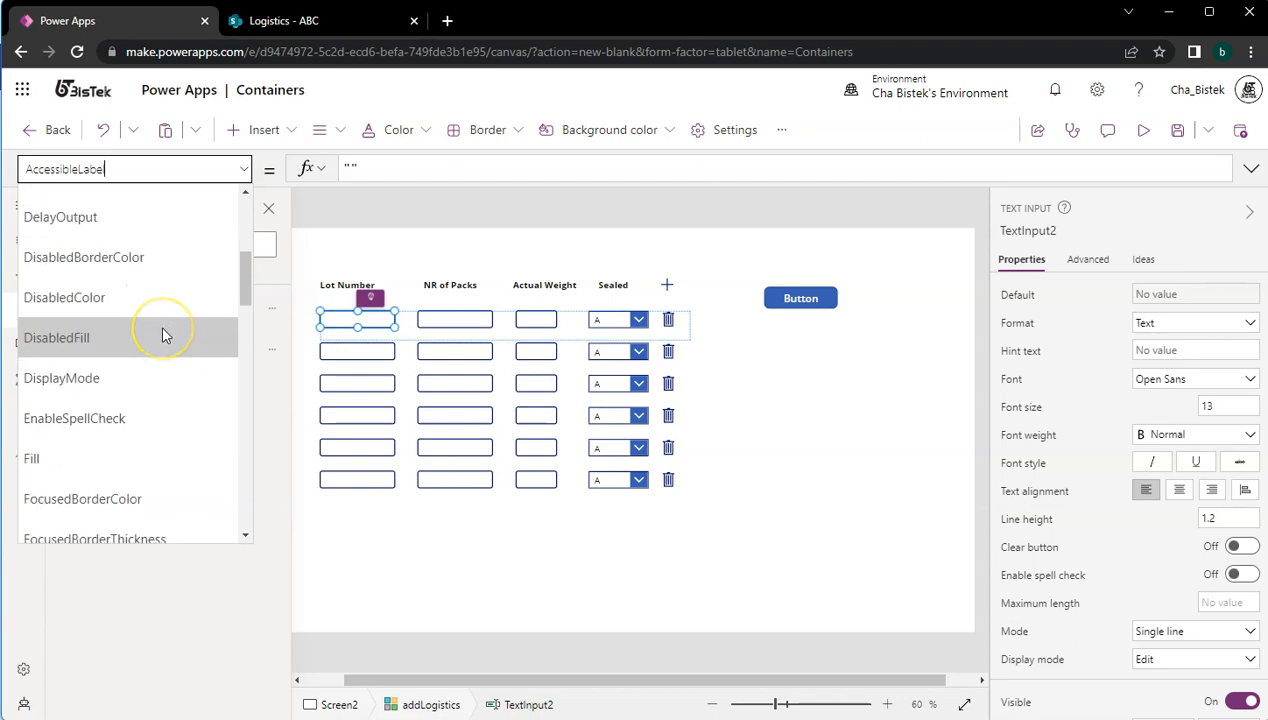
pyautogui.scroll(-3)
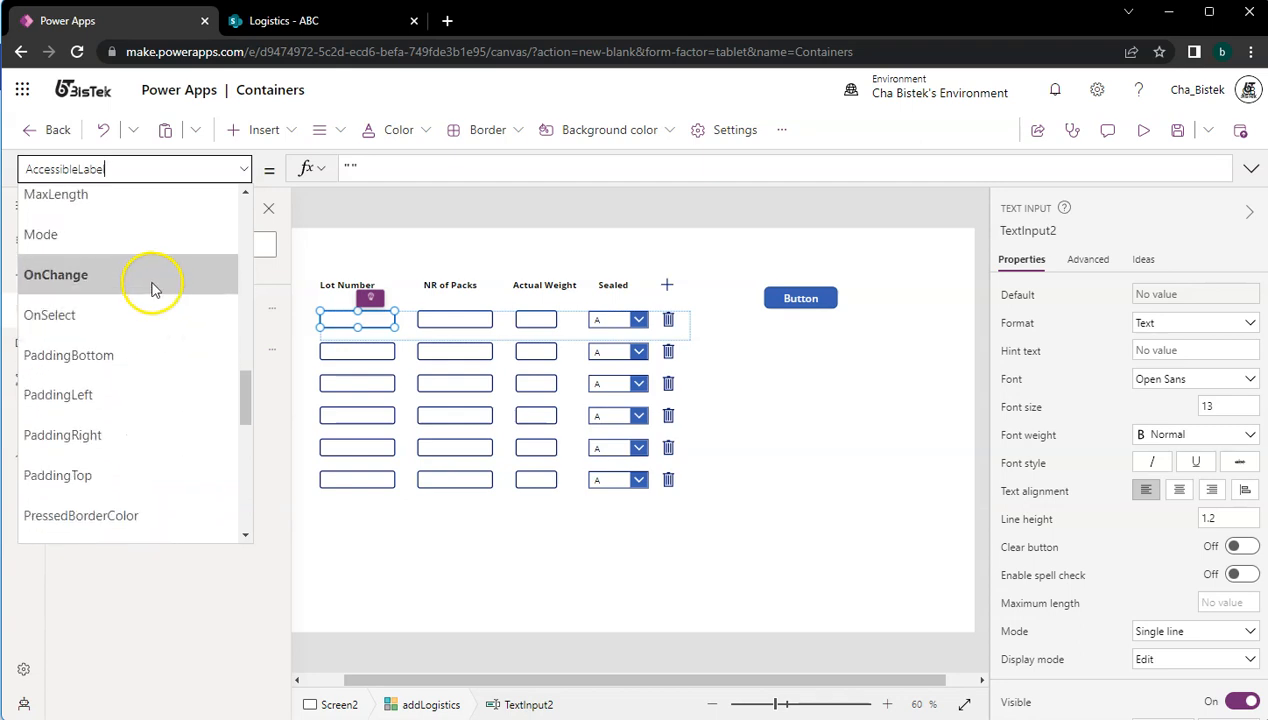
pyautogui.click(56, 274)
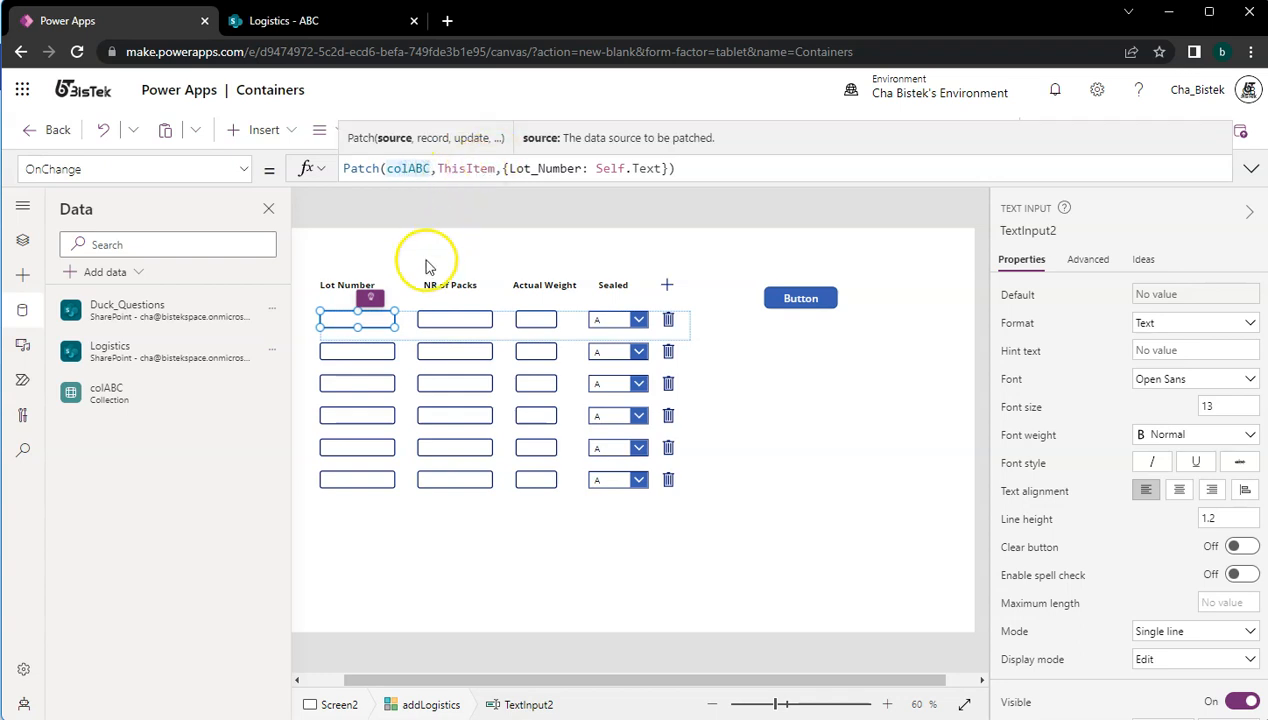
pyautogui.moveTo(372, 296)
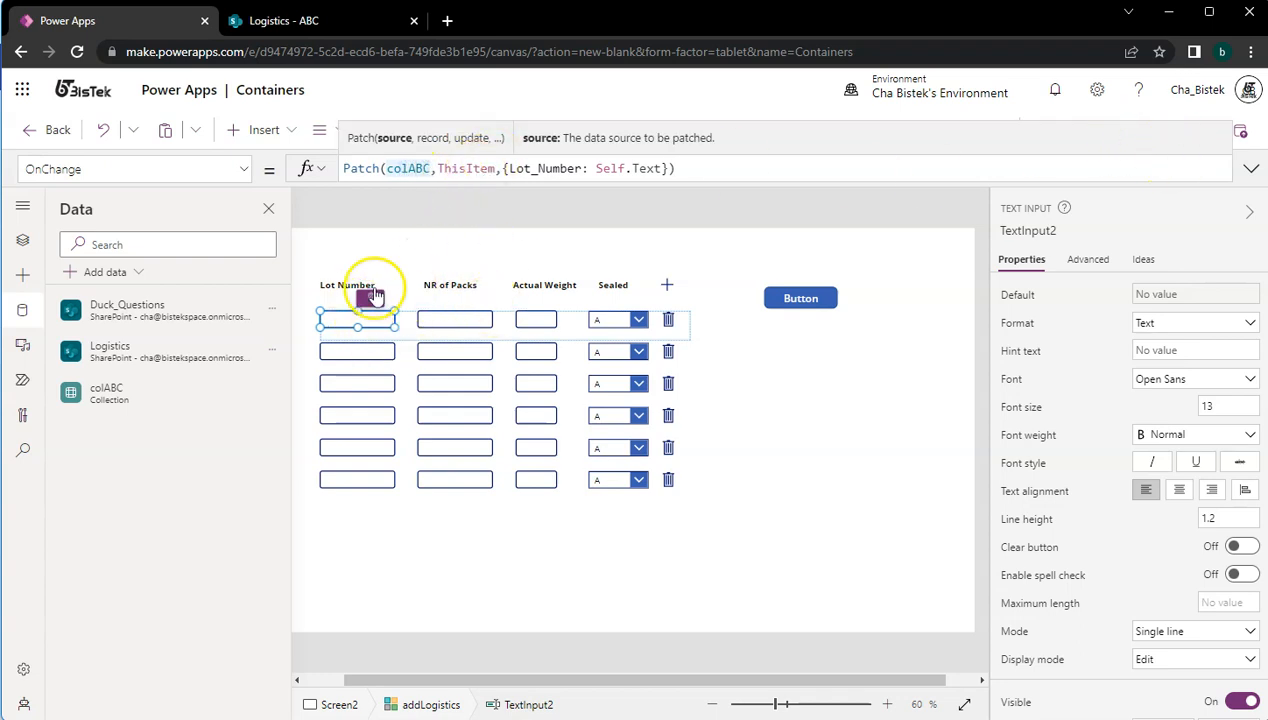
pyautogui.moveTo(918, 426)
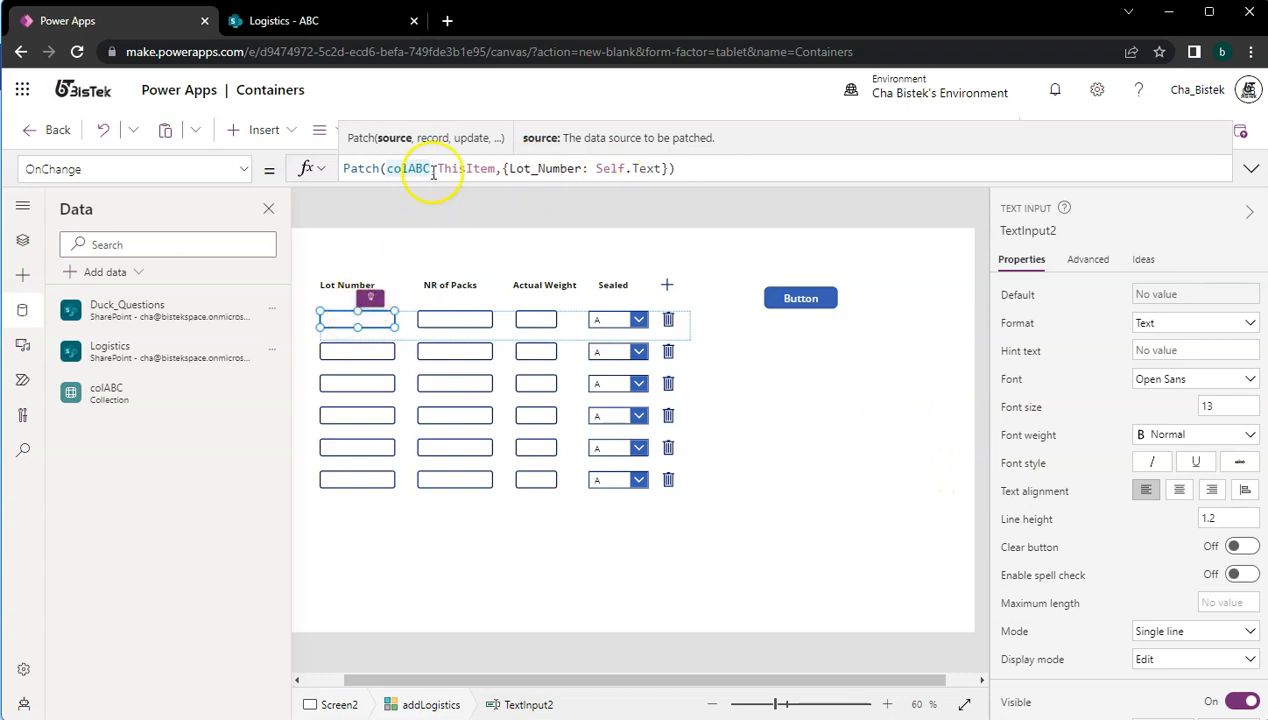
pyautogui.moveTo(964, 262)
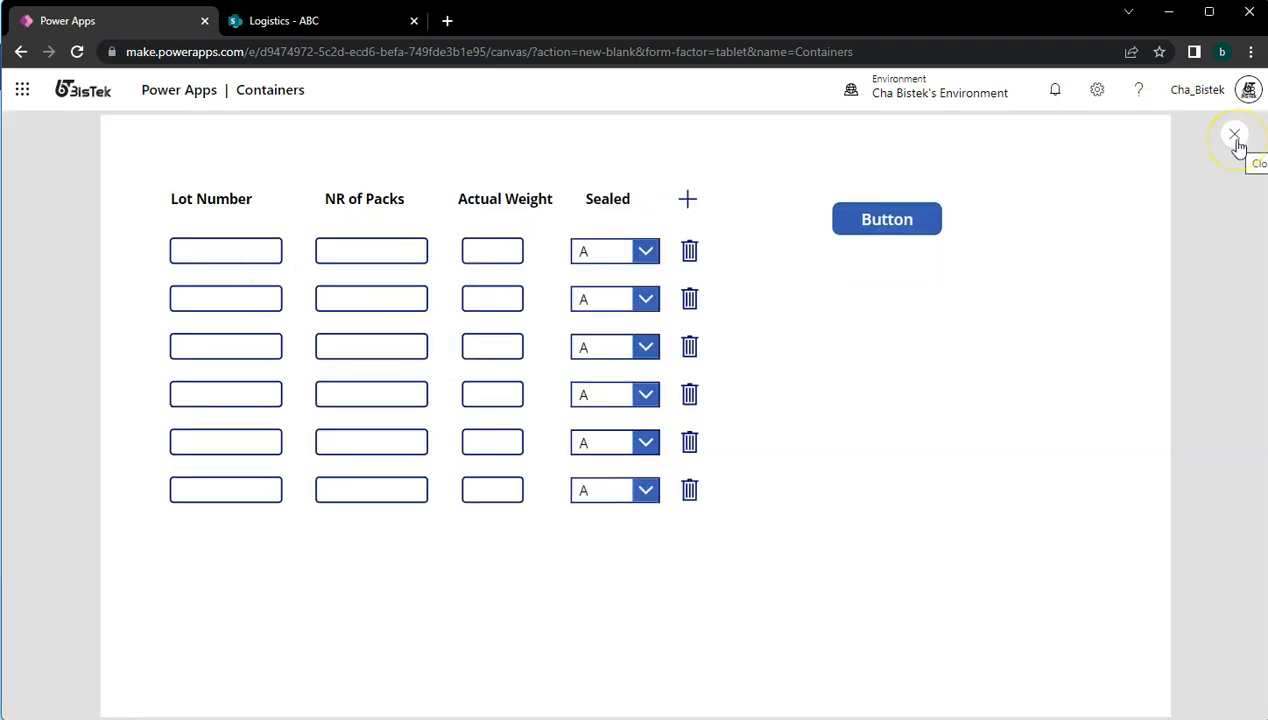
# - Inspect the colABC collection preview, showing rows with empty values, then return to the app
pyautogui.click(1234, 134)
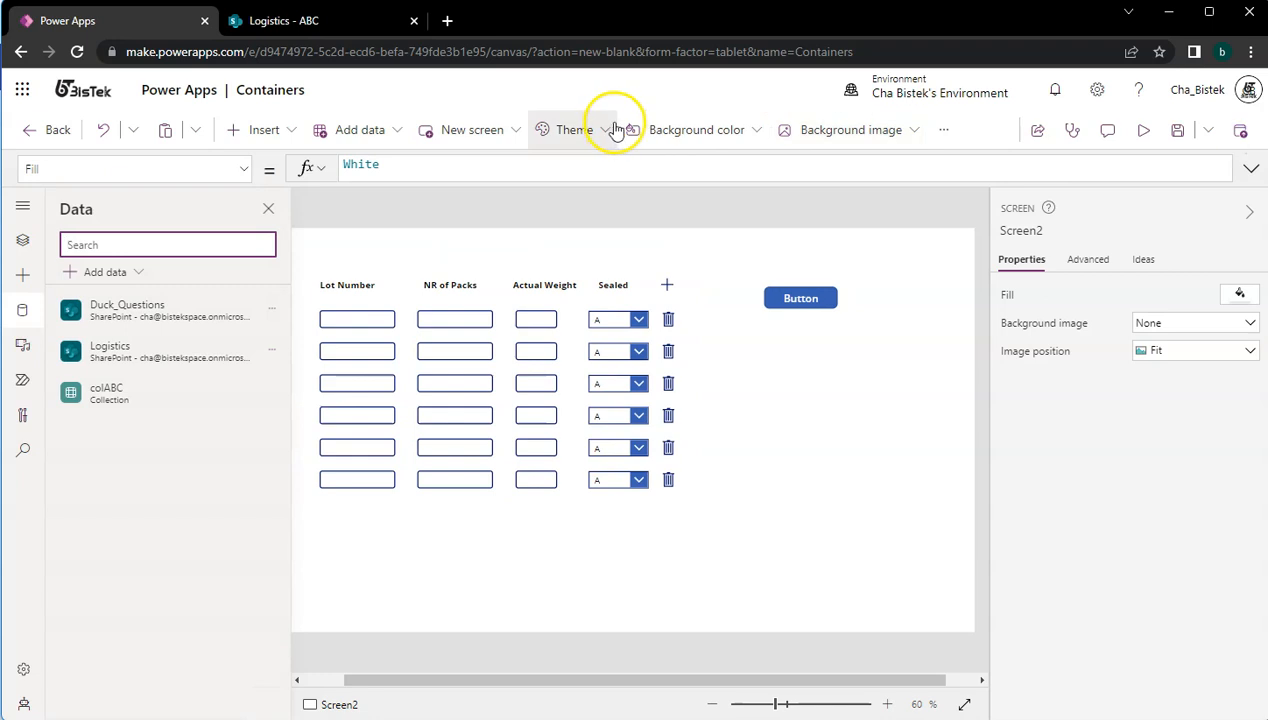
pyautogui.click(942, 128)
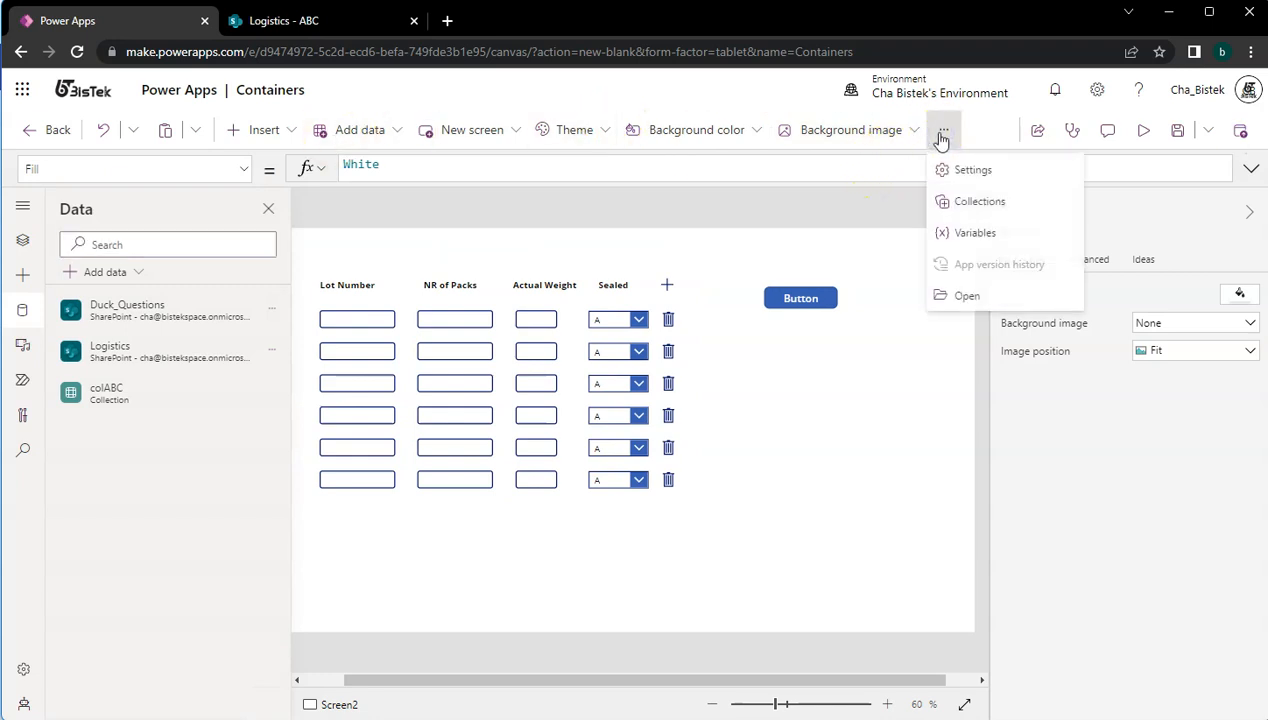
pyautogui.click(980, 200)
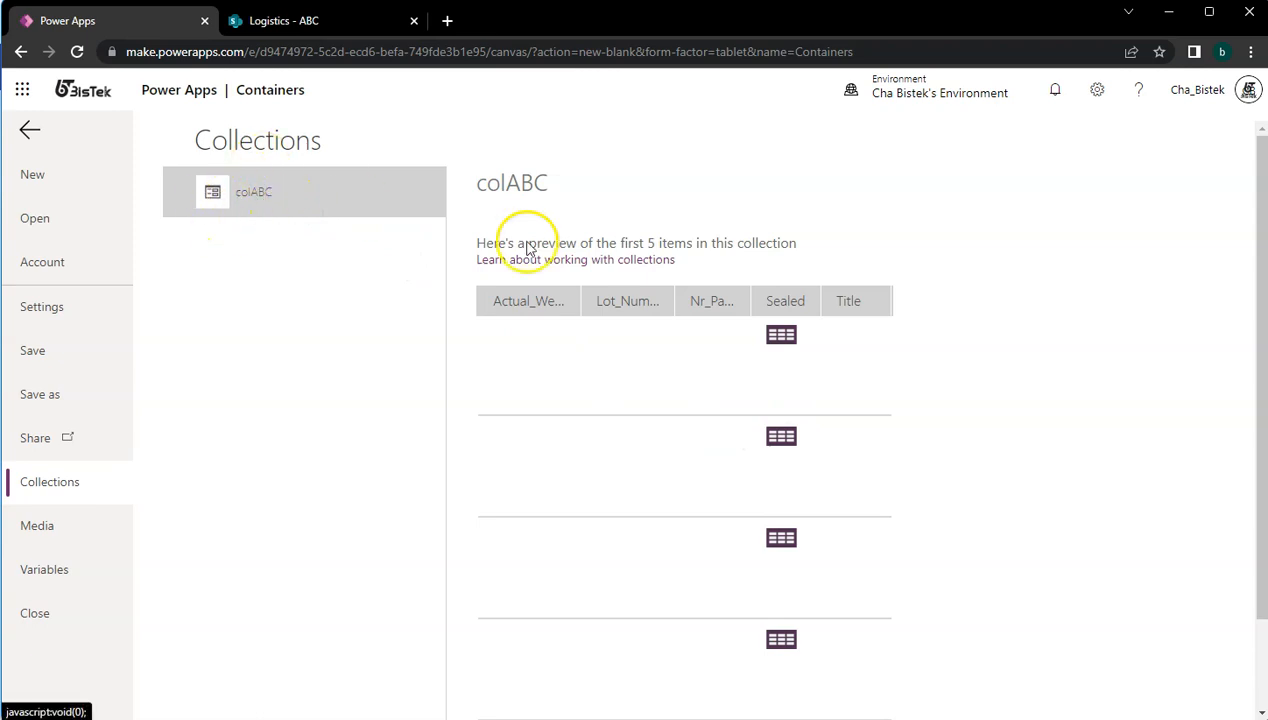
pyautogui.scroll(-3)
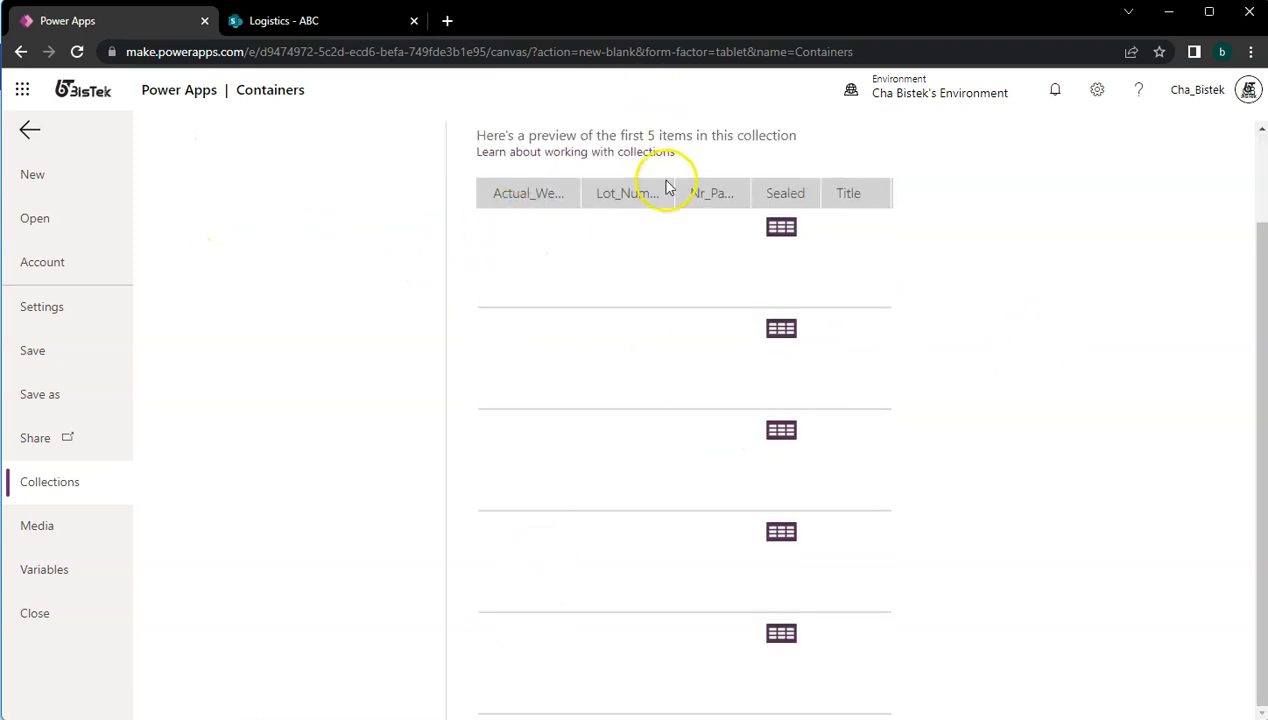
pyautogui.moveTo(540, 244)
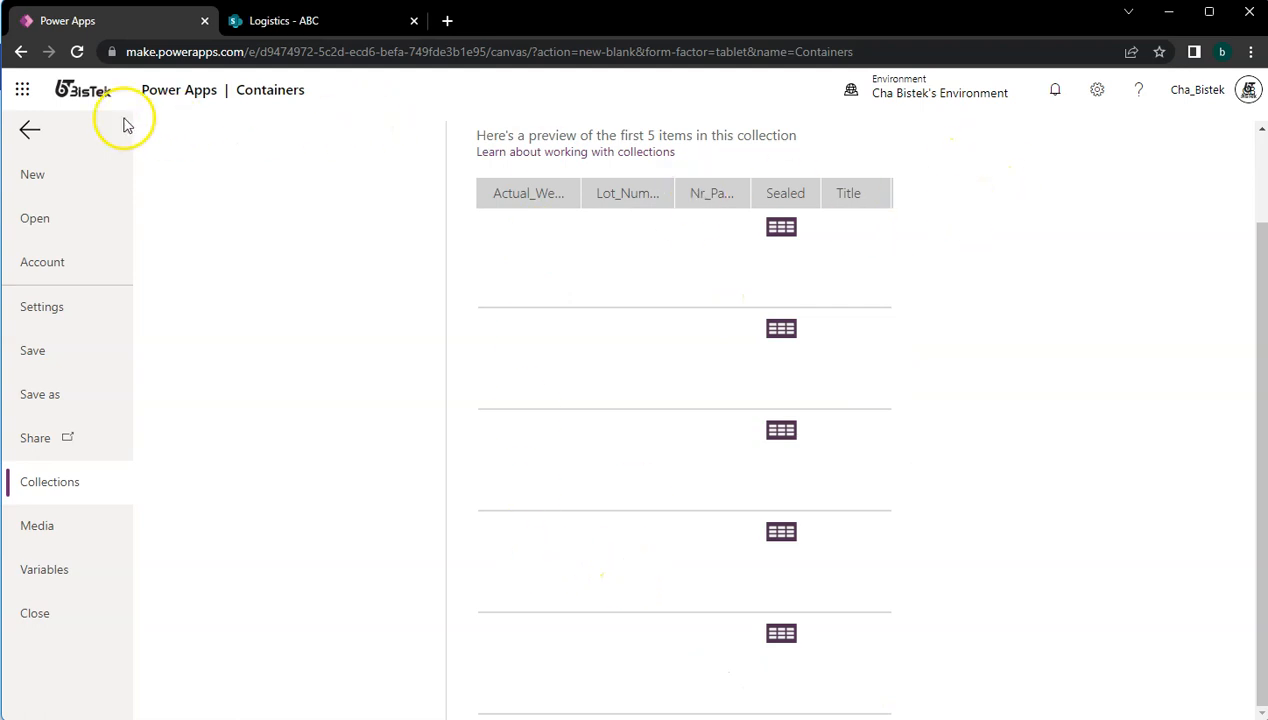
pyautogui.click(32, 128)
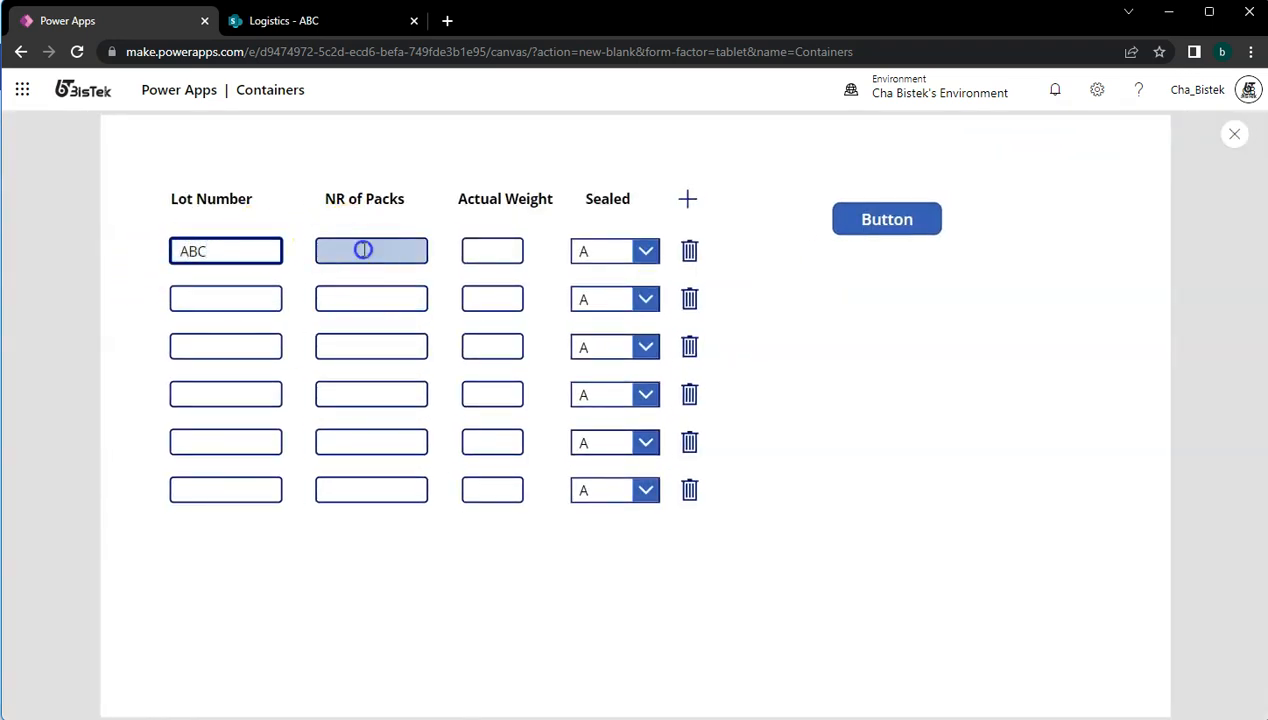
# - Enter DEF in the first row and confirm colABC now holds Lot_Number ABC and Nr_Packs DEF
pyautogui.write('DEF')
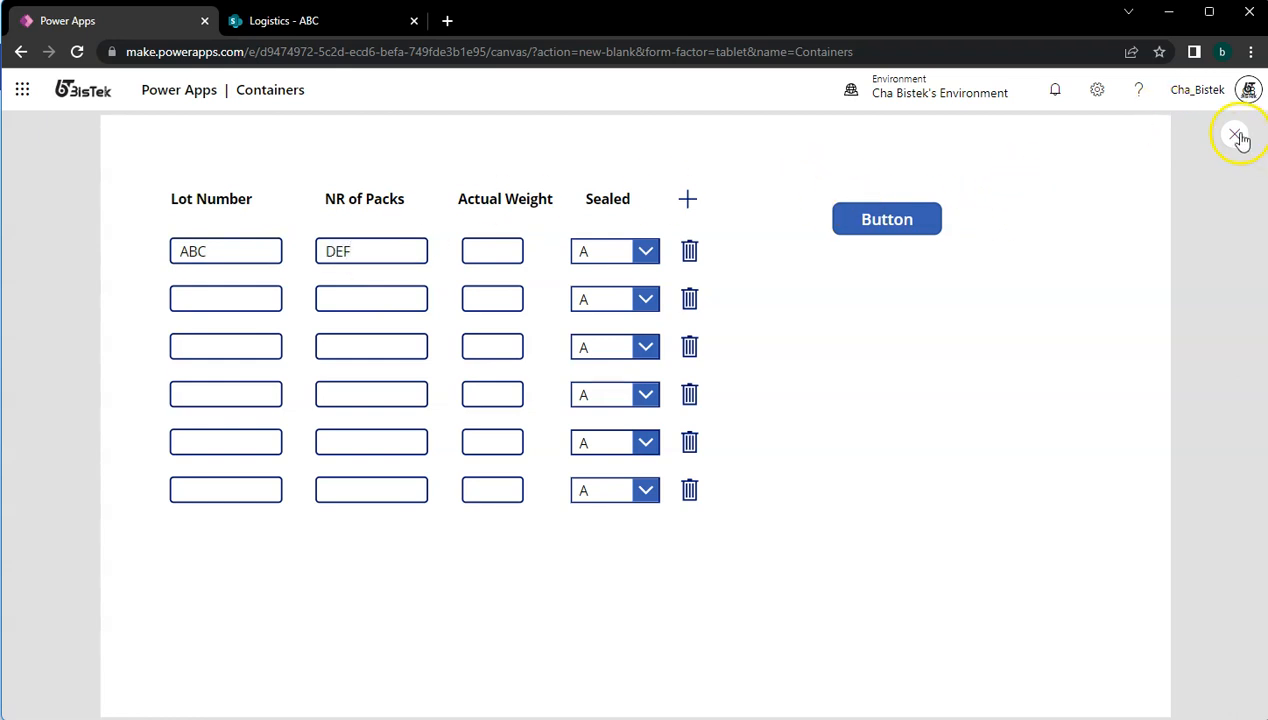
pyautogui.click(1238, 136)
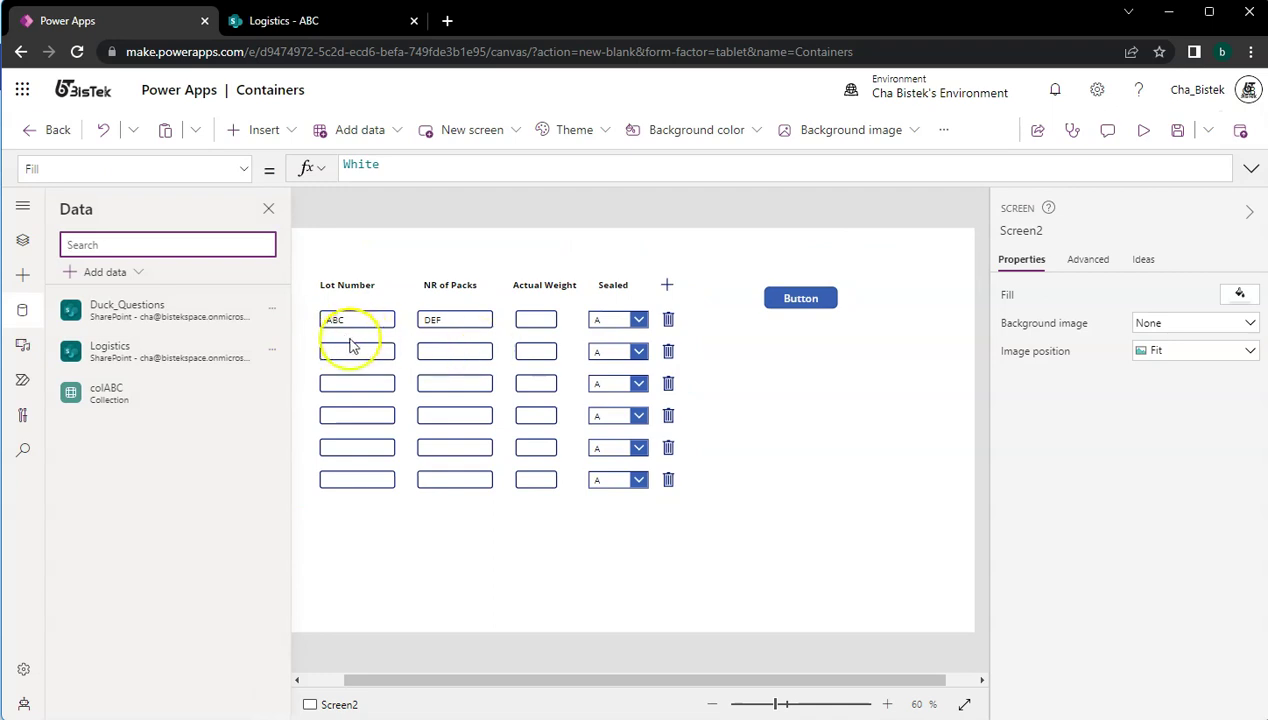
pyautogui.moveTo(452, 320)
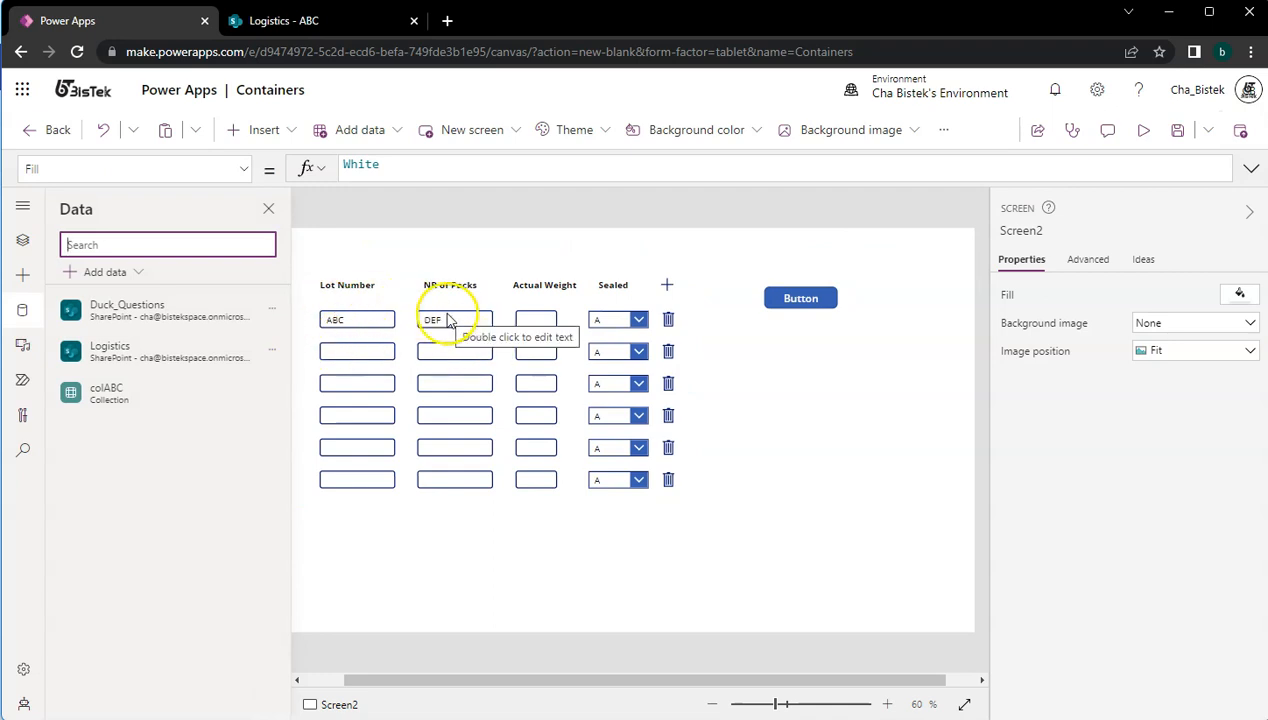
pyautogui.click(944, 128)
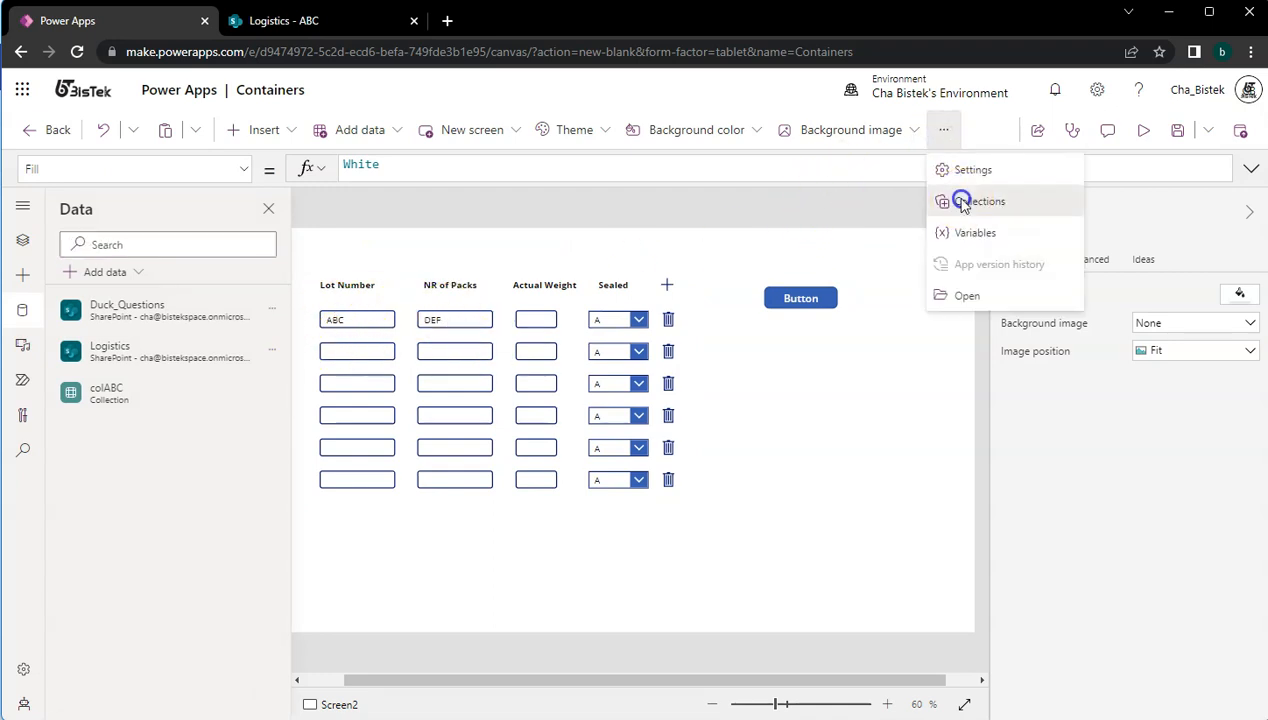
pyautogui.click(980, 200)
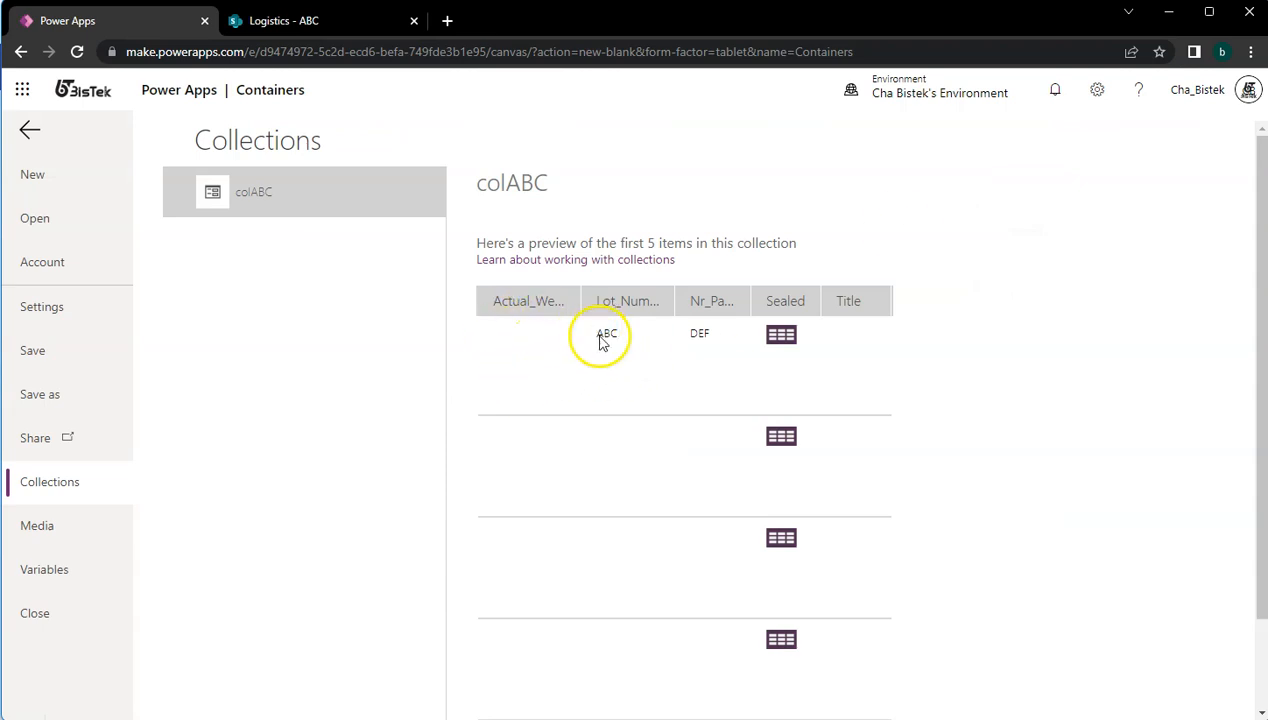
pyautogui.moveTo(502, 316)
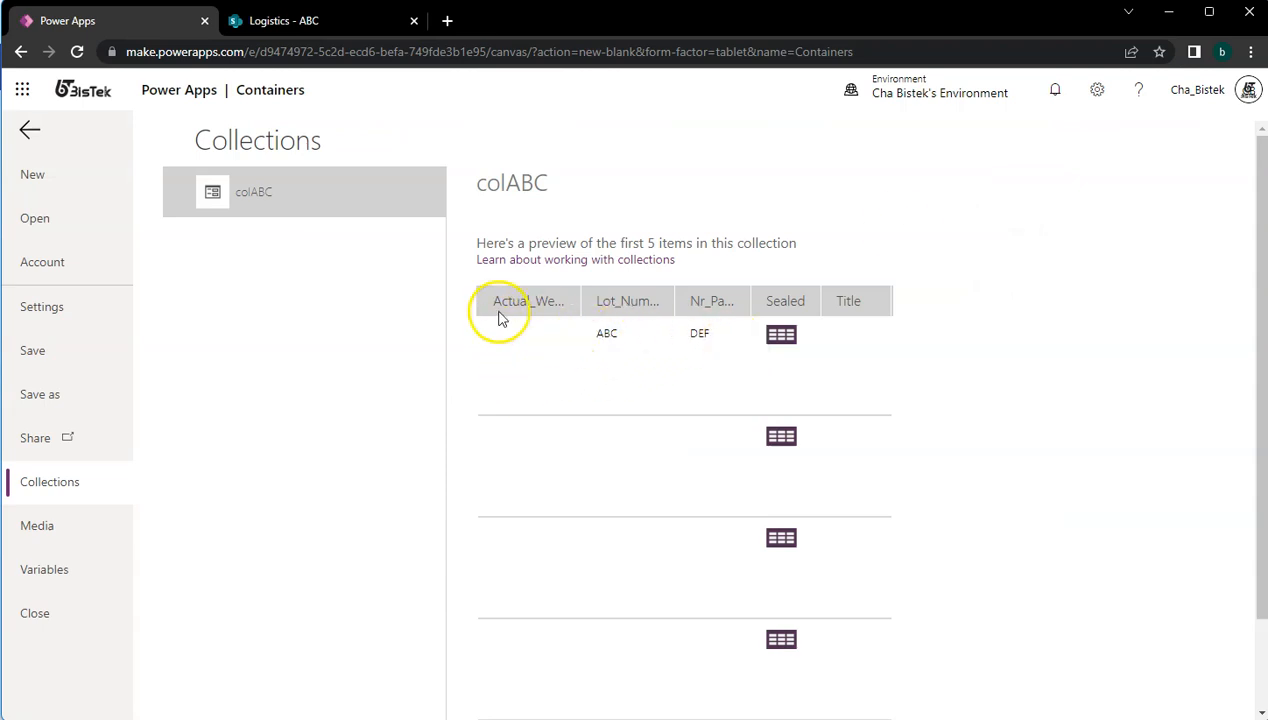
pyautogui.moveTo(890, 310)
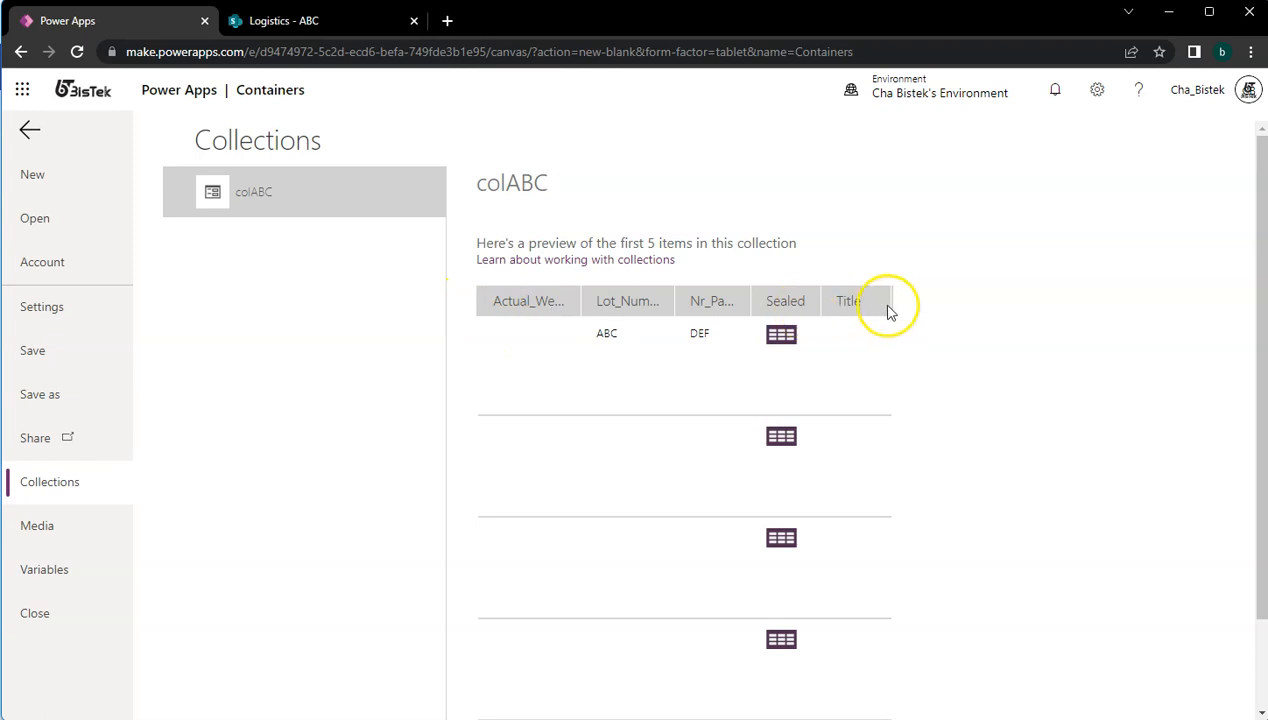
pyautogui.moveTo(664, 392)
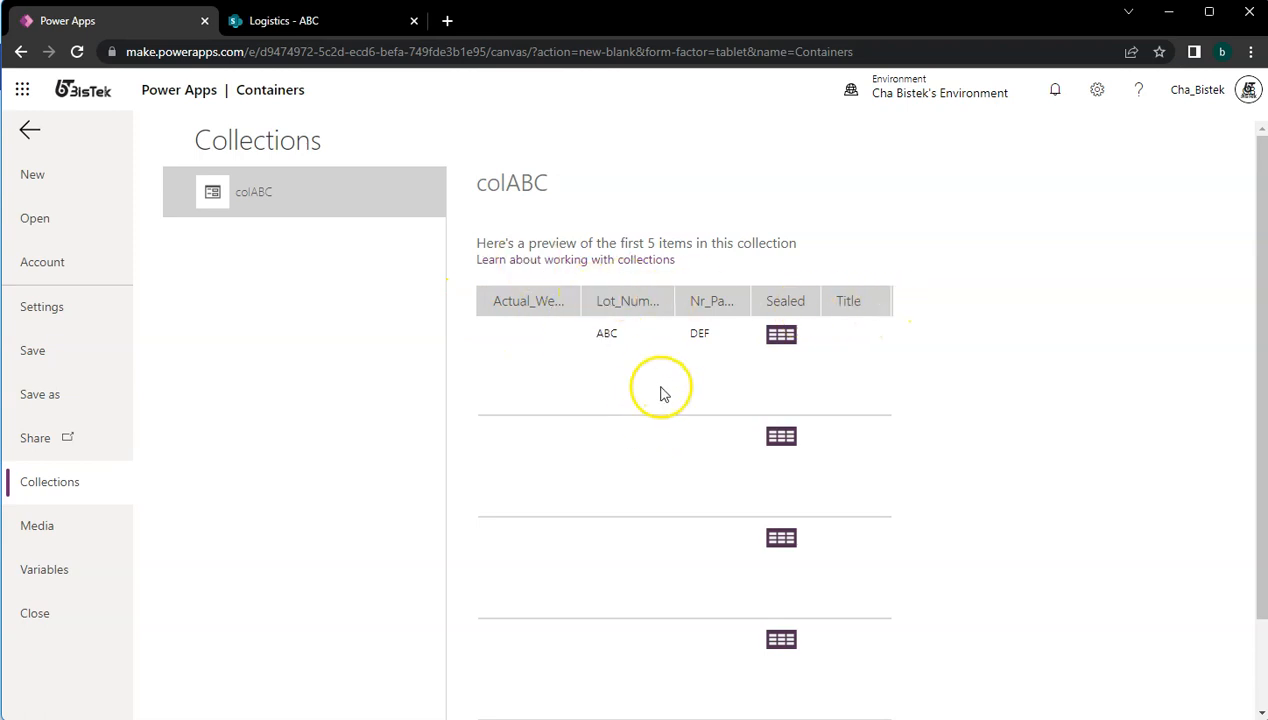
pyautogui.click(32, 132)
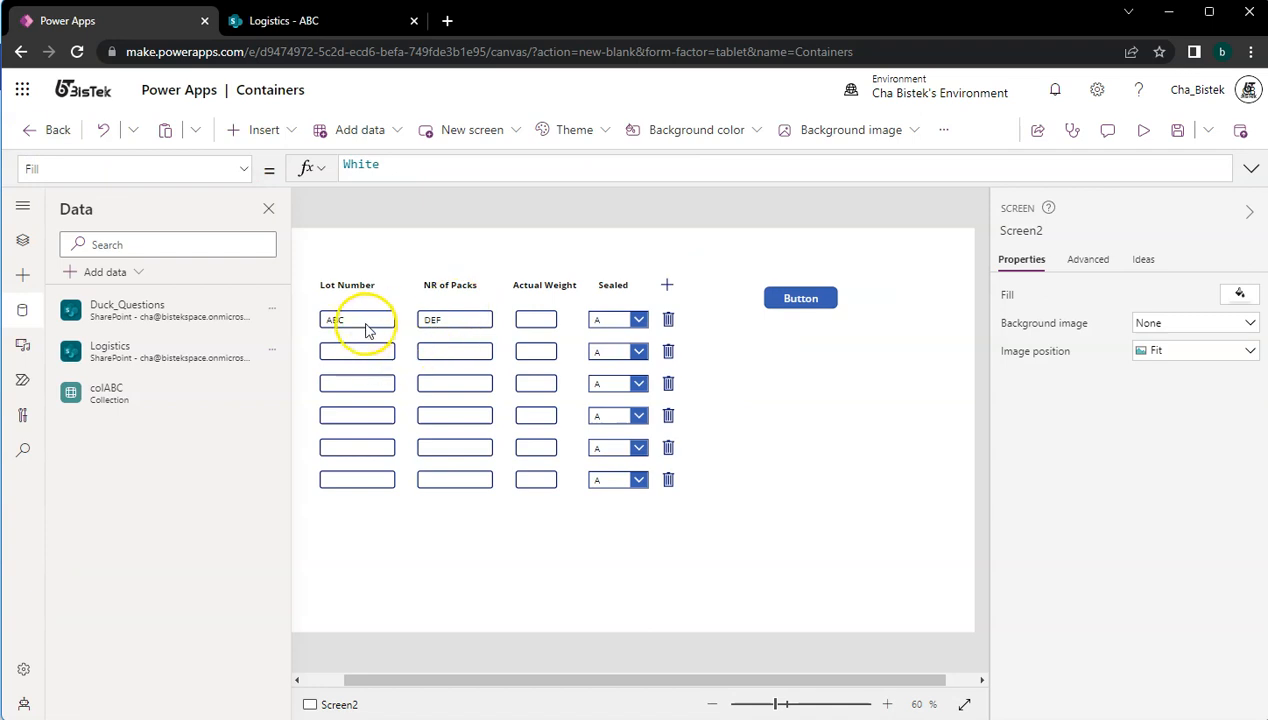
# - Set the Sealed dropdown's OnSelect to Patch(colABC,ThisItem,{Sealed:{Value:Self.Selected.Value}})
pyautogui.click(356, 320)
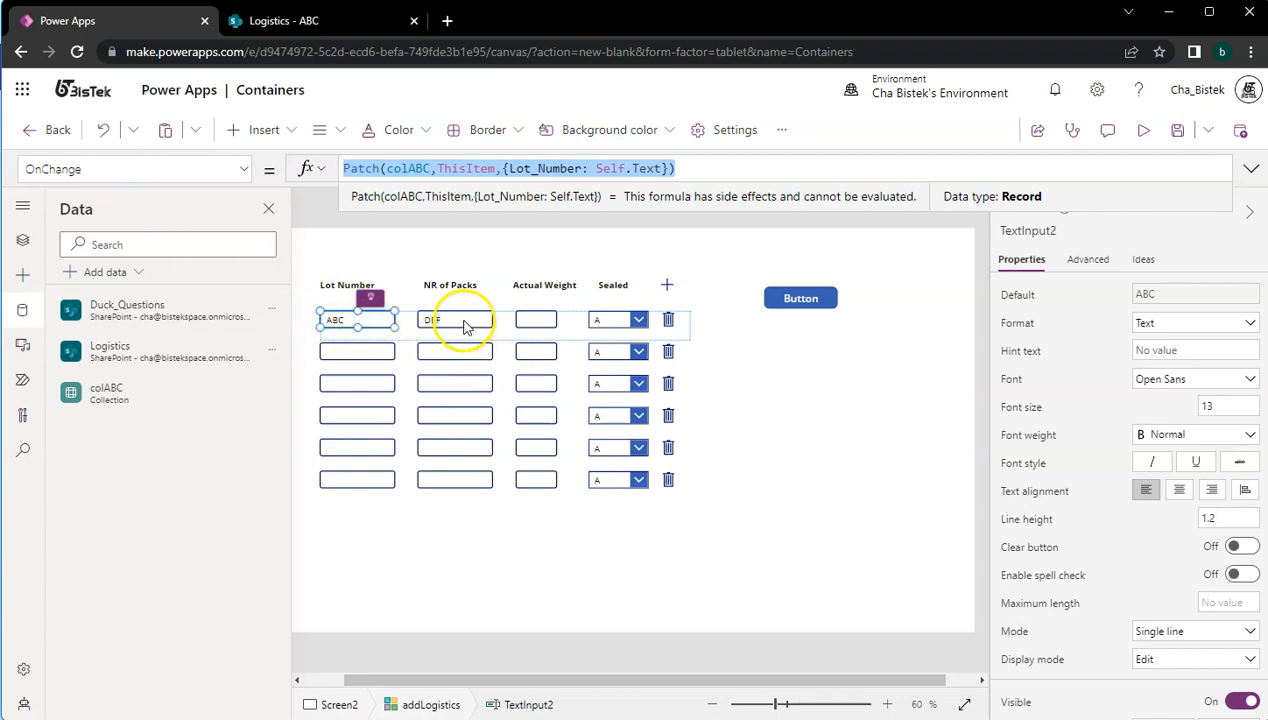
pyautogui.click(456, 320)
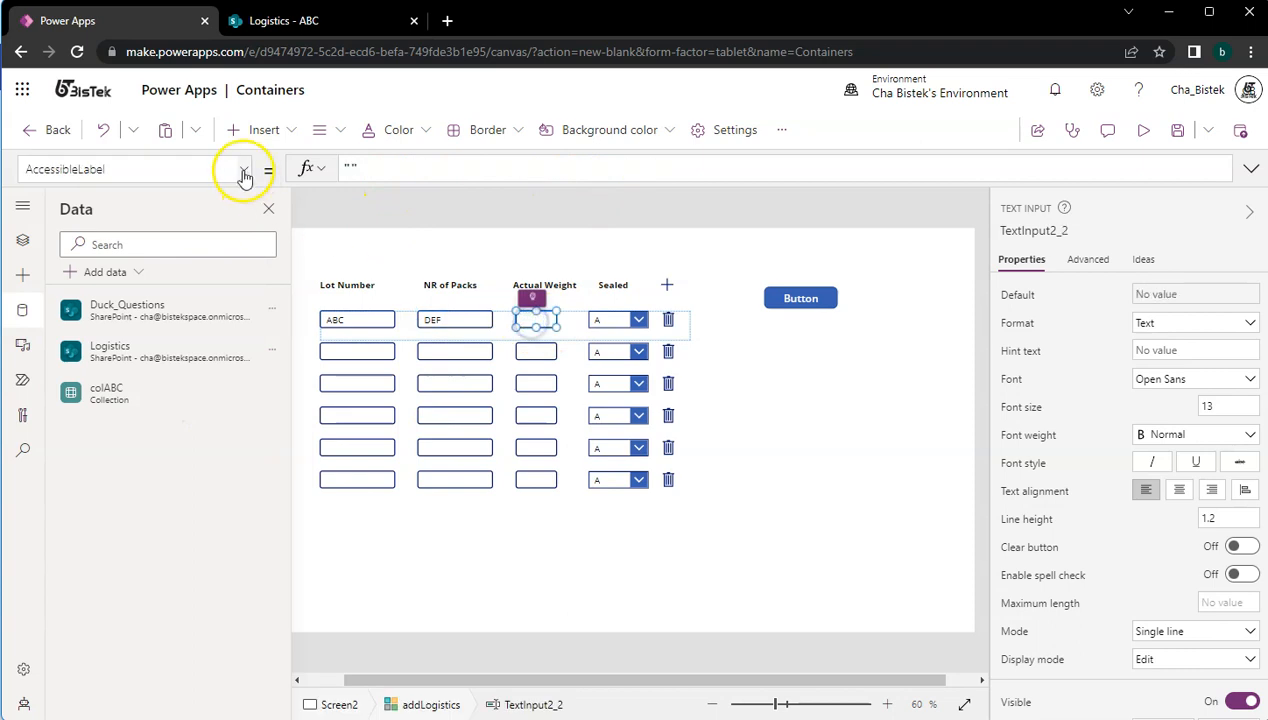
pyautogui.click(244, 168)
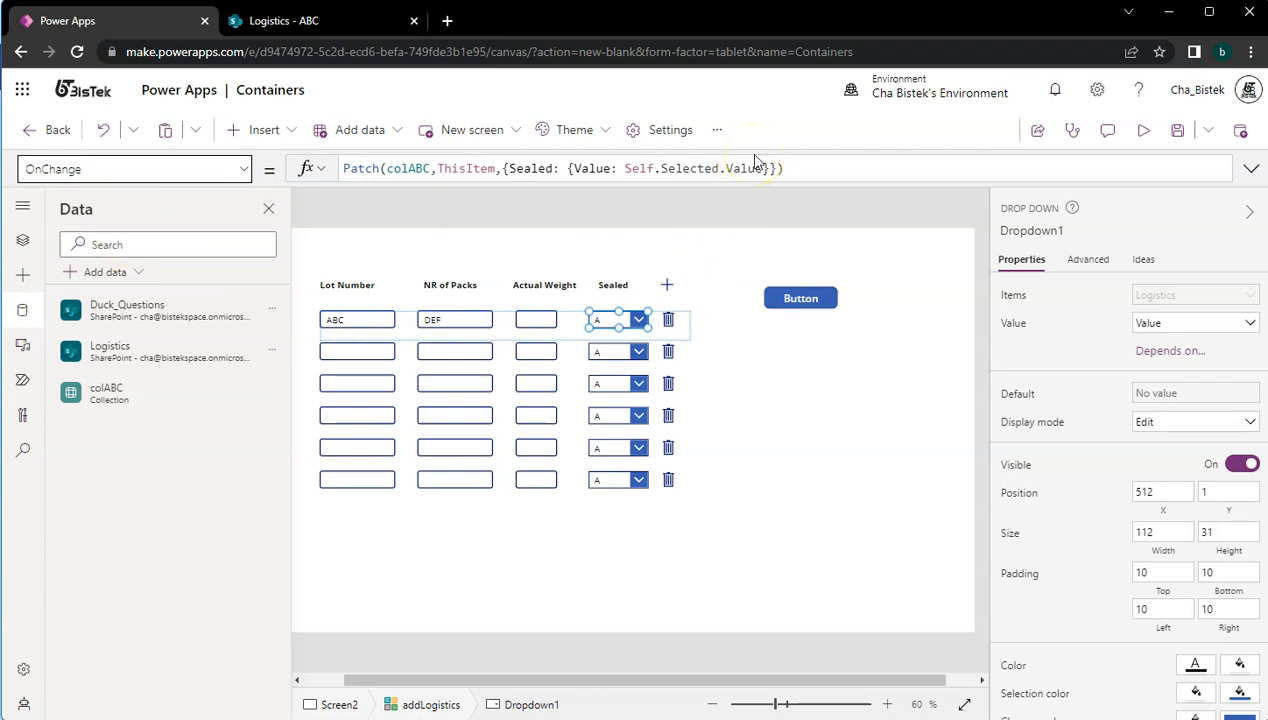
pyautogui.moveTo(368, 128)
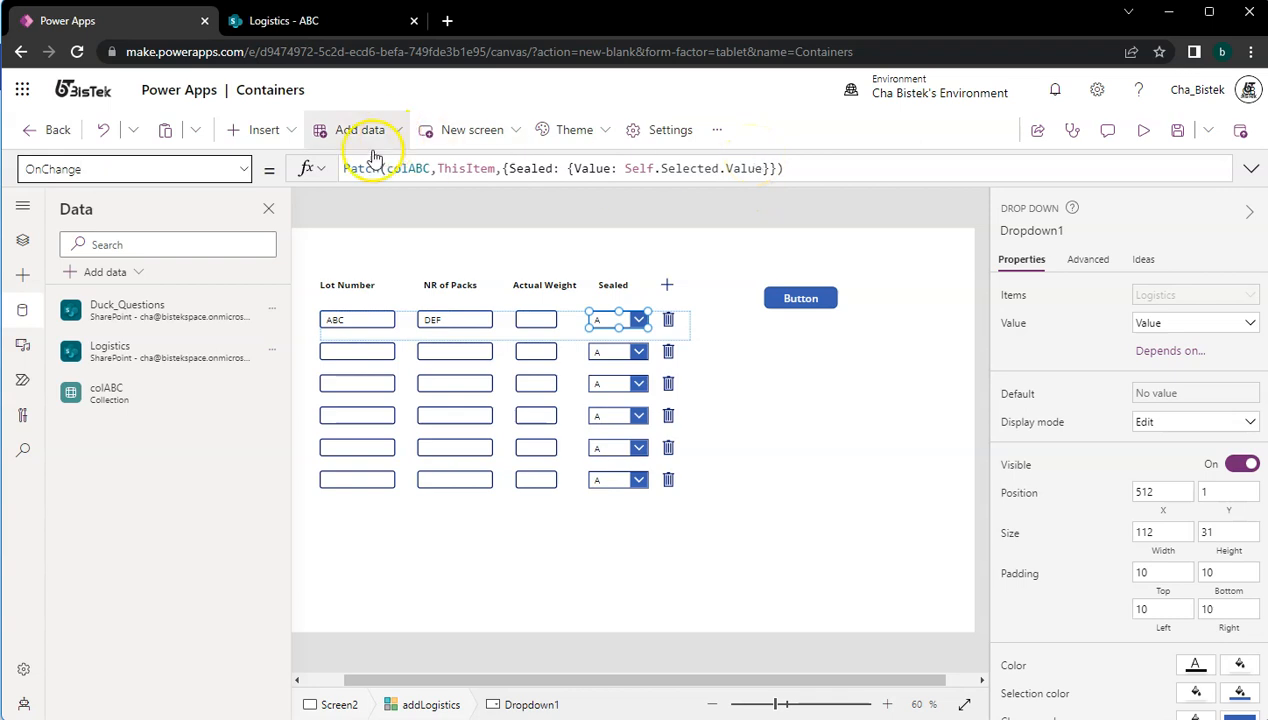
pyautogui.click(130, 168)
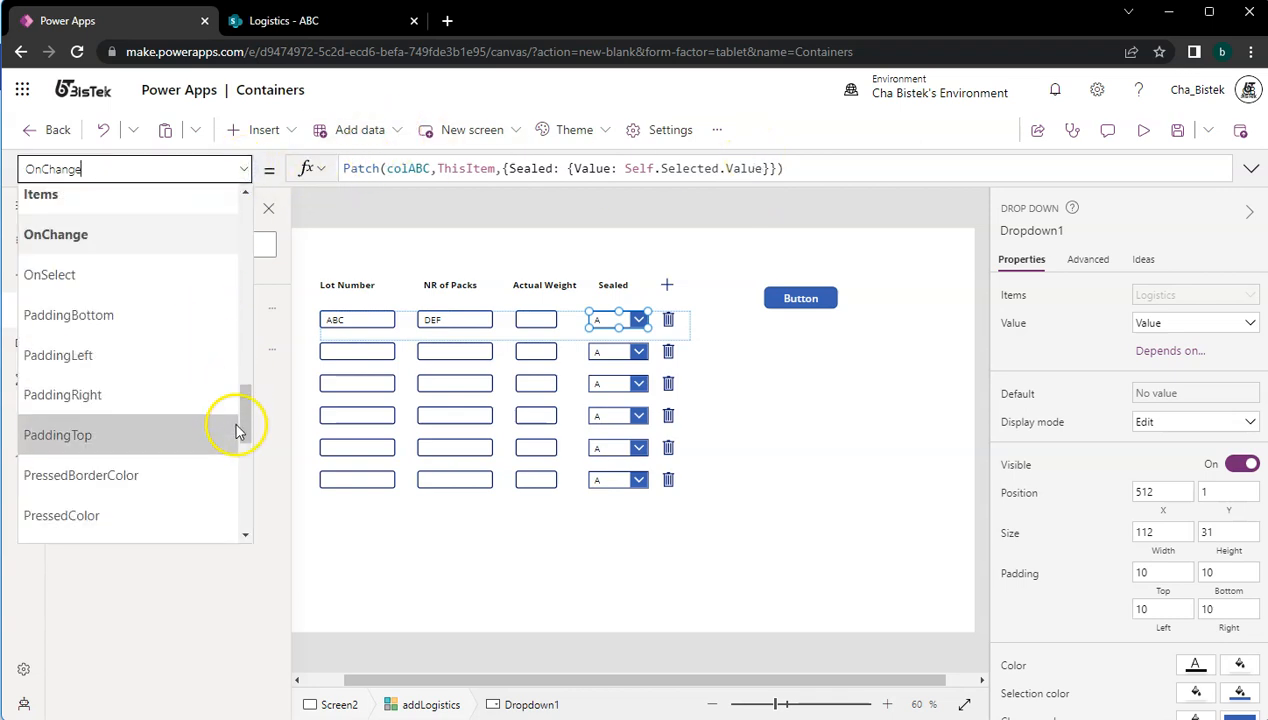
pyautogui.moveTo(244, 432)
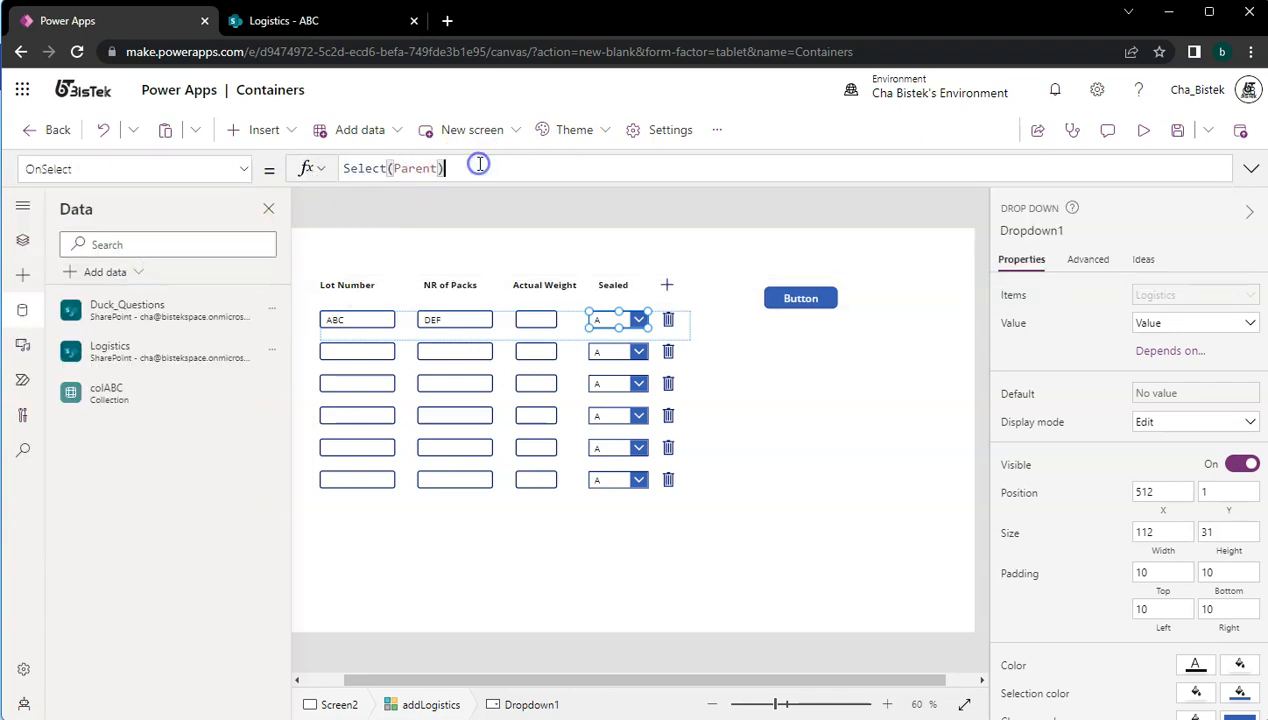
pyautogui.write('Patch(colABC,ThisItem,{Sealed: {Value: Self.Selected.Value}})')
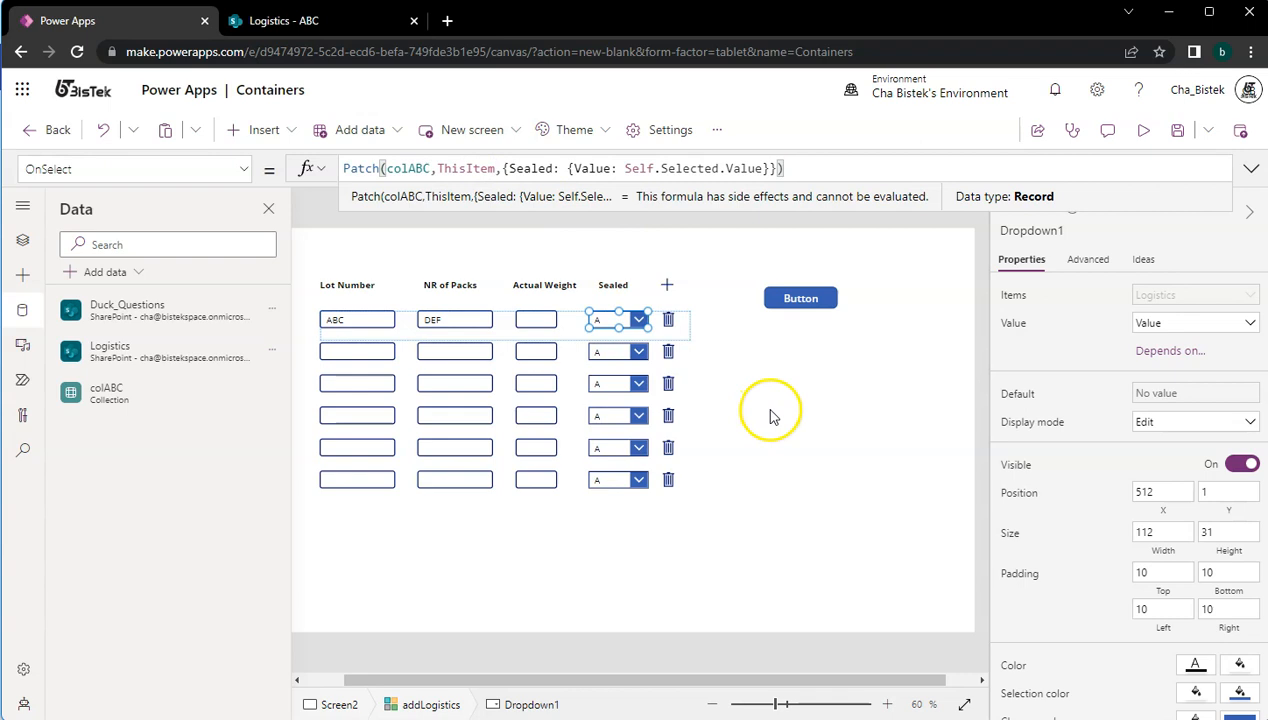
pyautogui.moveTo(784, 390)
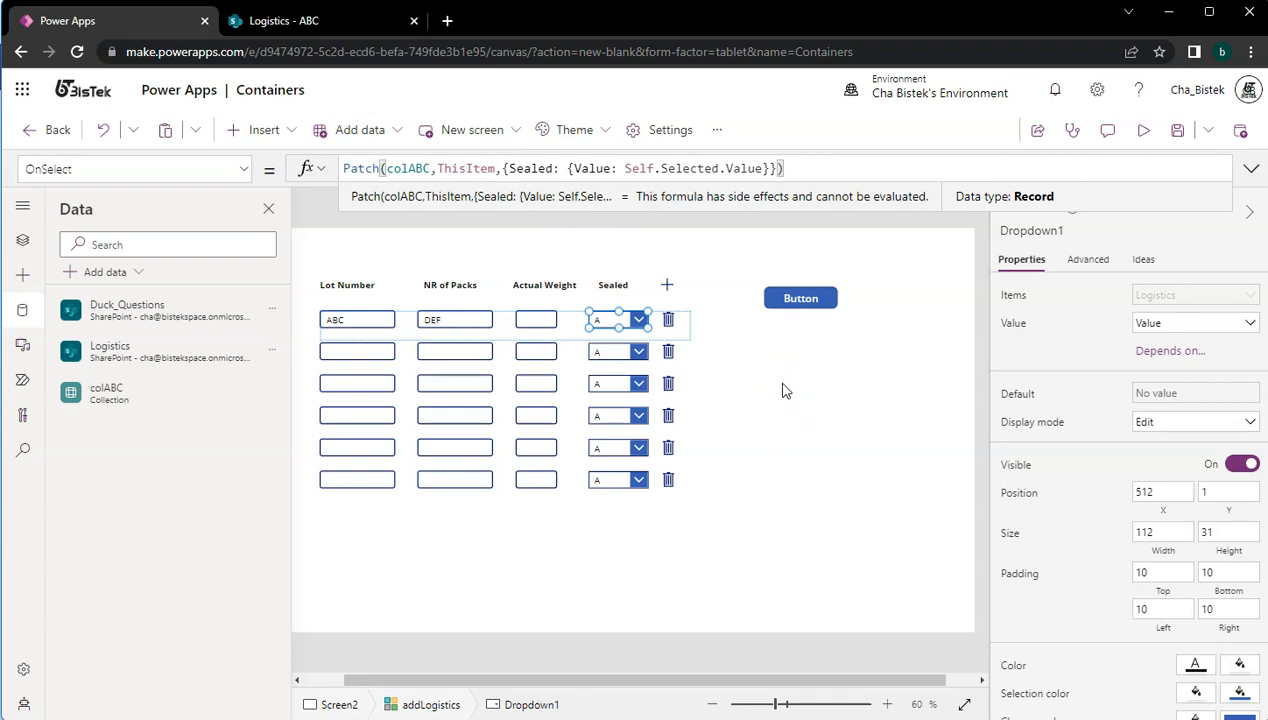
pyautogui.click(356, 320)
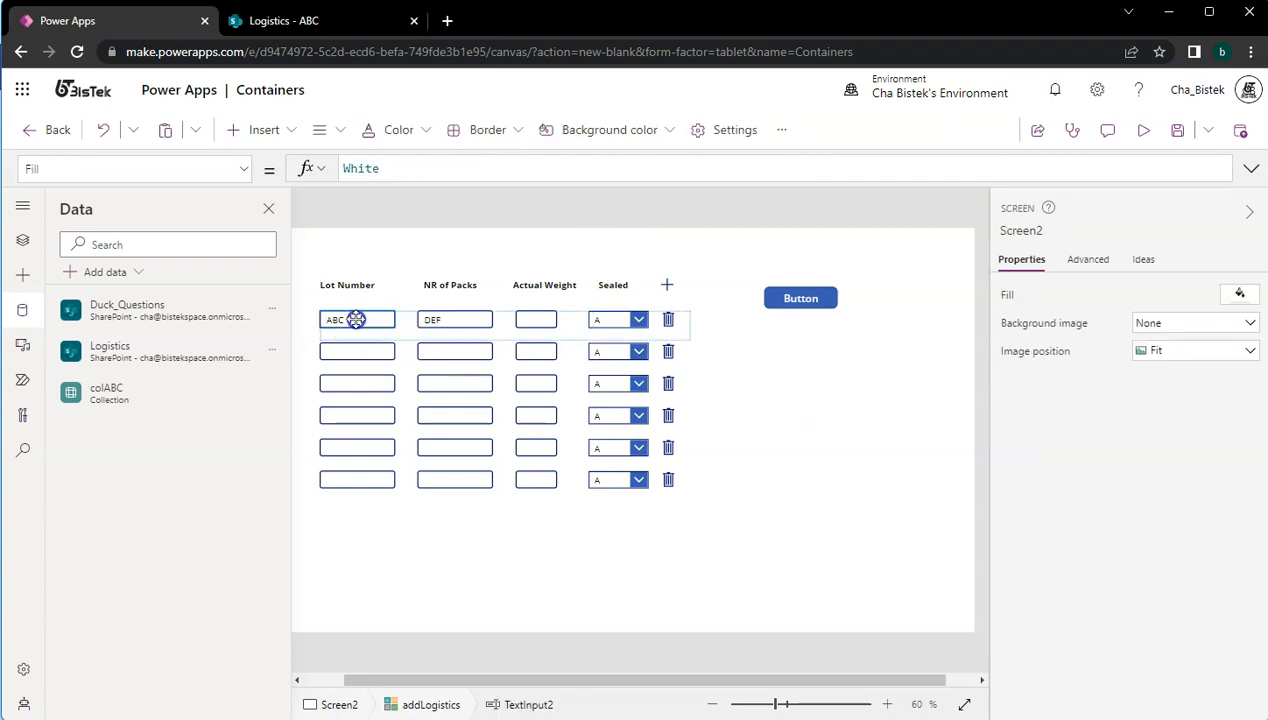
# - Clear ThisItem.Lot_Number from the Lot Number input's Default formula
pyautogui.click(356, 320)
pyautogui.write('Default')
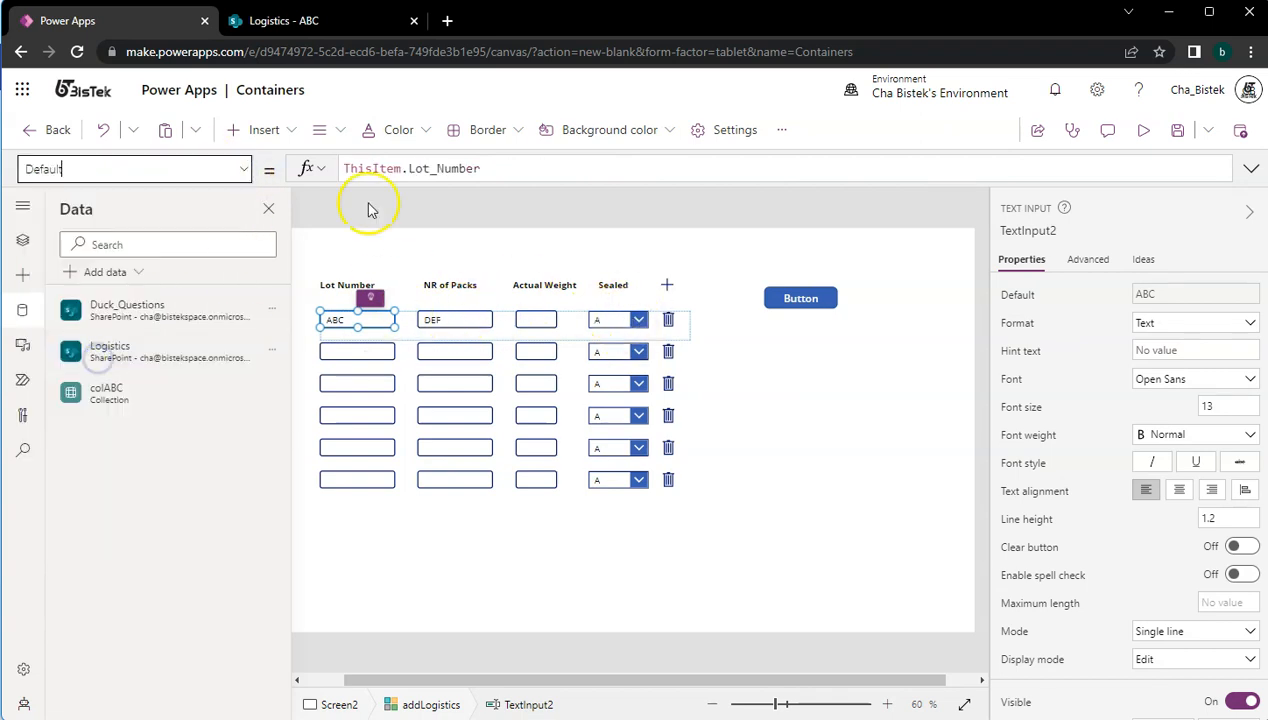
pyautogui.moveTo(650, 128)
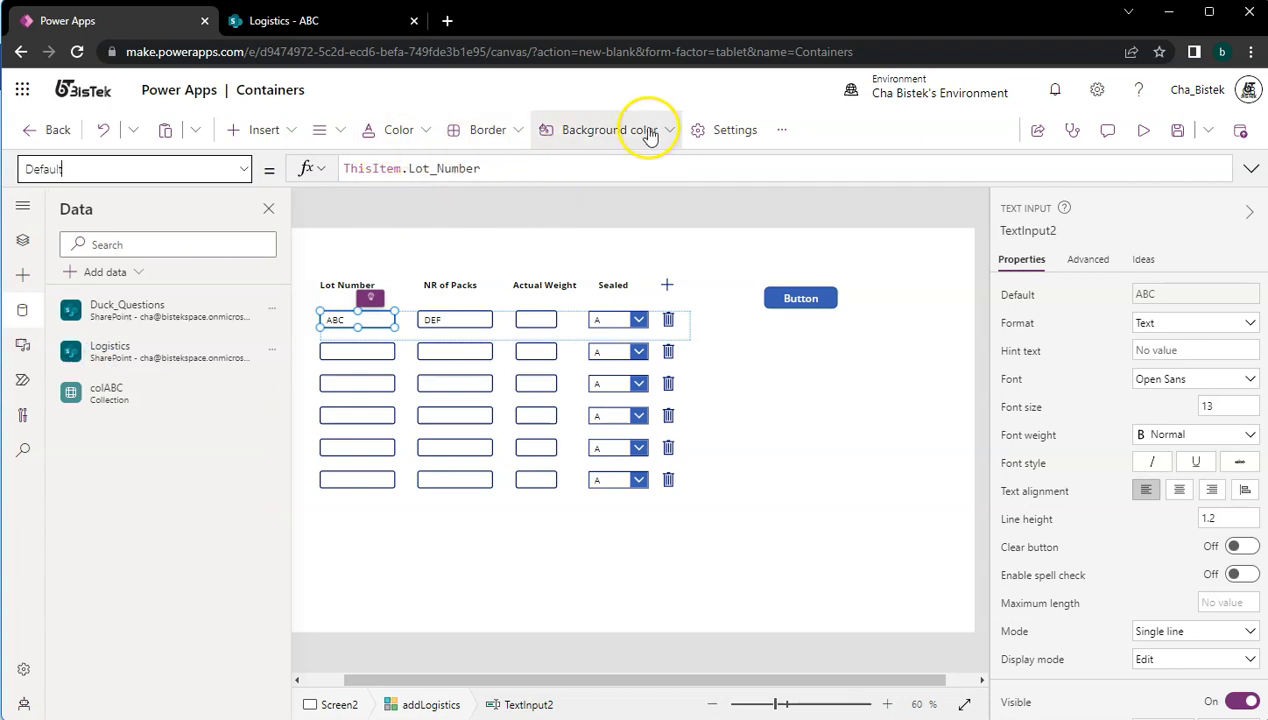
pyautogui.click(514, 168)
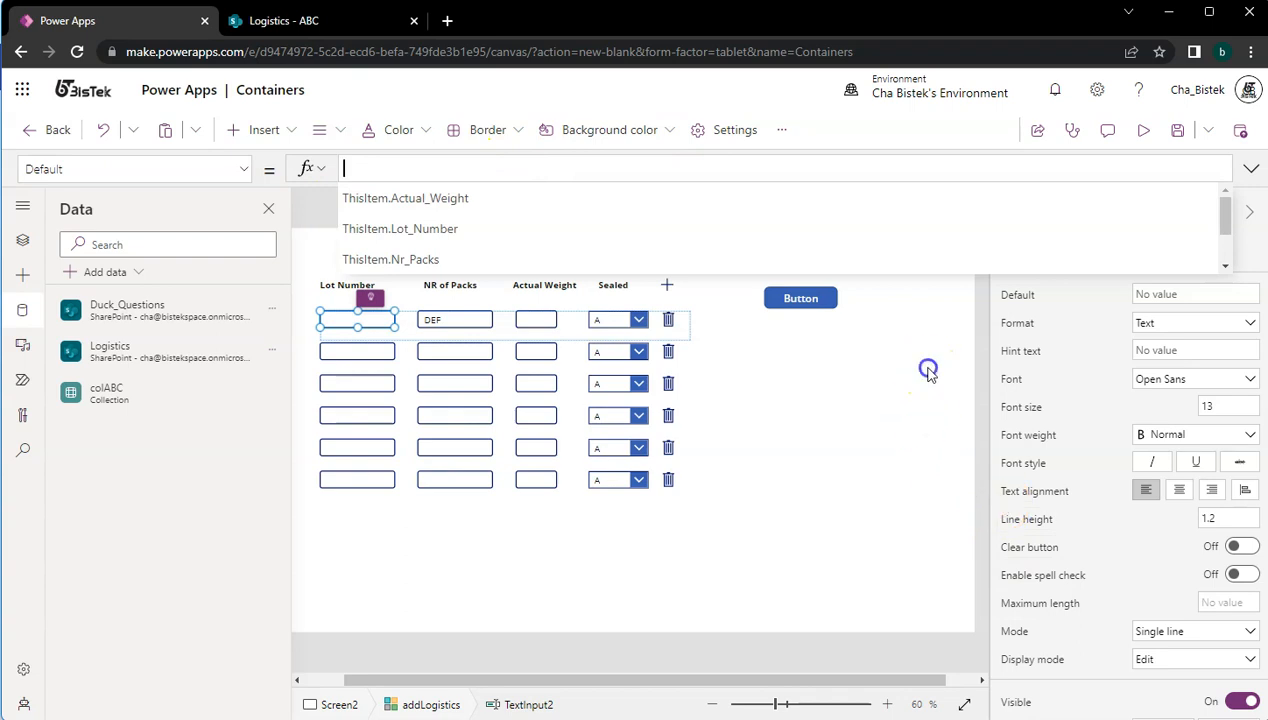
# - In preview enter lot number 12121 on the first row and check colABC stores it with DEF
pyautogui.click(1144, 130)
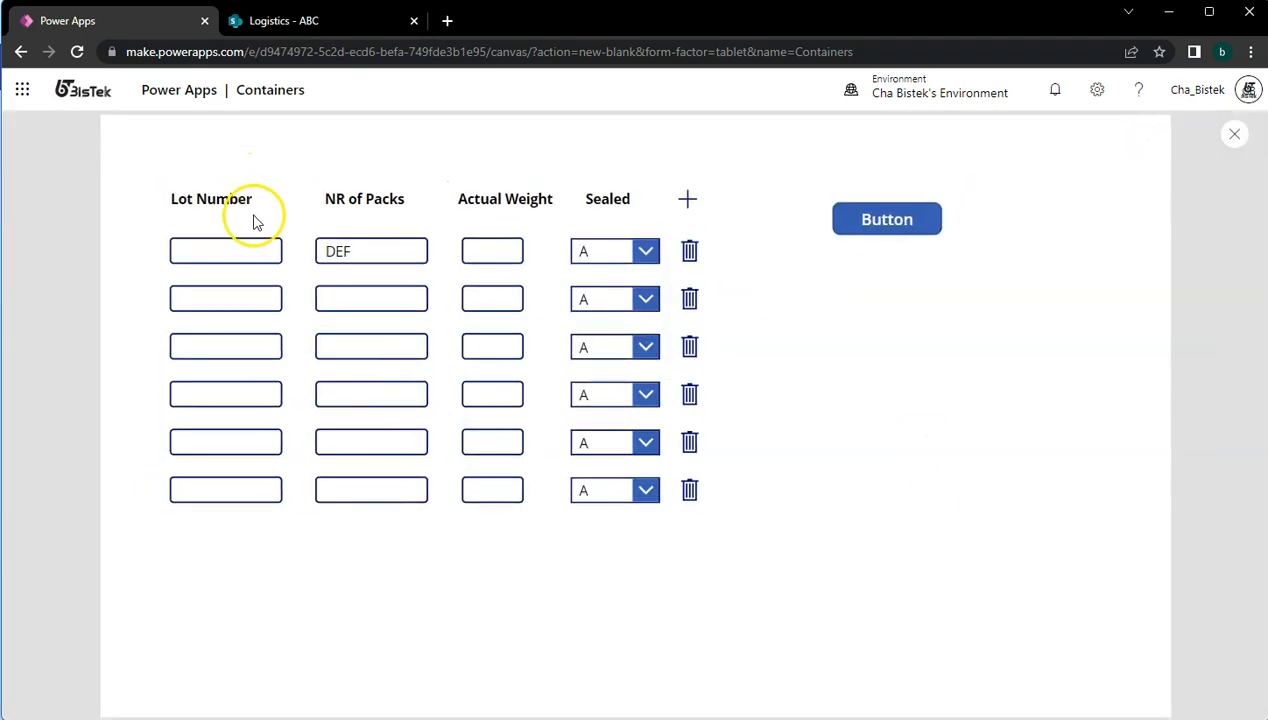
pyautogui.click(224, 252)
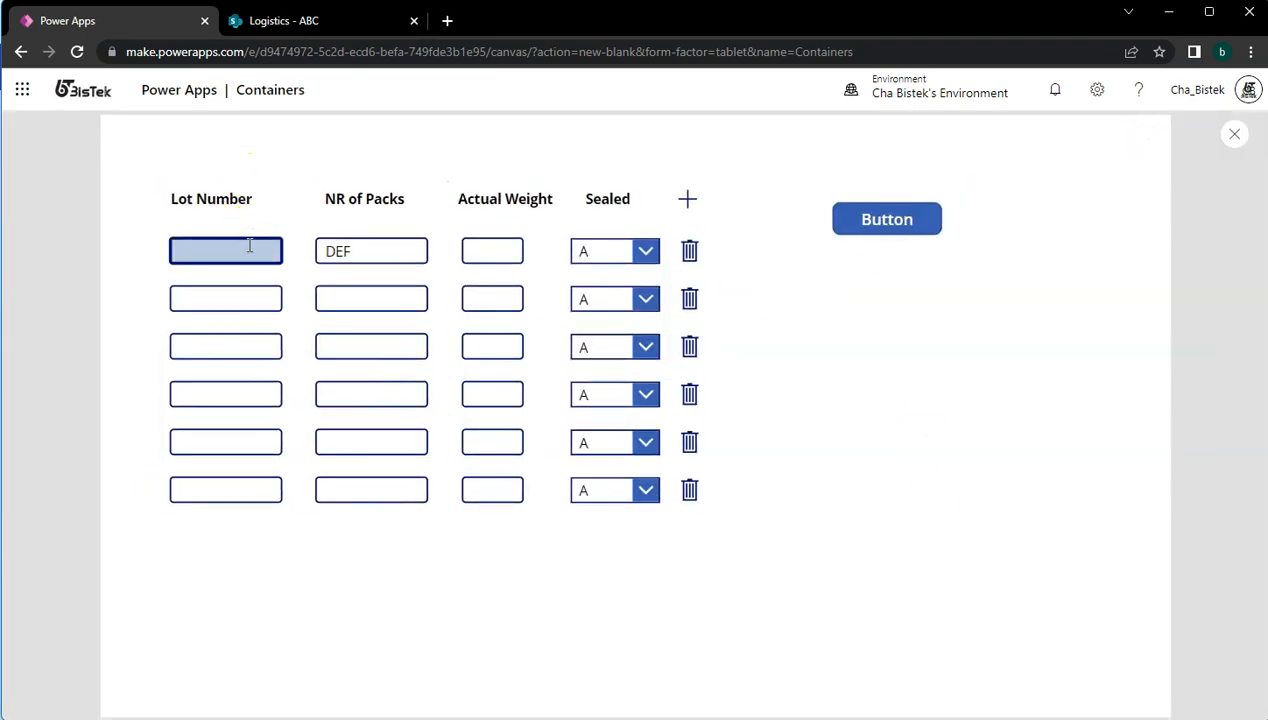
pyautogui.write('12121')
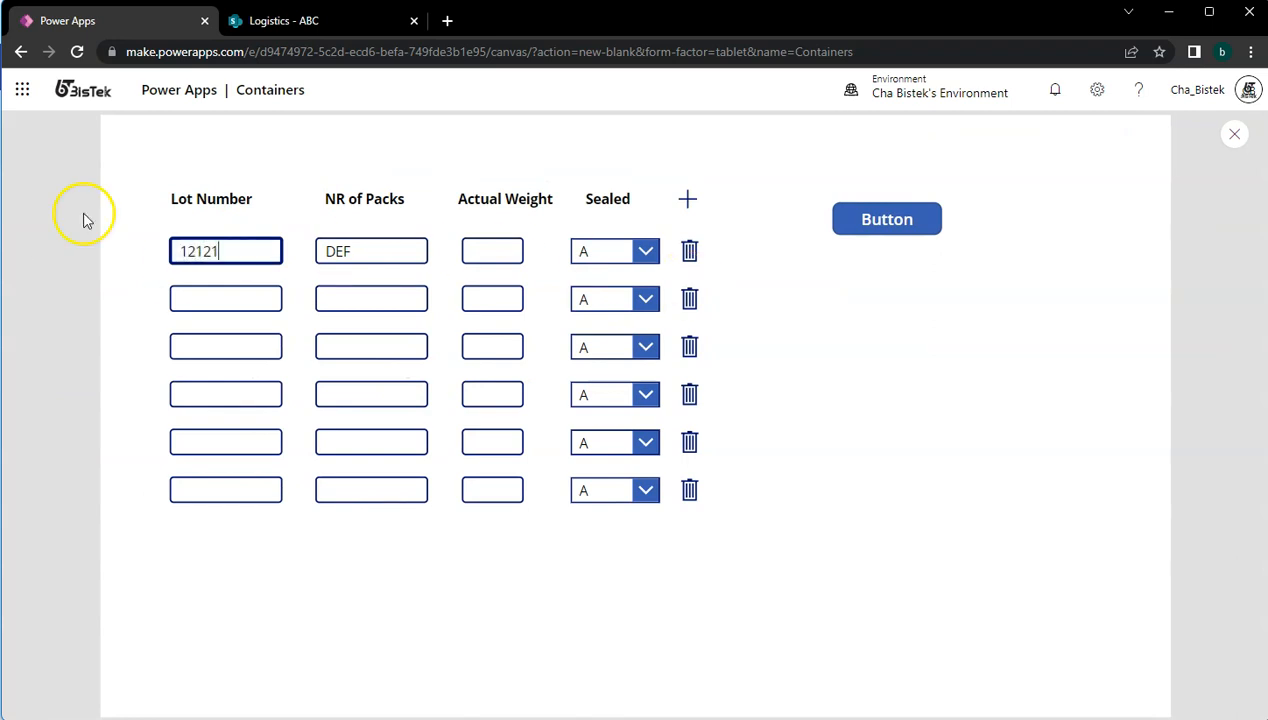
pyautogui.moveTo(1076, 268)
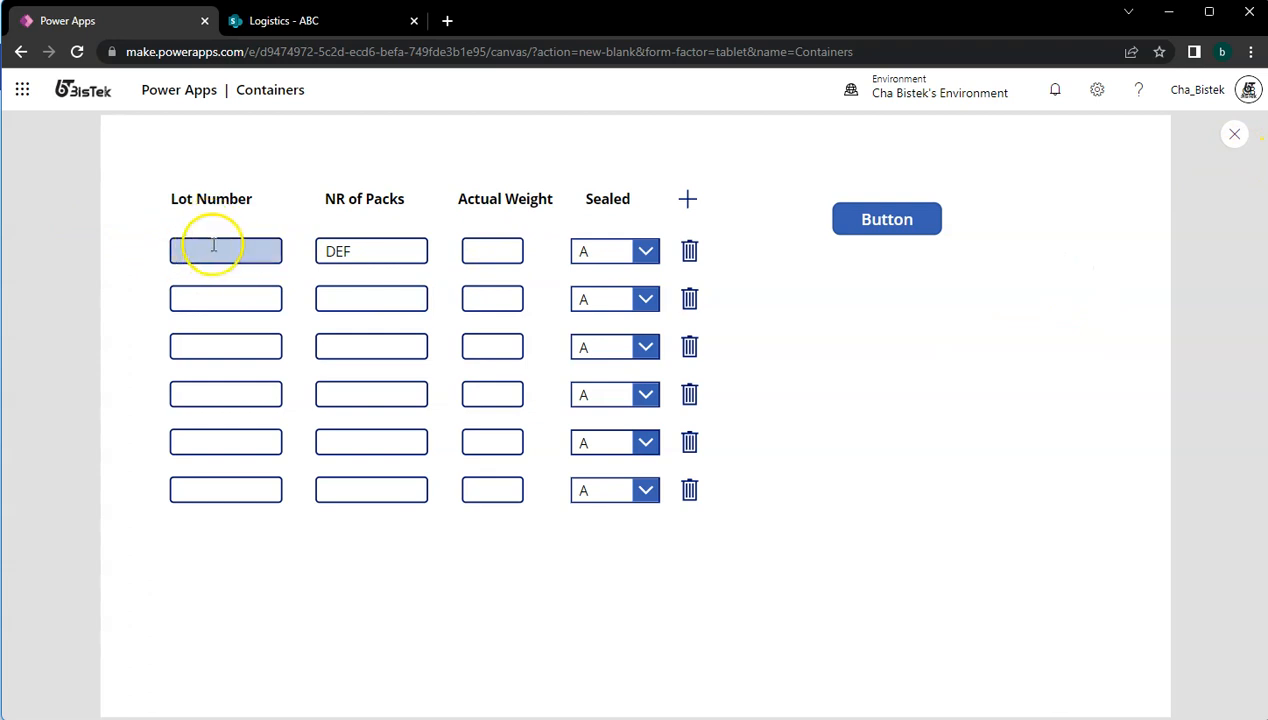
pyautogui.click(1232, 132)
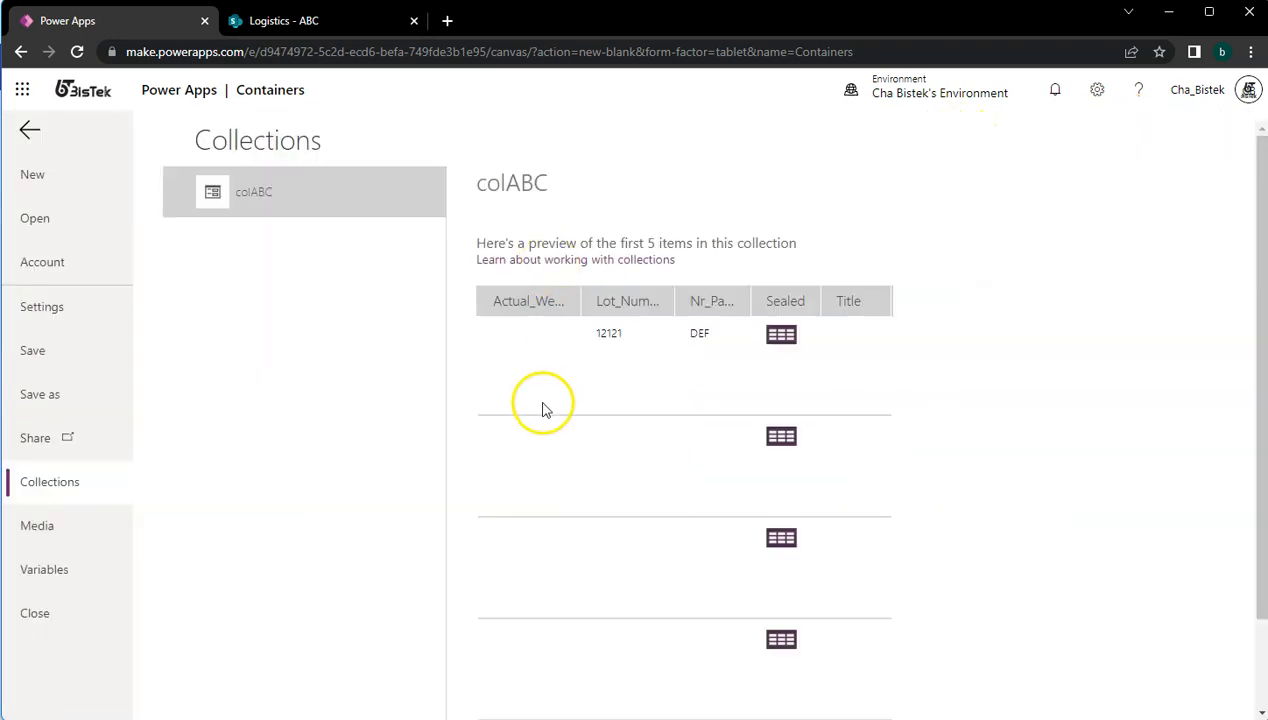
pyautogui.moveTo(40, 128)
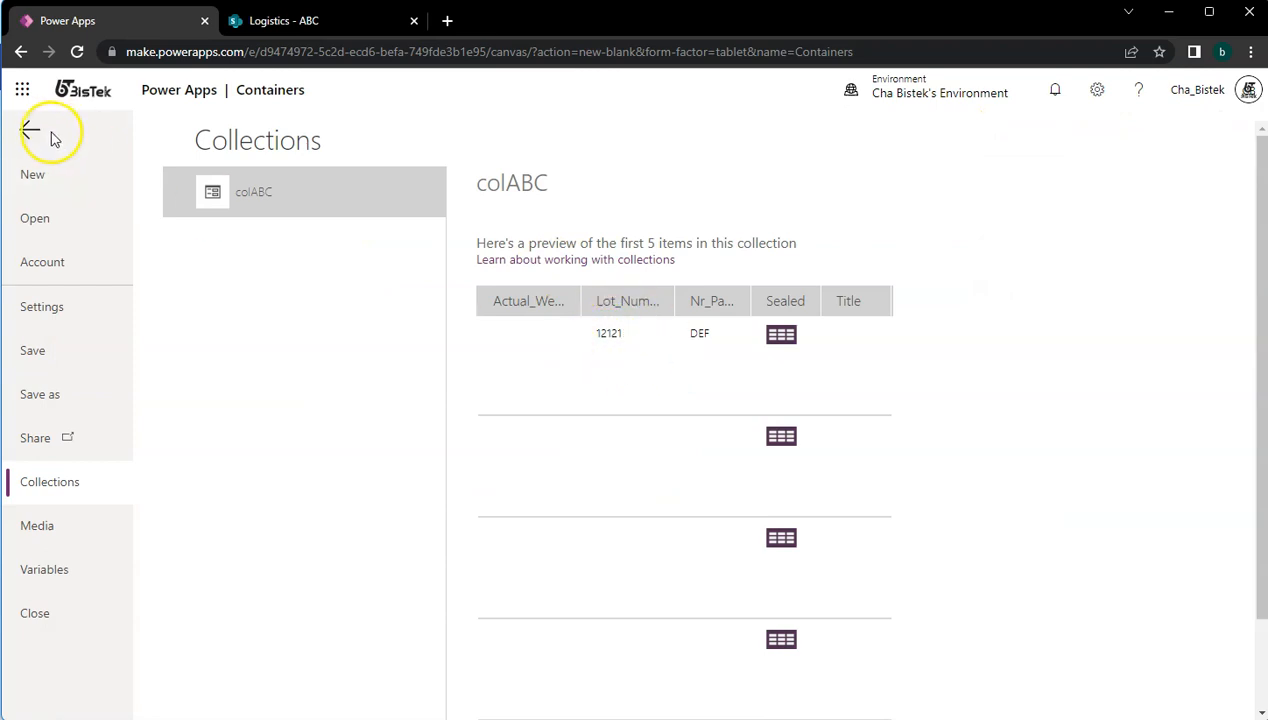
pyautogui.click(36, 132)
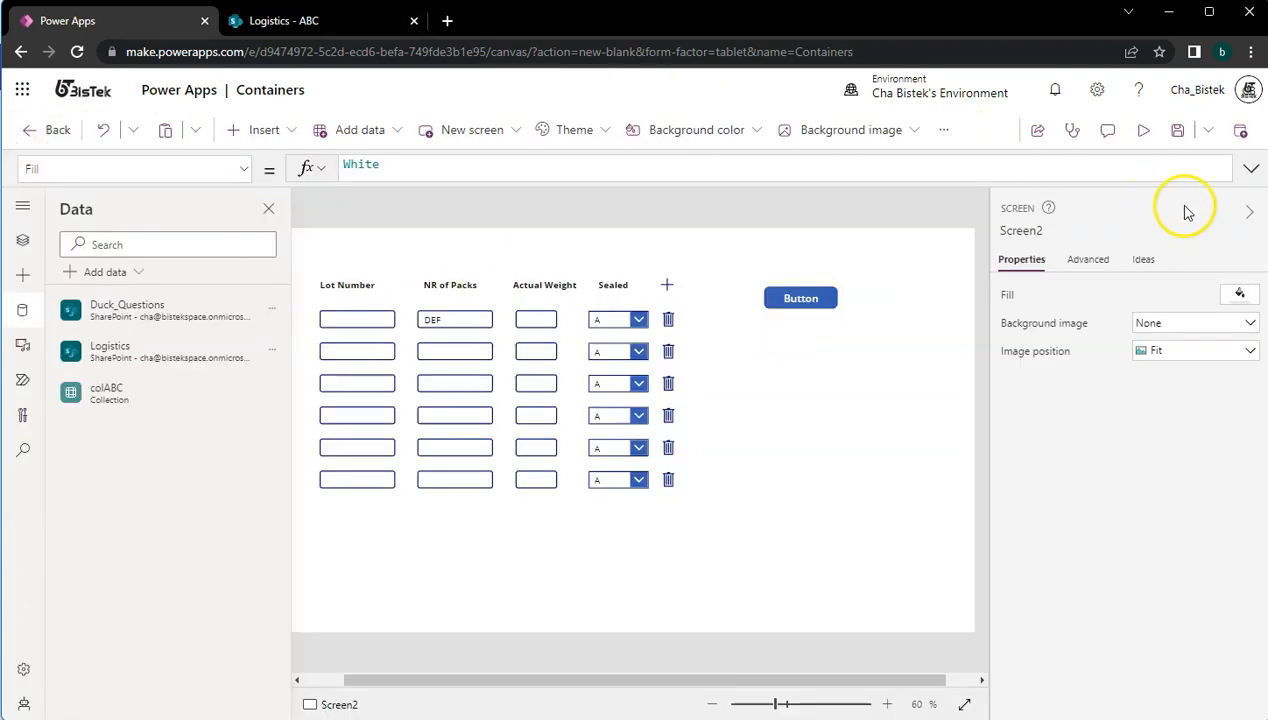
# - Set Lot Number's Default to ThisItem.Lot_Number and the Sealed dropdown's to ThisItem.Sealed.Value
pyautogui.click(358, 320)
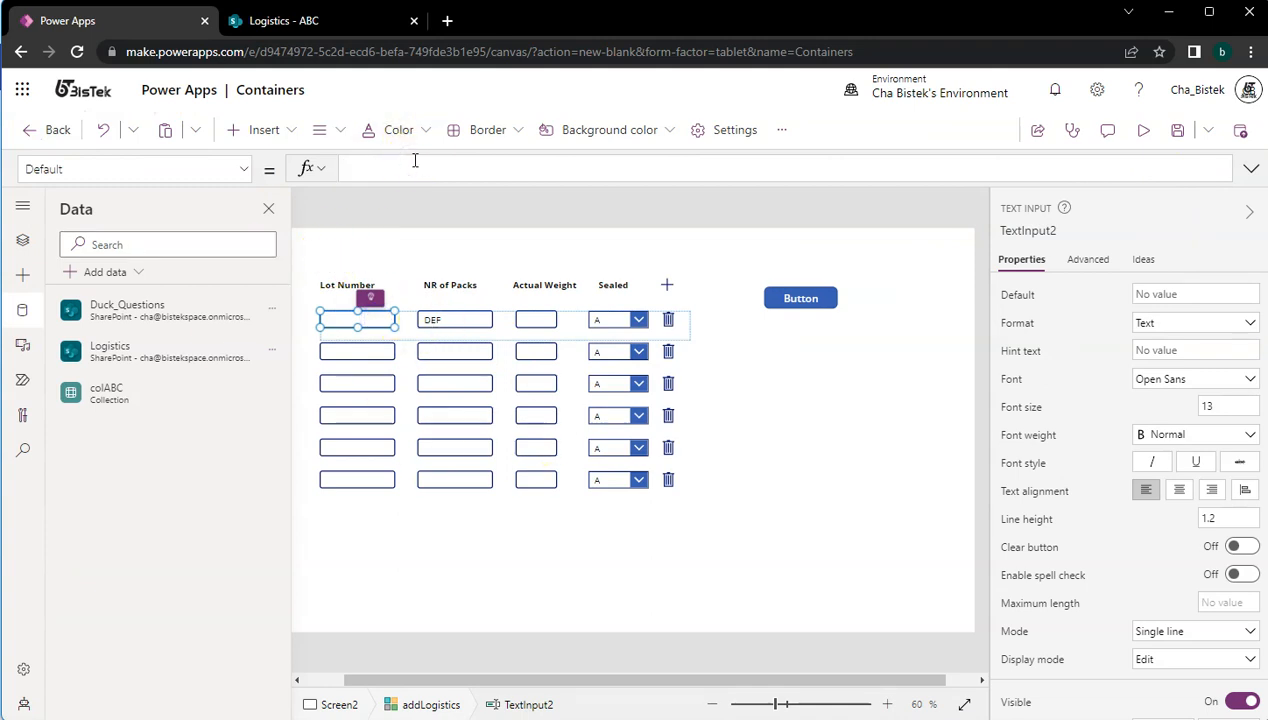
pyautogui.write('ThisItem.Lot_Number')
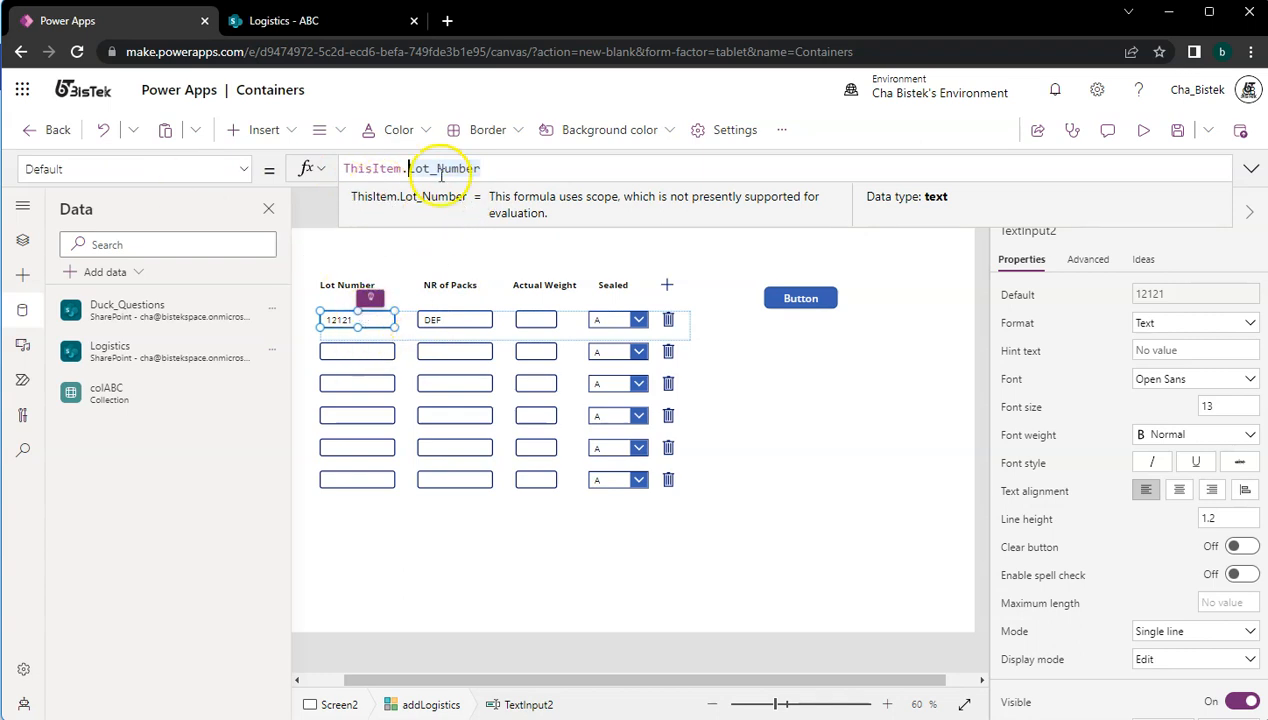
pyautogui.click(454, 320)
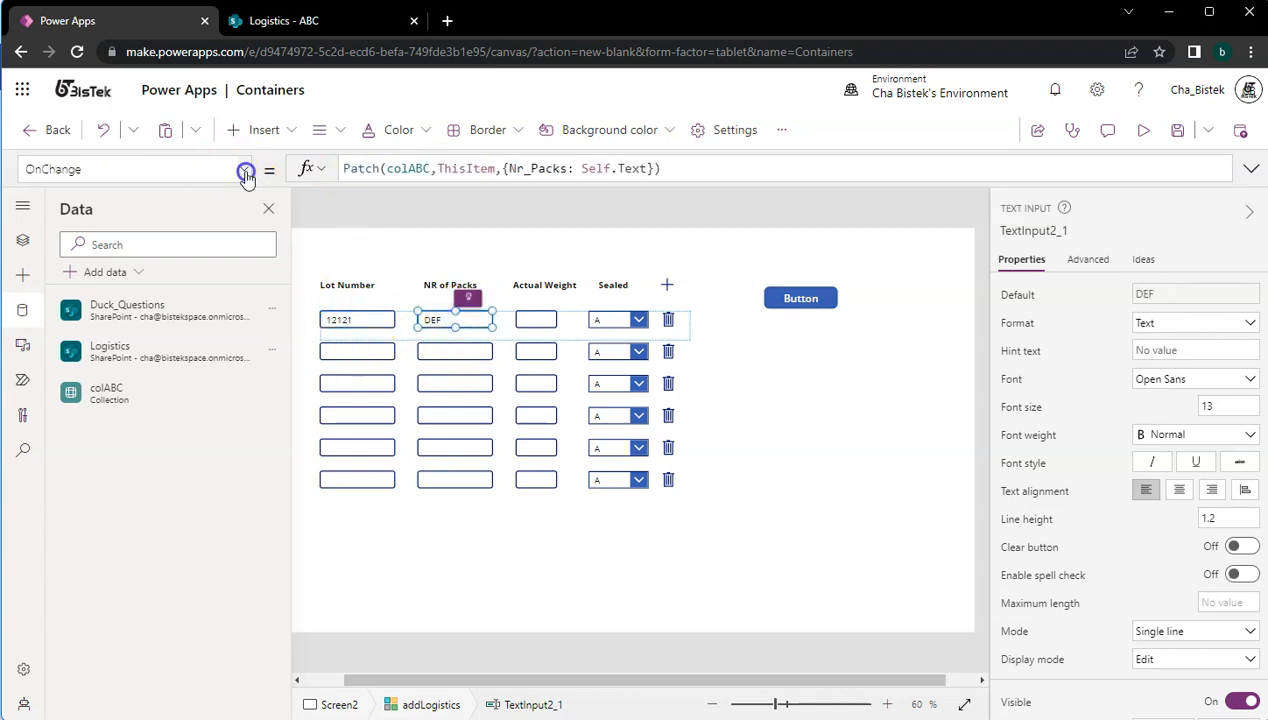
pyautogui.click(244, 168)
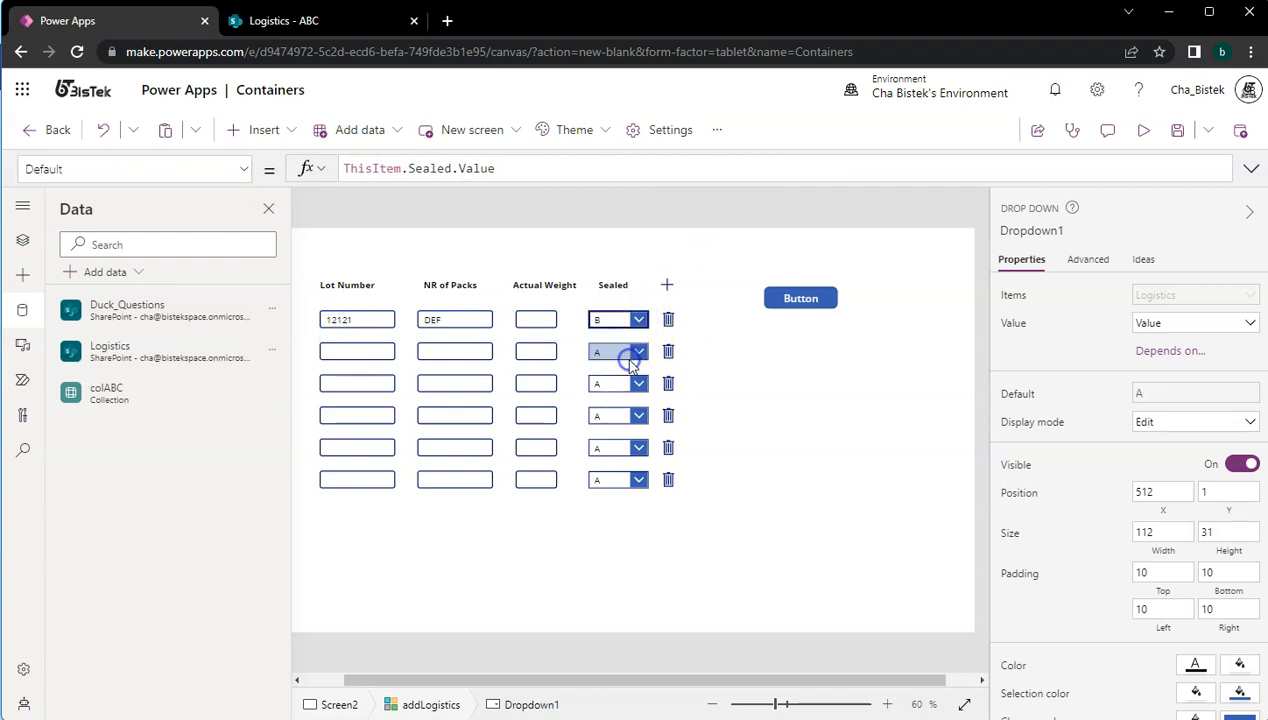
# - In preview enter Actual Weight 111 on the first row and inspect colABC's stored Sealed value
pyautogui.click(536, 320)
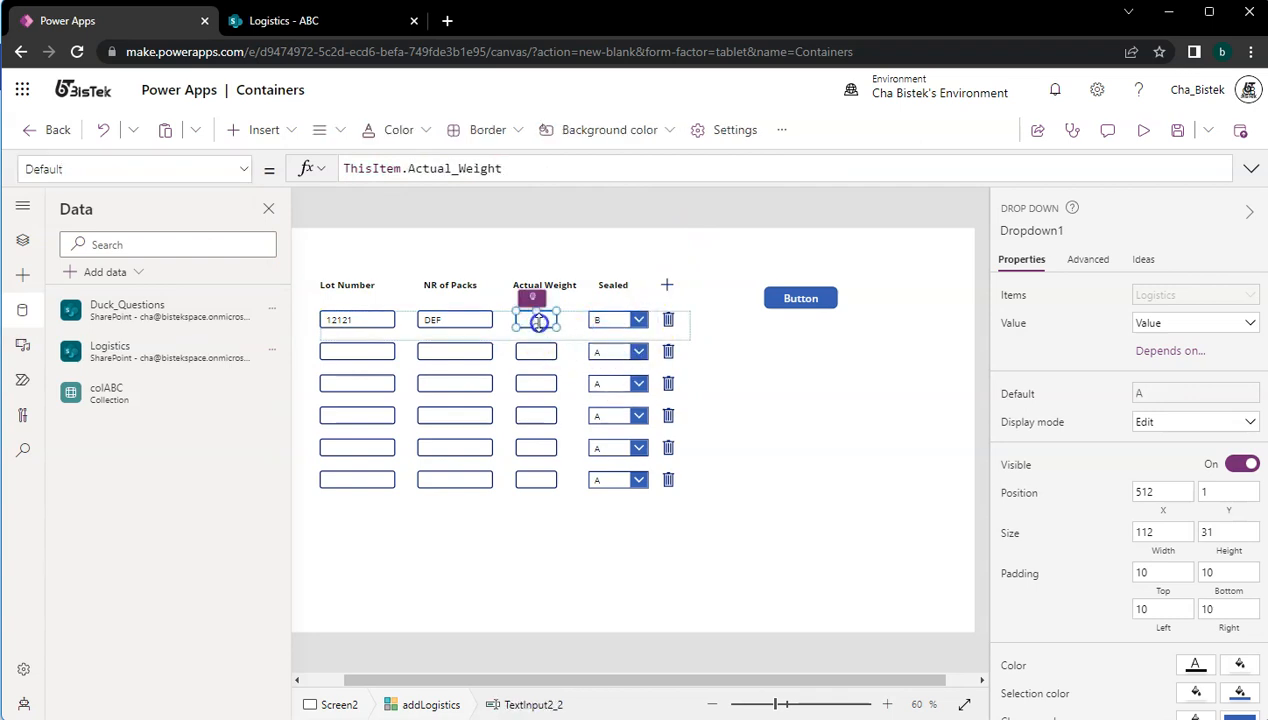
pyautogui.click(1144, 130)
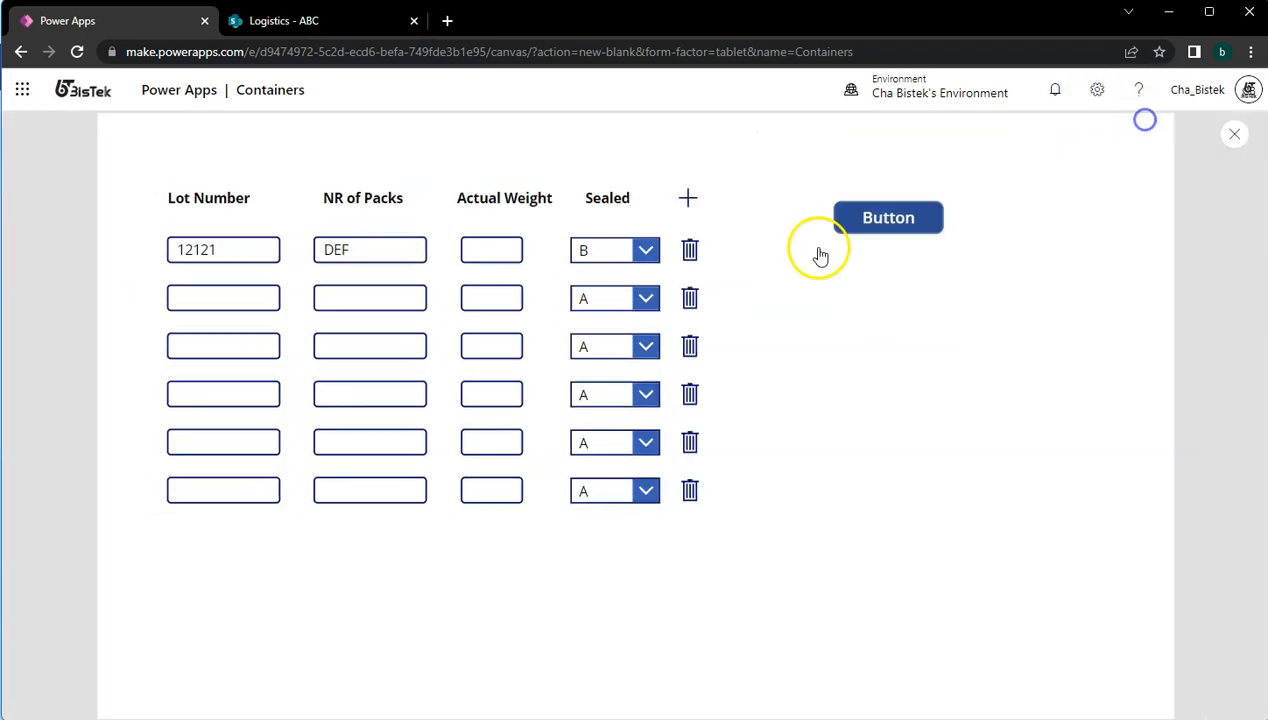
pyautogui.write('111')
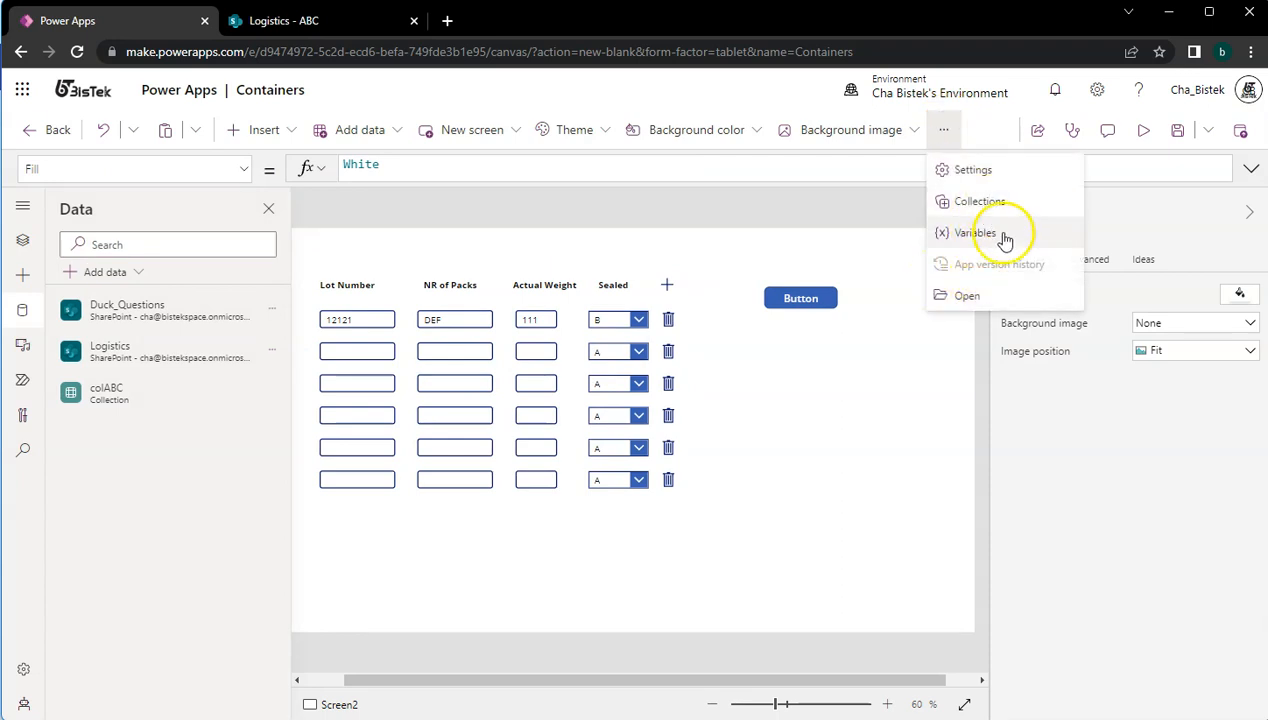
pyautogui.click(976, 200)
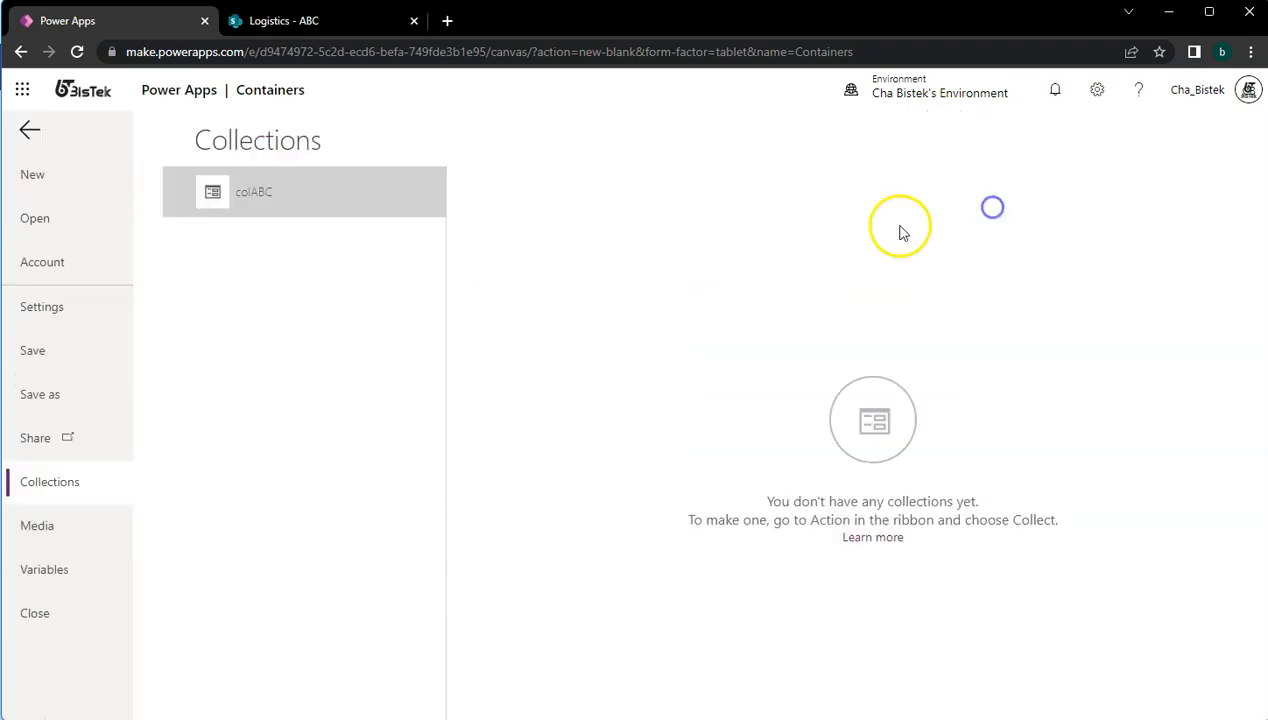
pyautogui.click(252, 192)
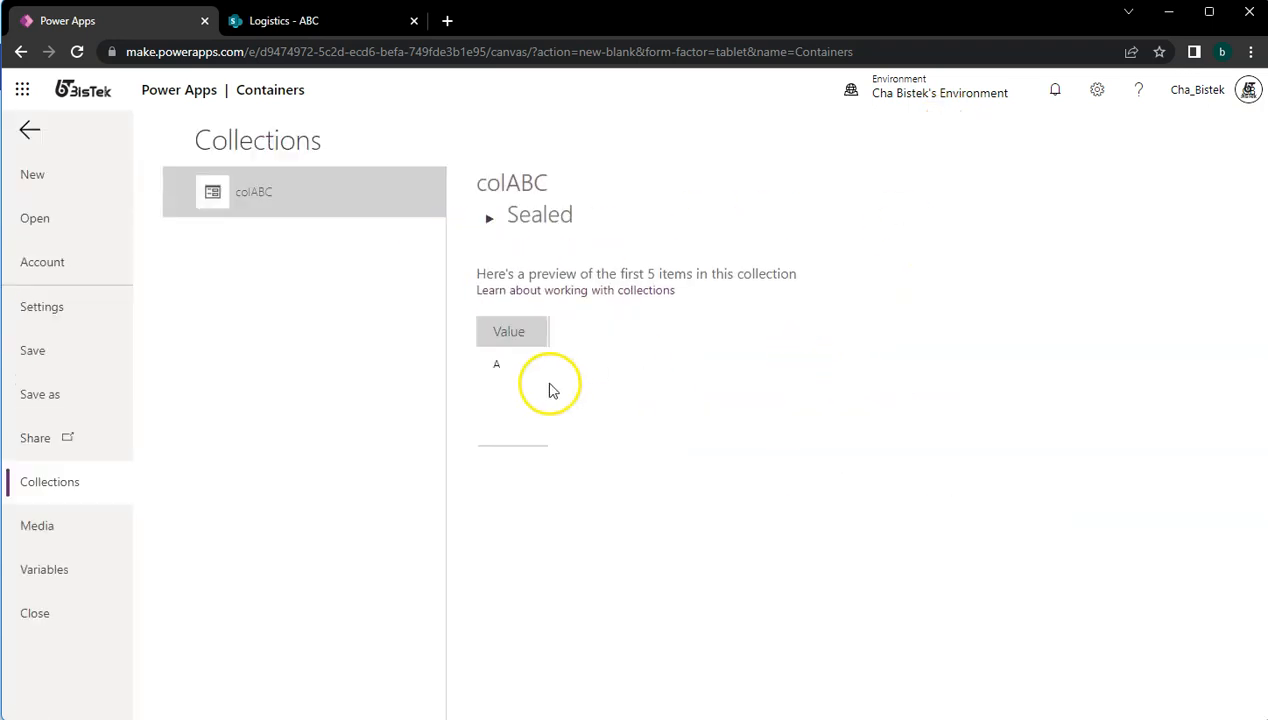
pyautogui.click(36, 612)
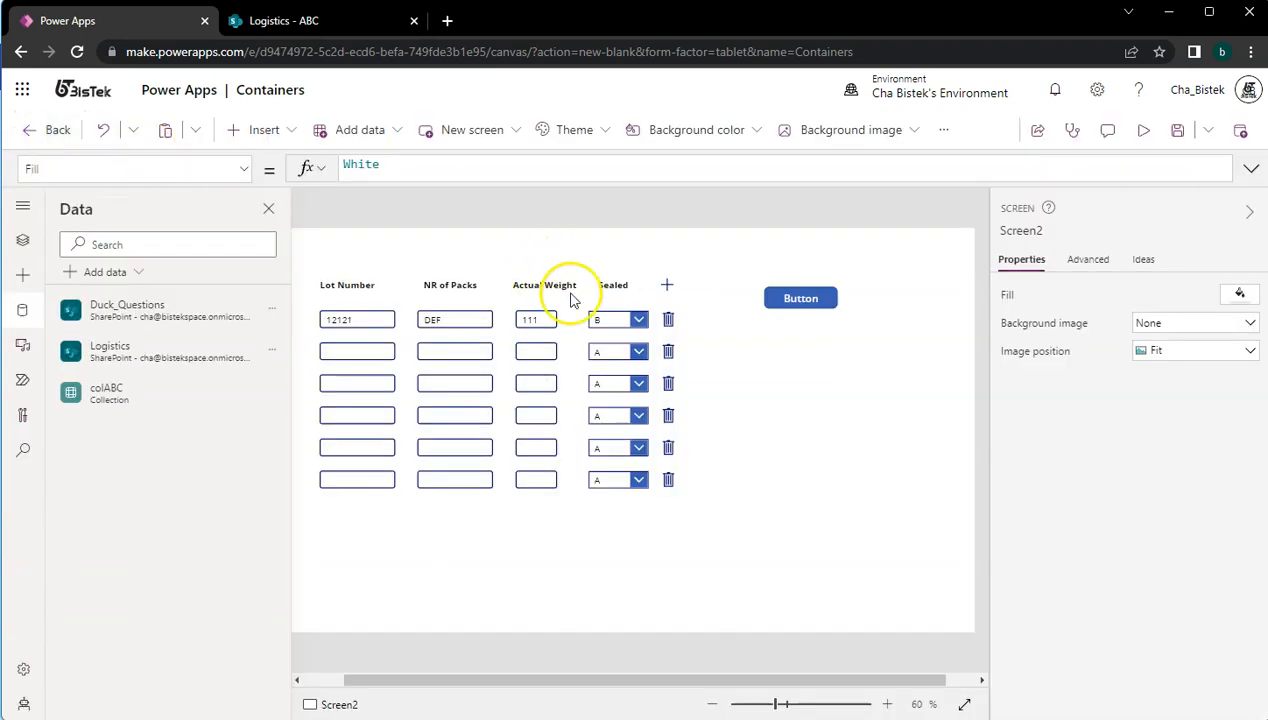
pyautogui.click(616, 320)
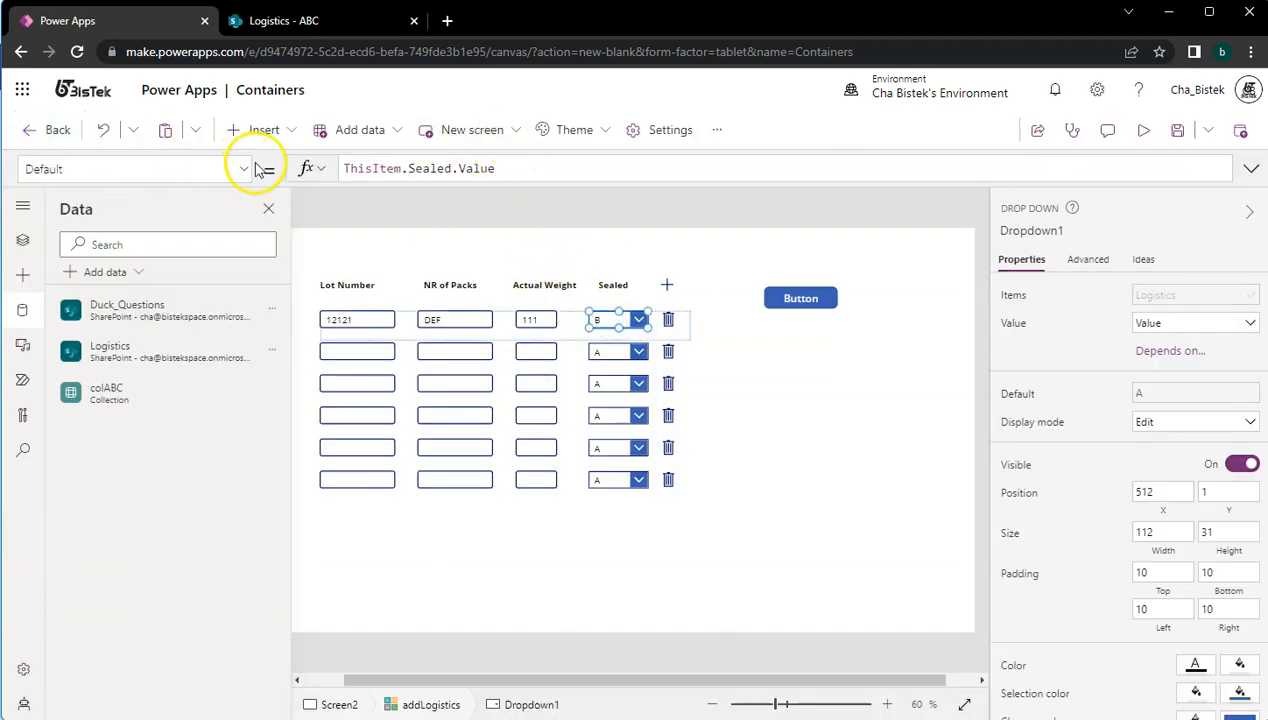
# - Move the Sealed dropdown's Patch formula from OnSelect to OnChange
pyautogui.click(242, 168)
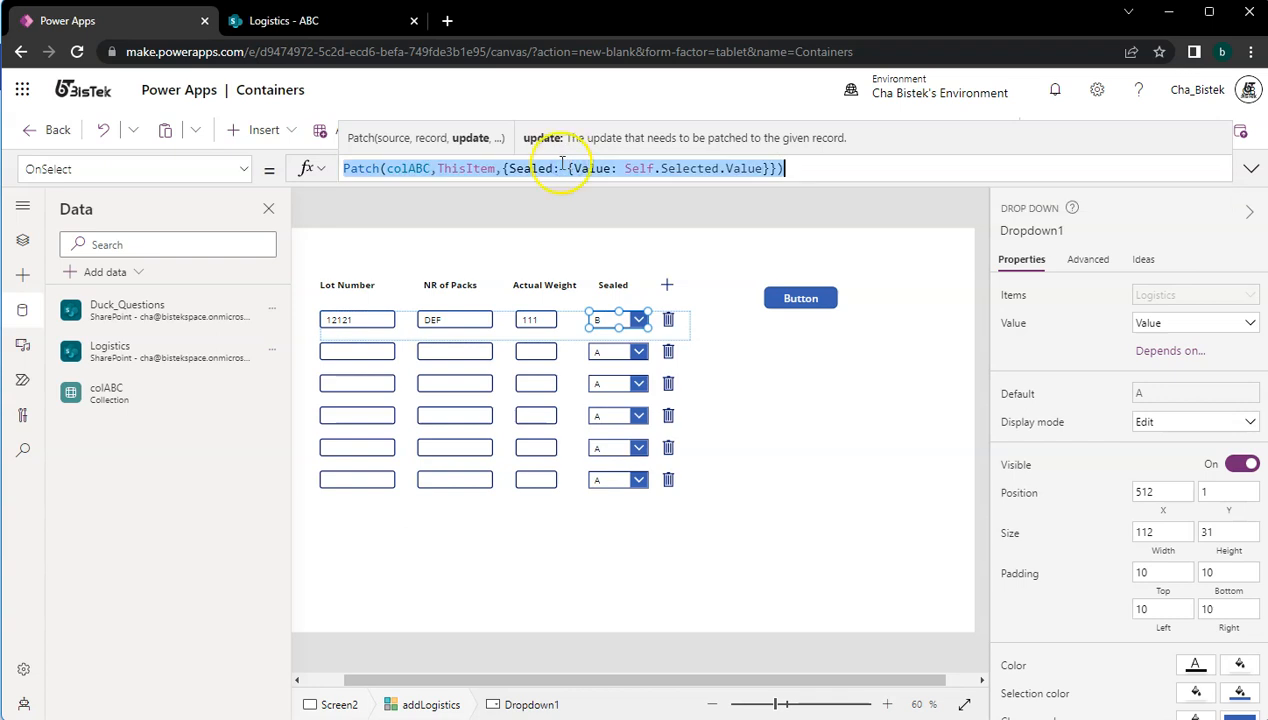
pyautogui.click(244, 168)
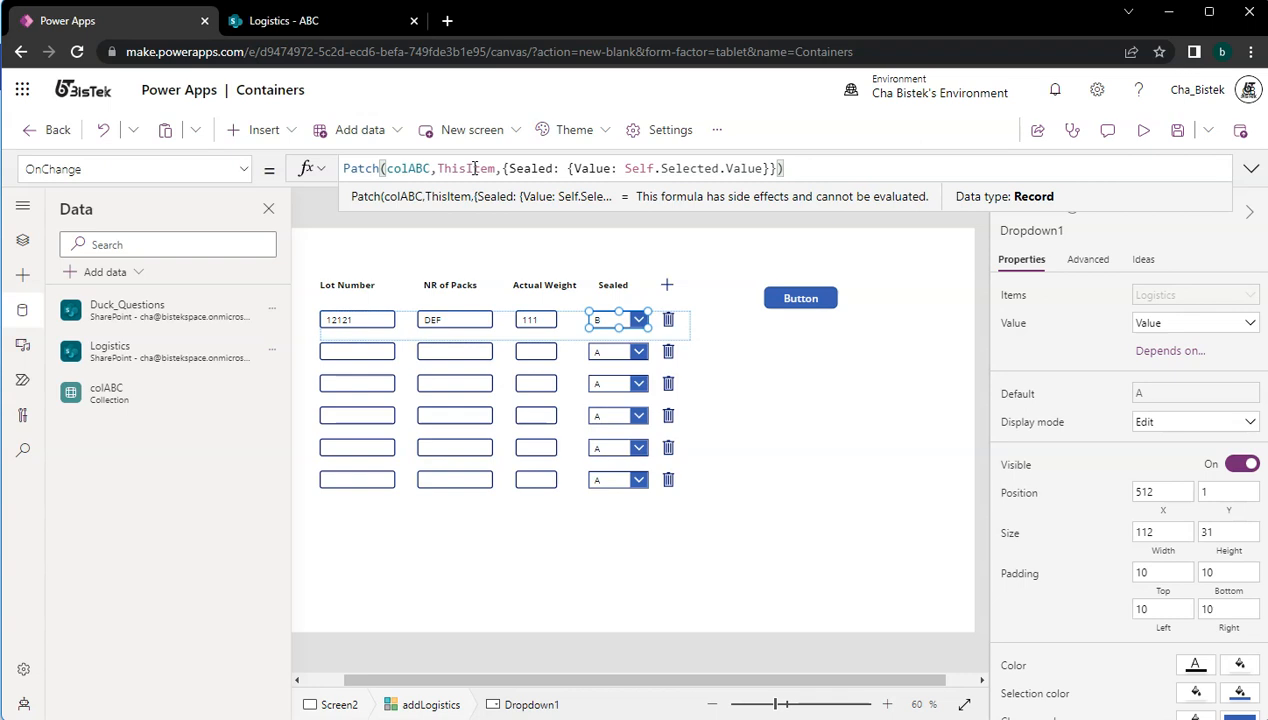
pyautogui.moveTo(1144, 132)
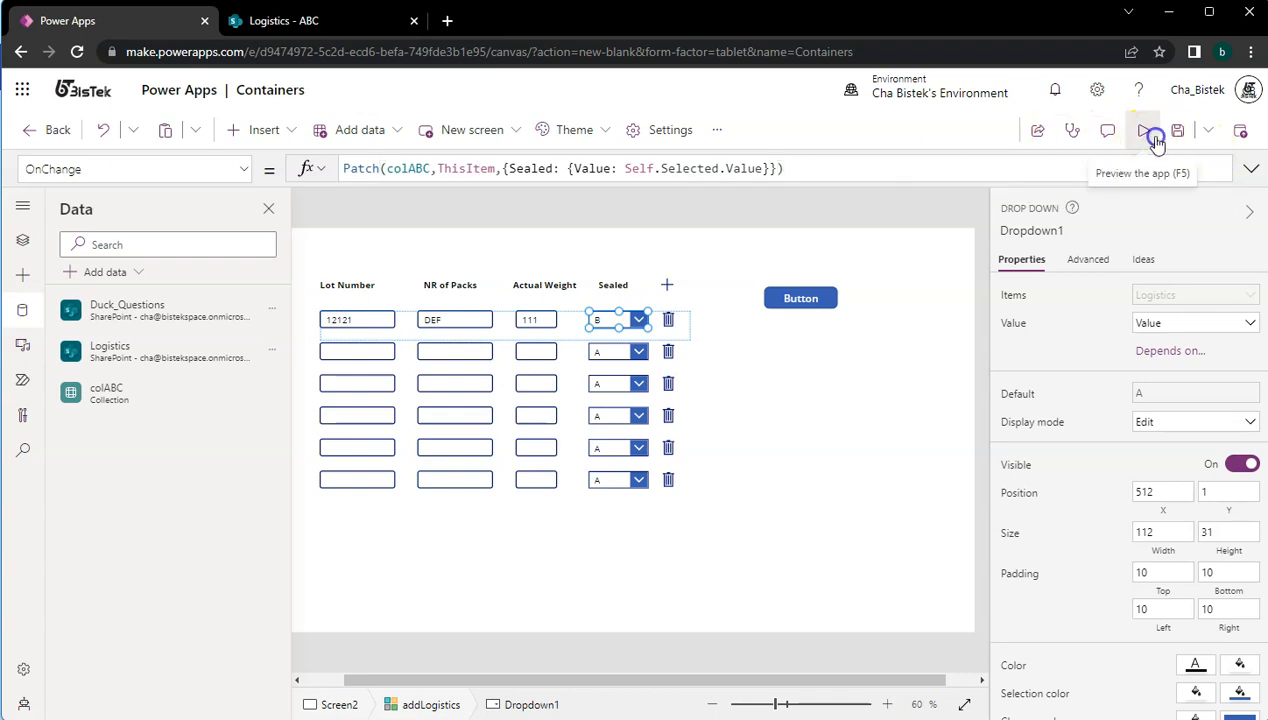
# - In preview choose Sealed C for the first row and confirm colABC holds 111, 12121 and DEF
pyautogui.click(1152, 132)
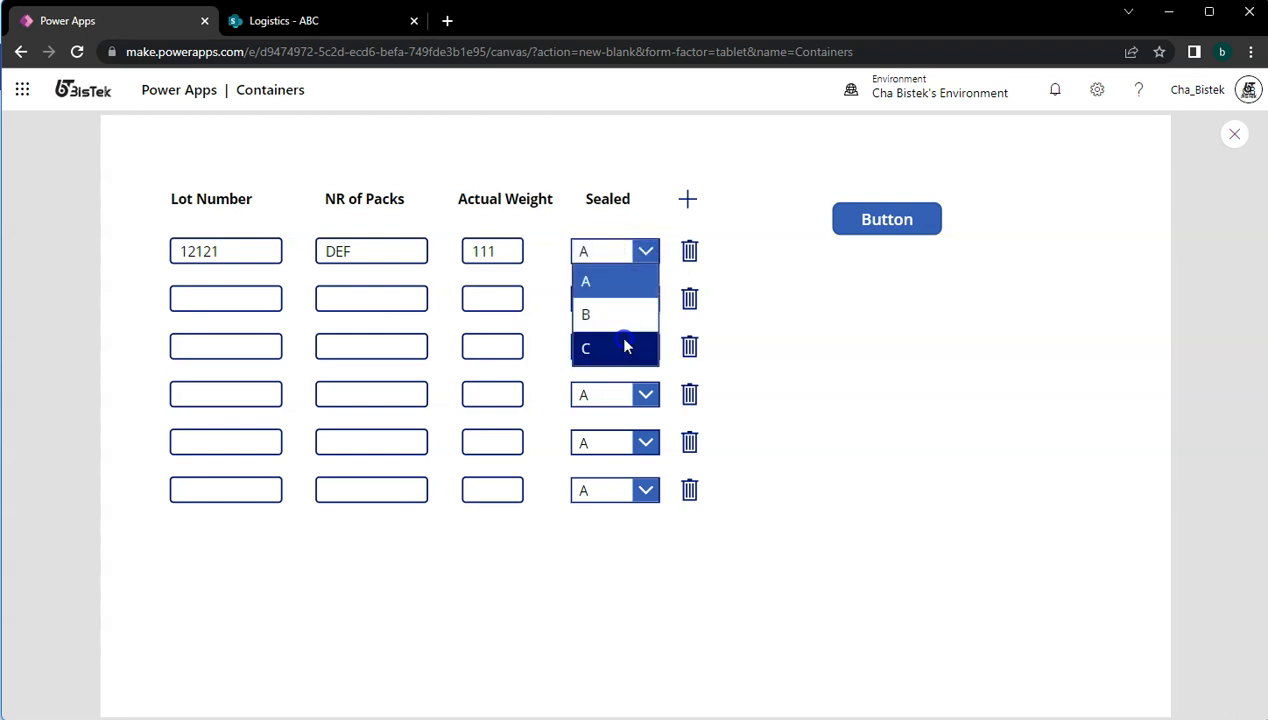
pyautogui.click(600, 348)
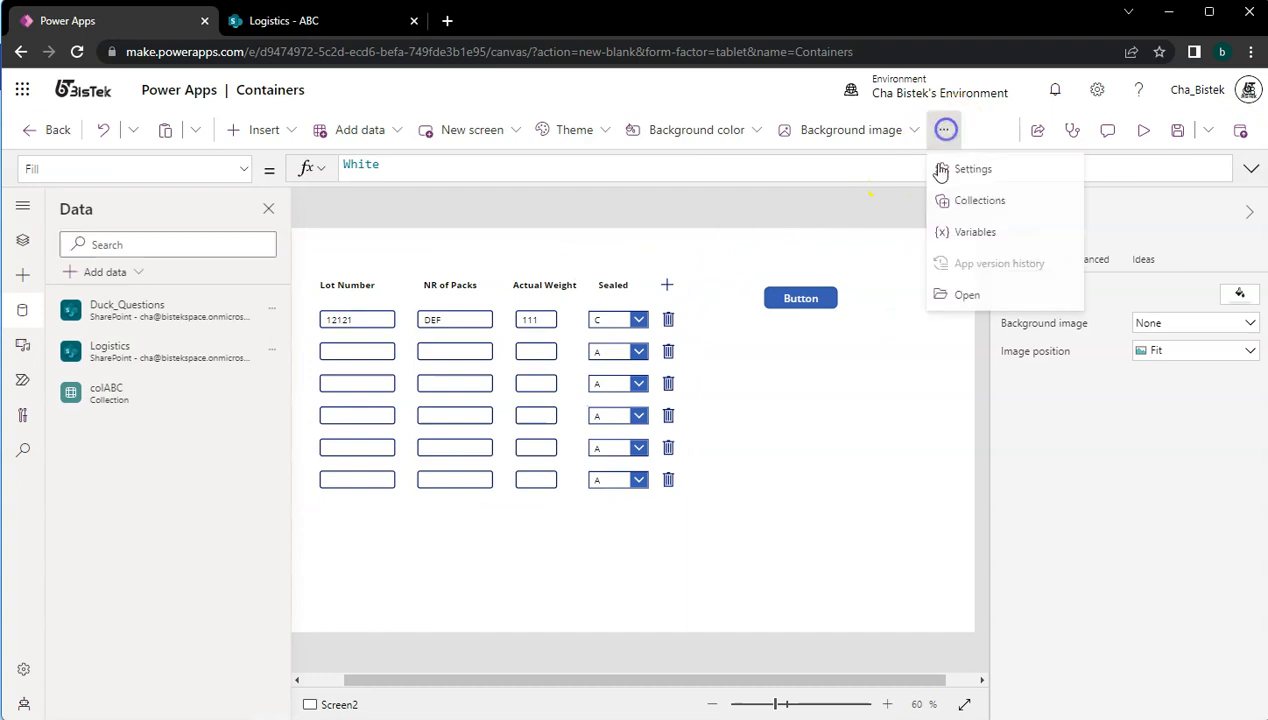
pyautogui.click(980, 200)
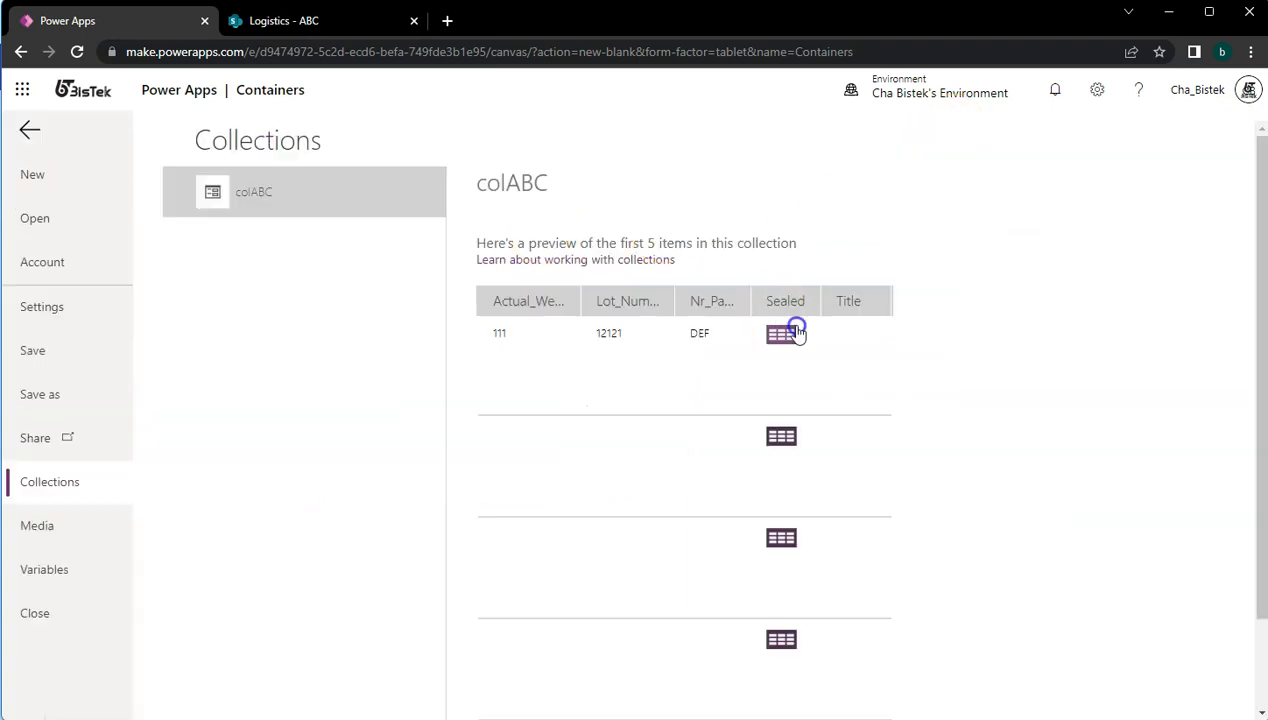
pyautogui.click(30, 128)
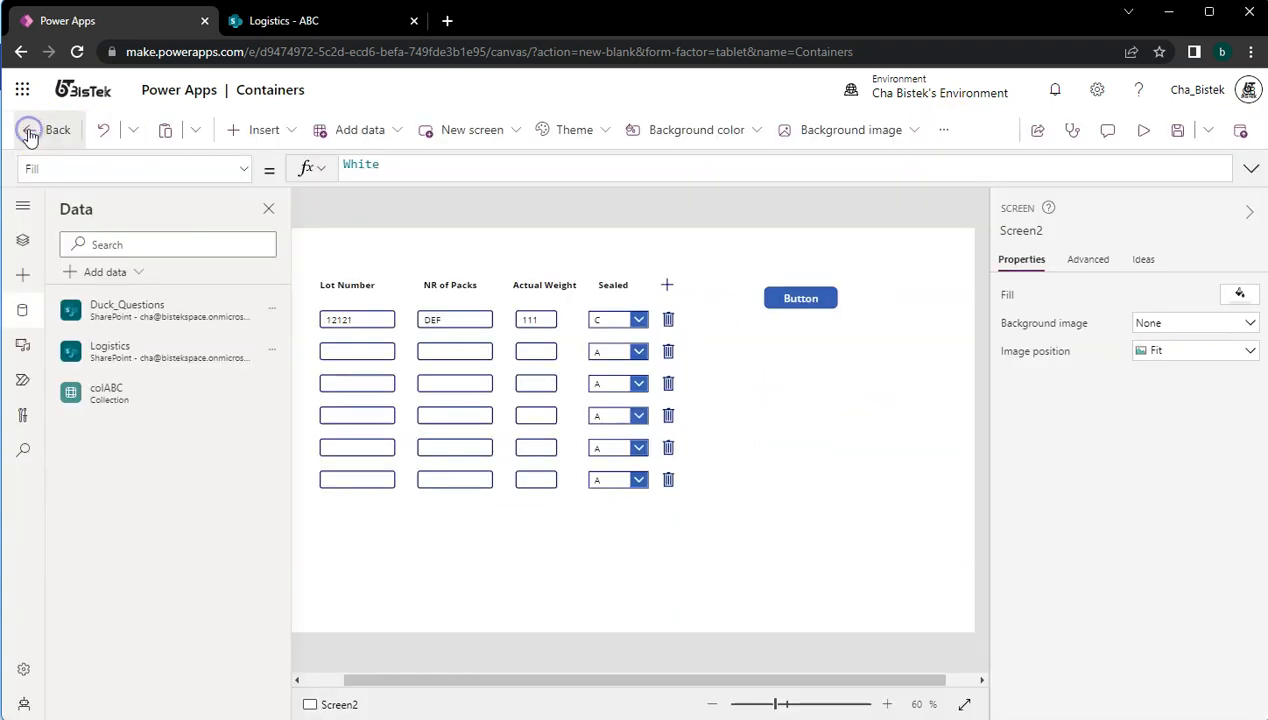
pyautogui.click(624, 324)
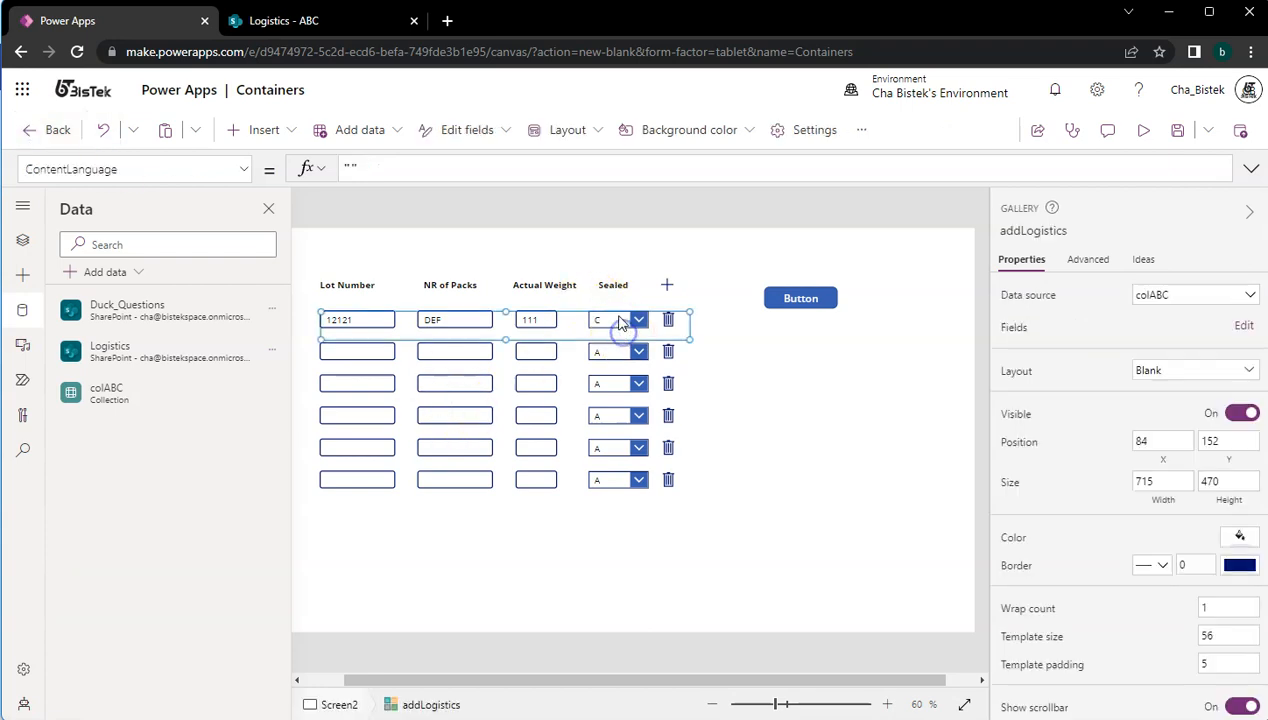
# - In the button's ForAll Patch, take Lot_Number from ThisRecord.Lot_Number instead of TextInput2.Text
pyautogui.click(624, 320)
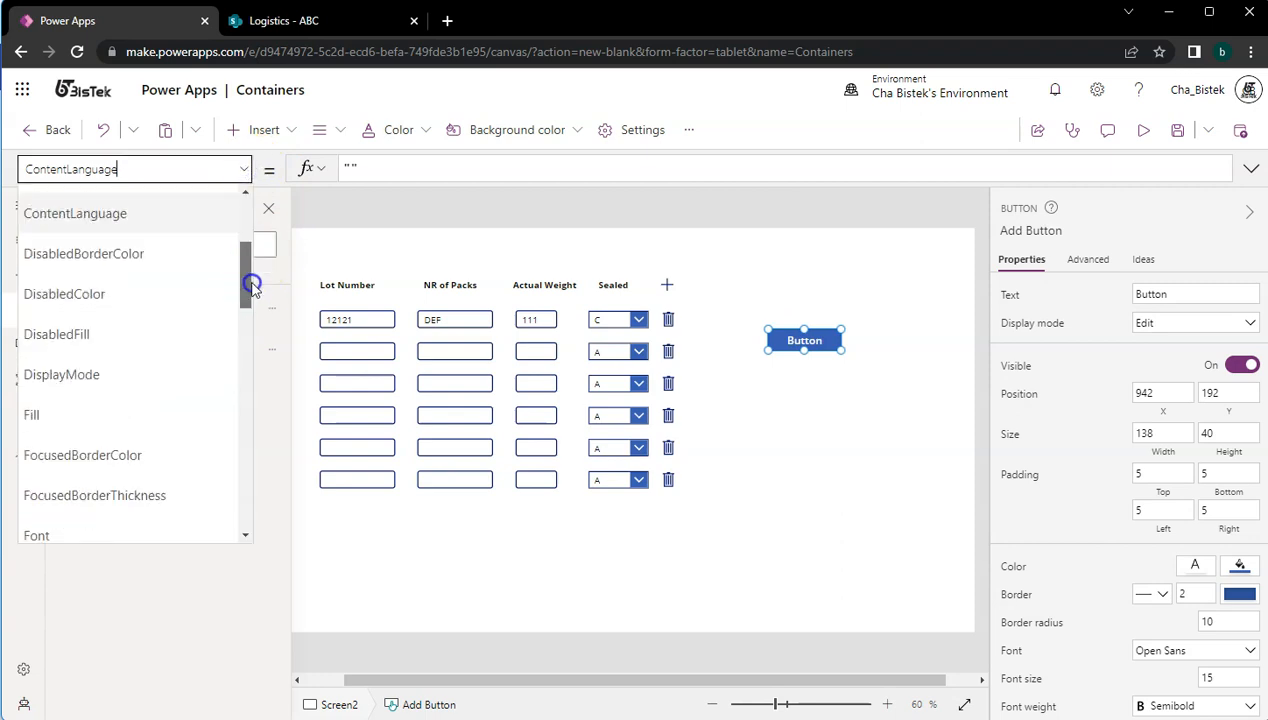
pyautogui.scroll(-3)
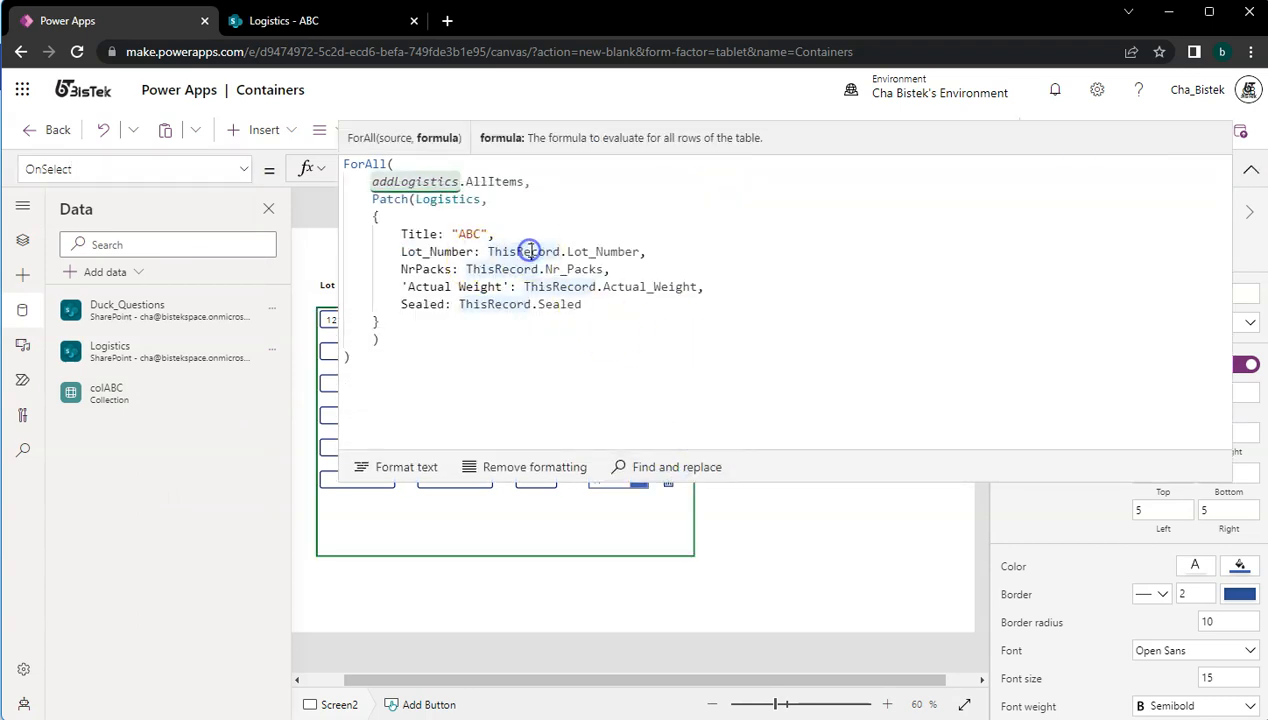
pyautogui.doubleClick(524, 252)
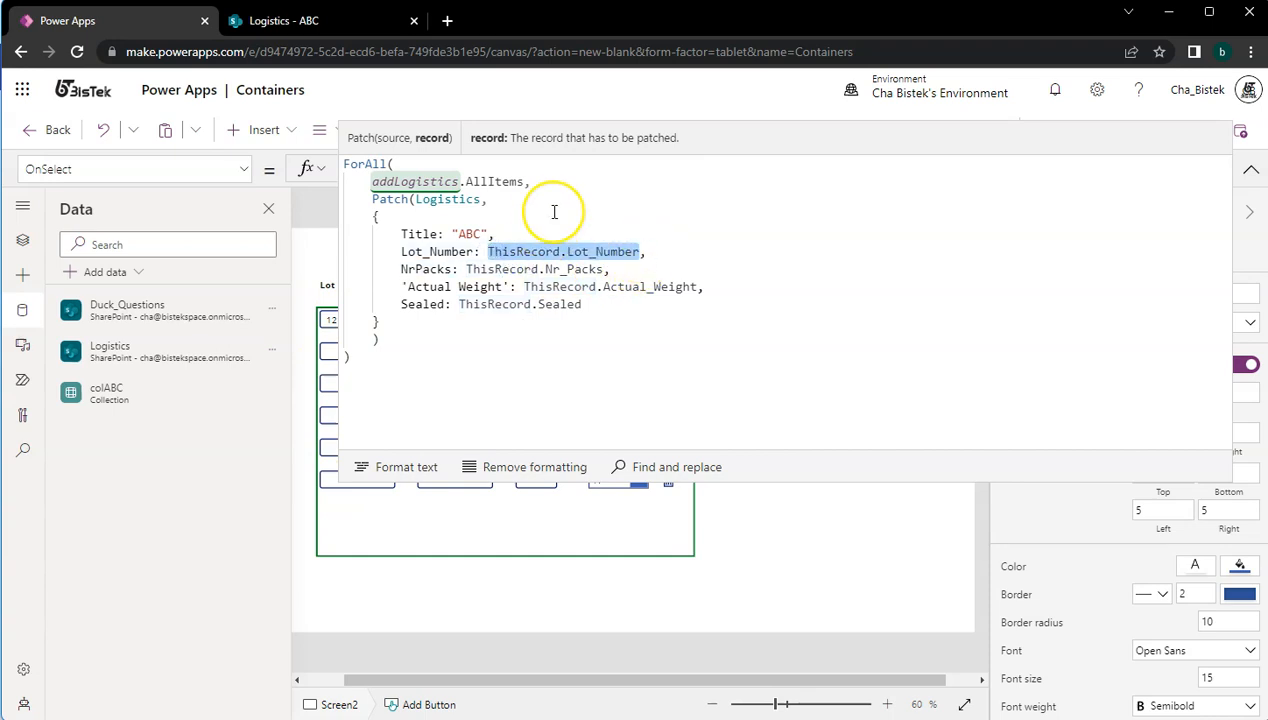
pyautogui.write('TextInput2')
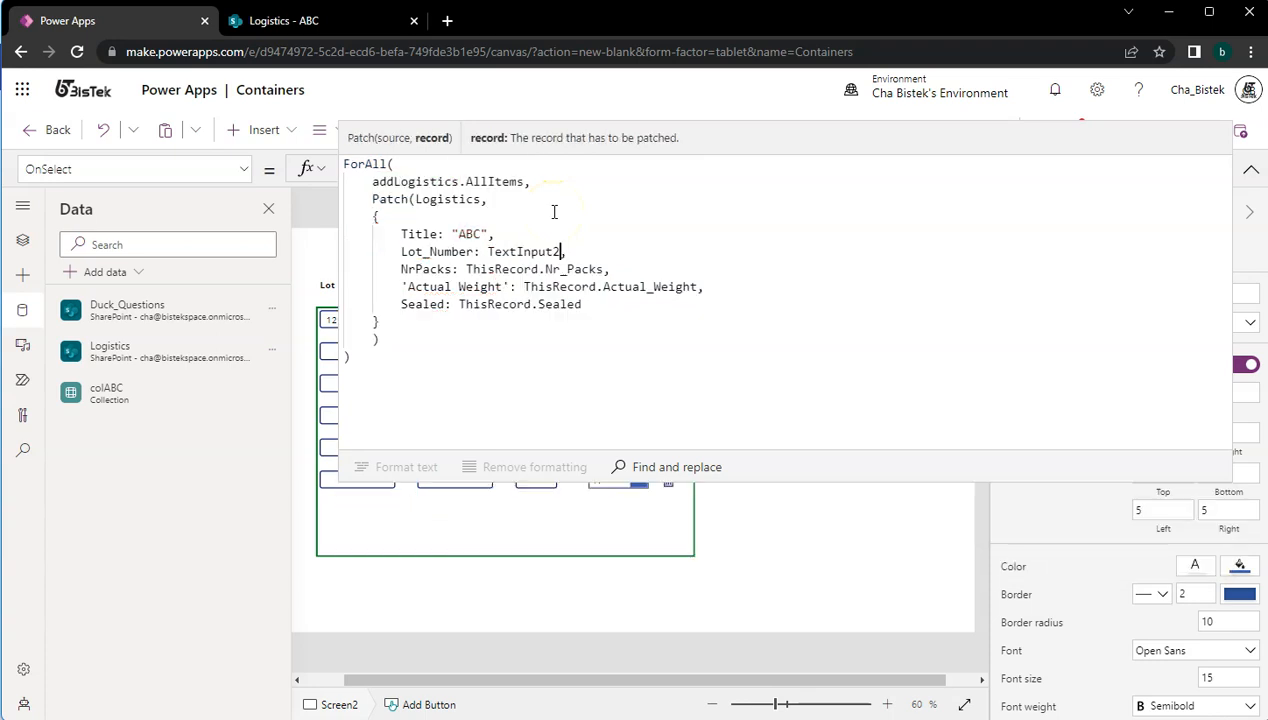
pyautogui.write('.Text')
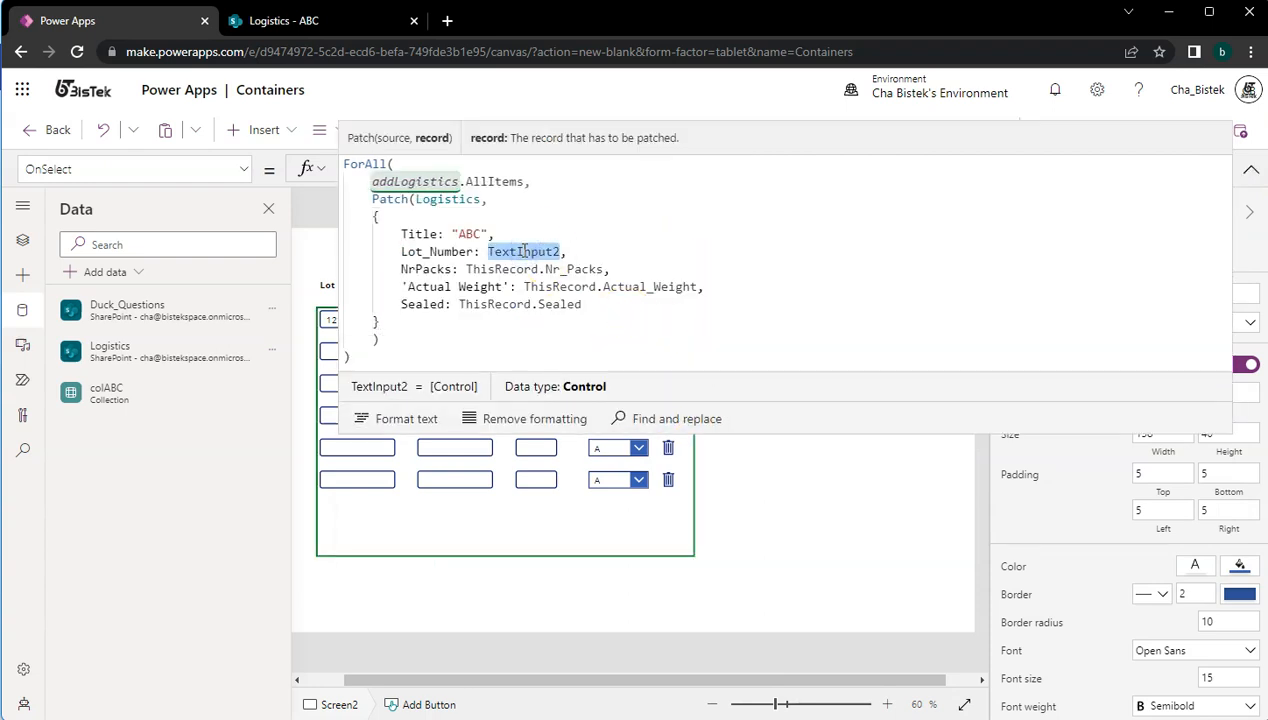
pyautogui.press('Delete')
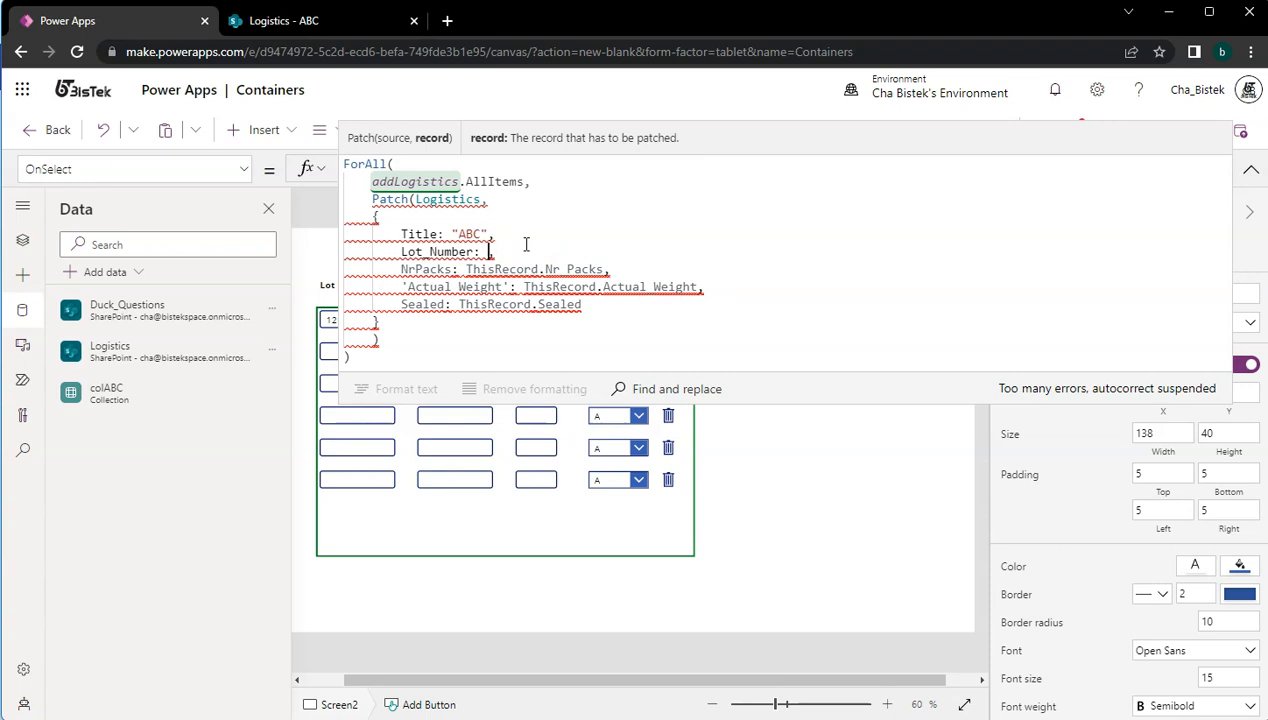
pyautogui.write('This')
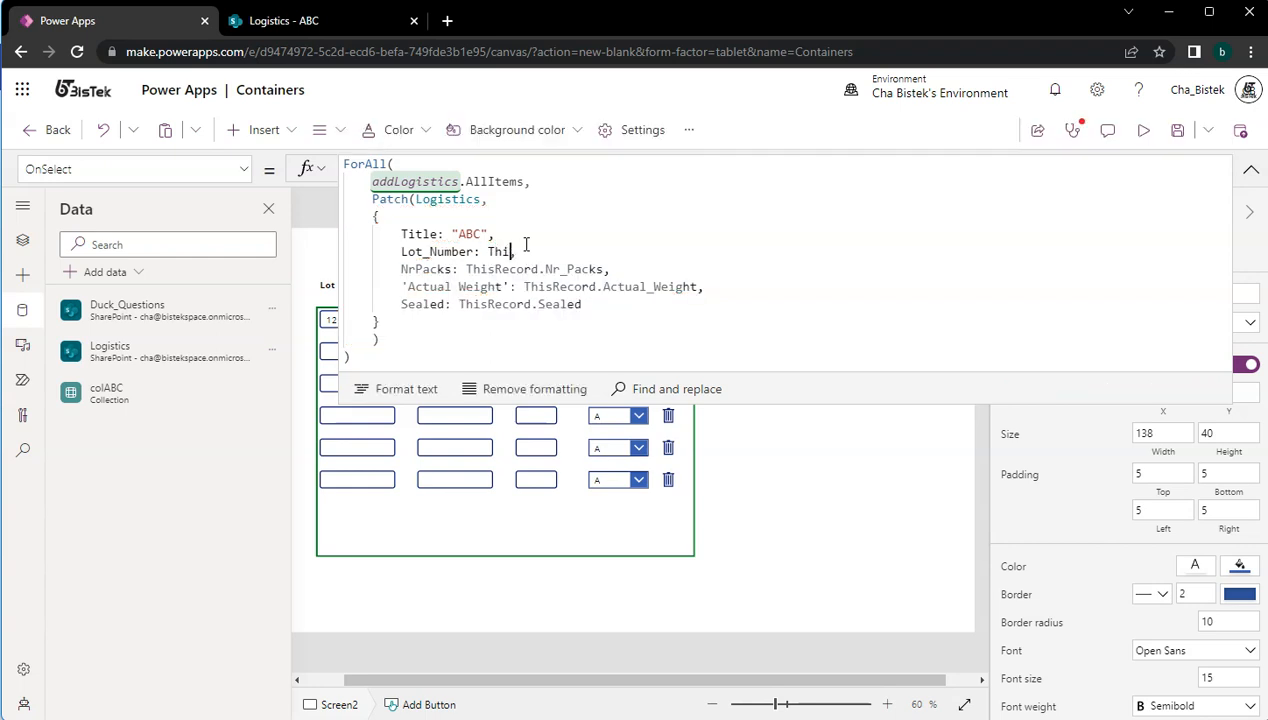
pyautogui.write('sReecord')
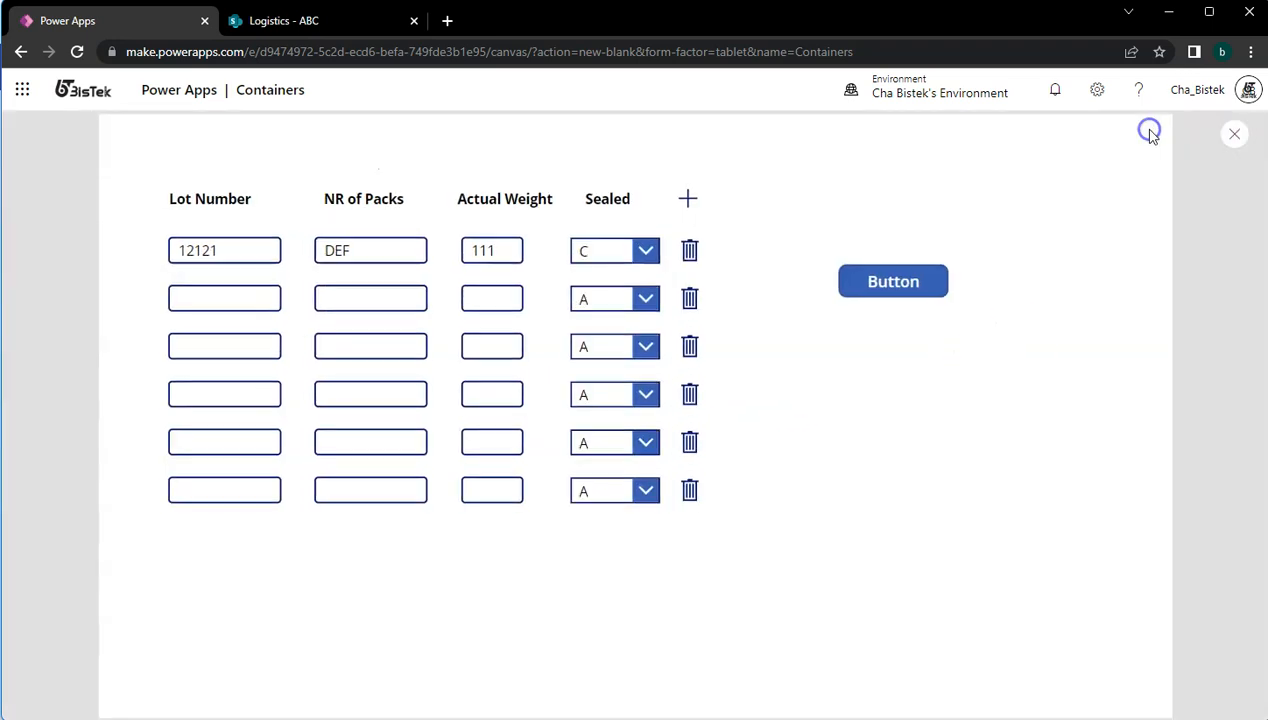
# - Run the button to patch the gallery rows (12121, DEF, 111, C) into the Logistics list
pyautogui.click(370, 346)
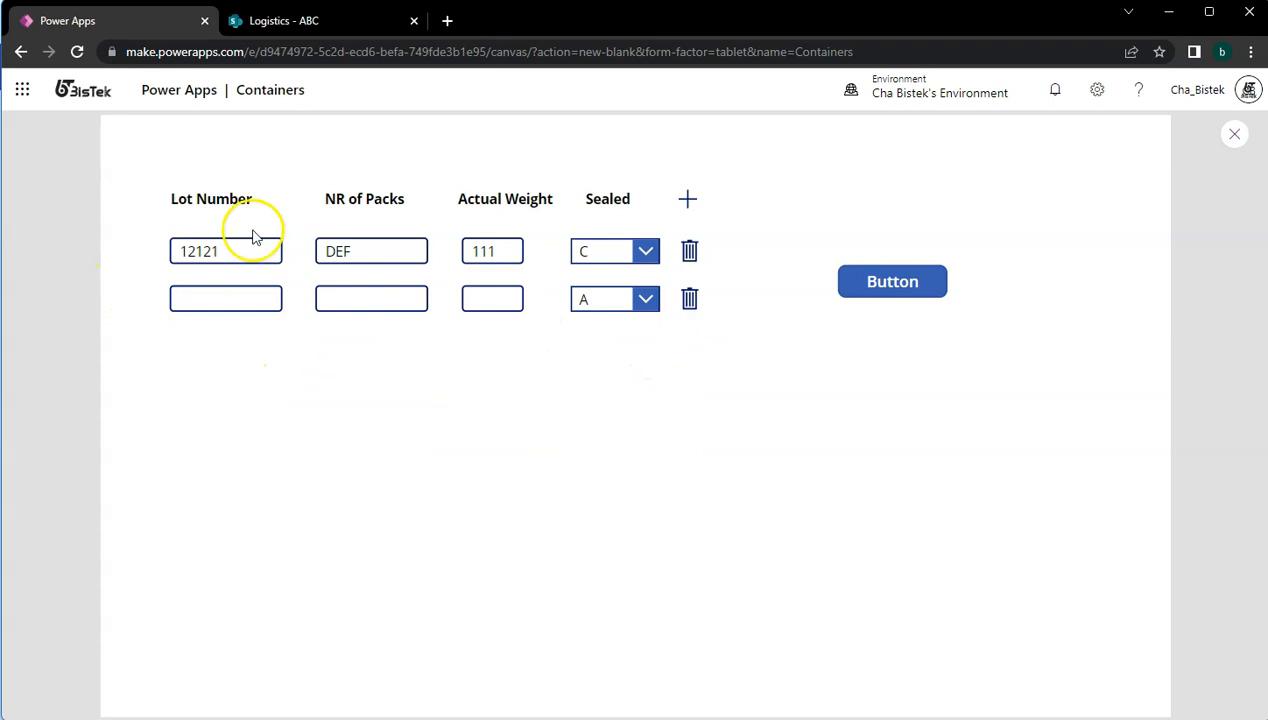
pyautogui.moveTo(448, 318)
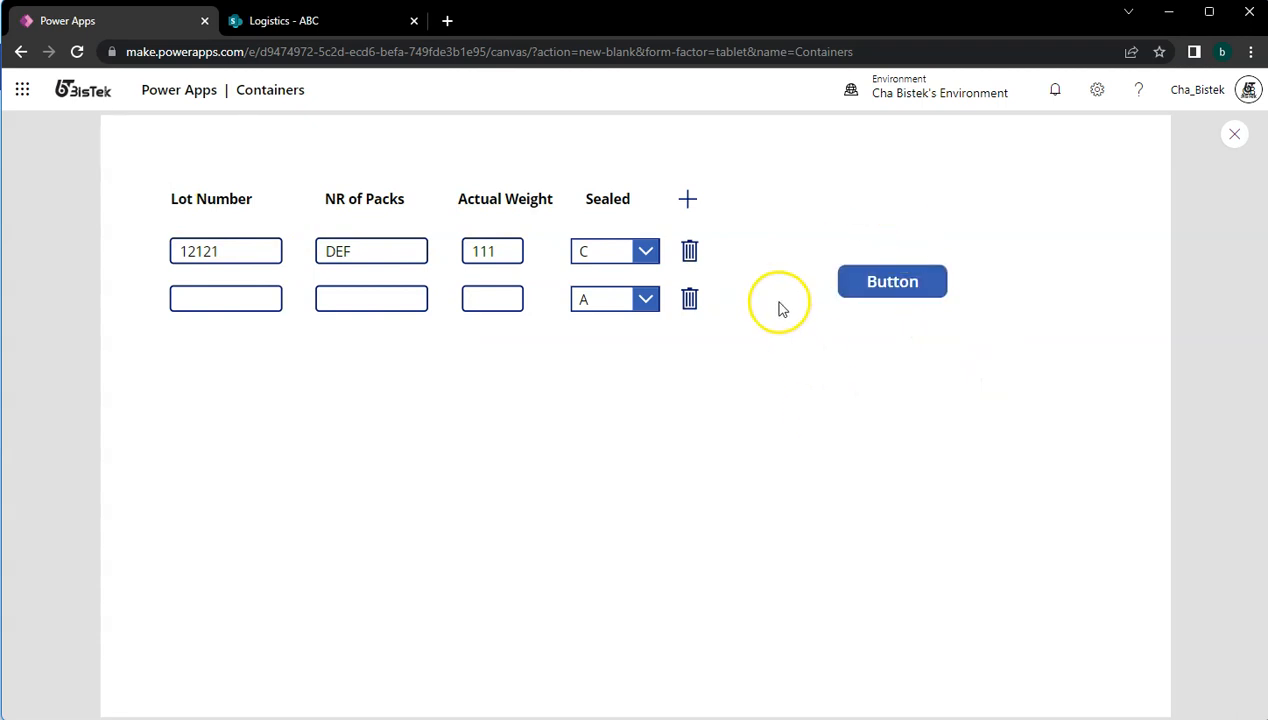
pyautogui.click(310, 20)
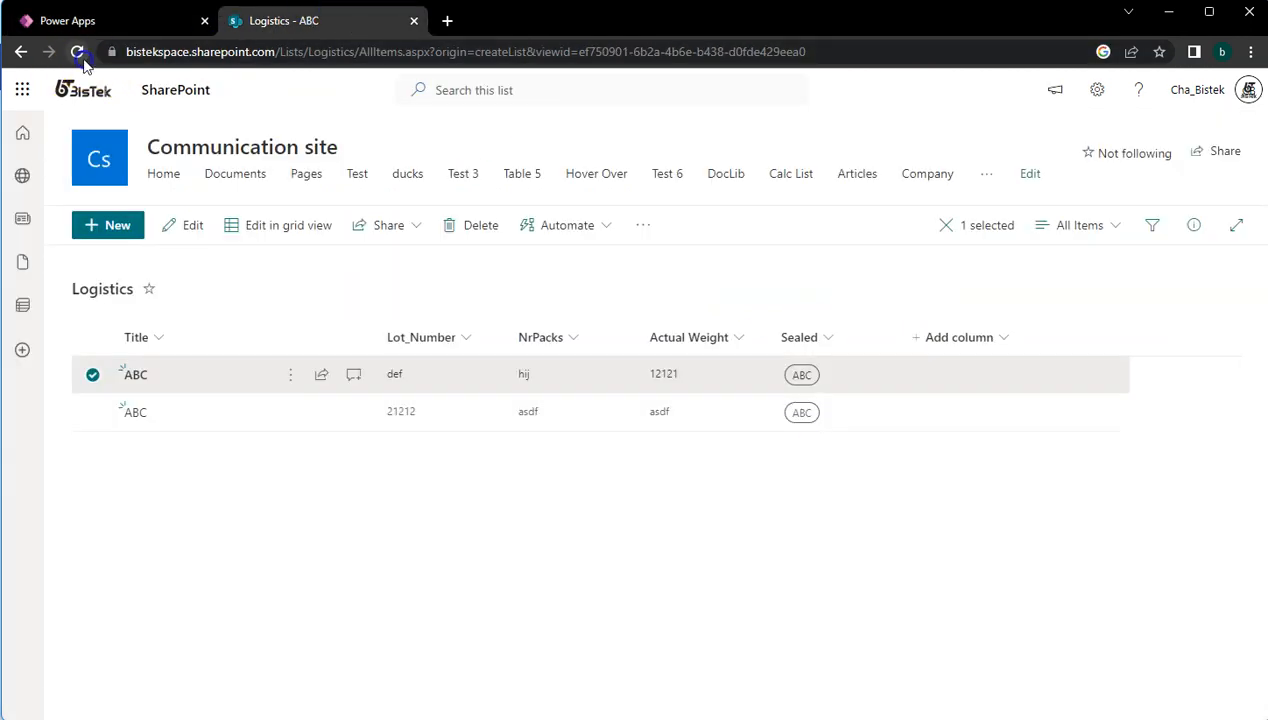
# - Refresh the SharePoint Logistics list to show the new ABC items, then return to the app
pyautogui.click(76, 54)
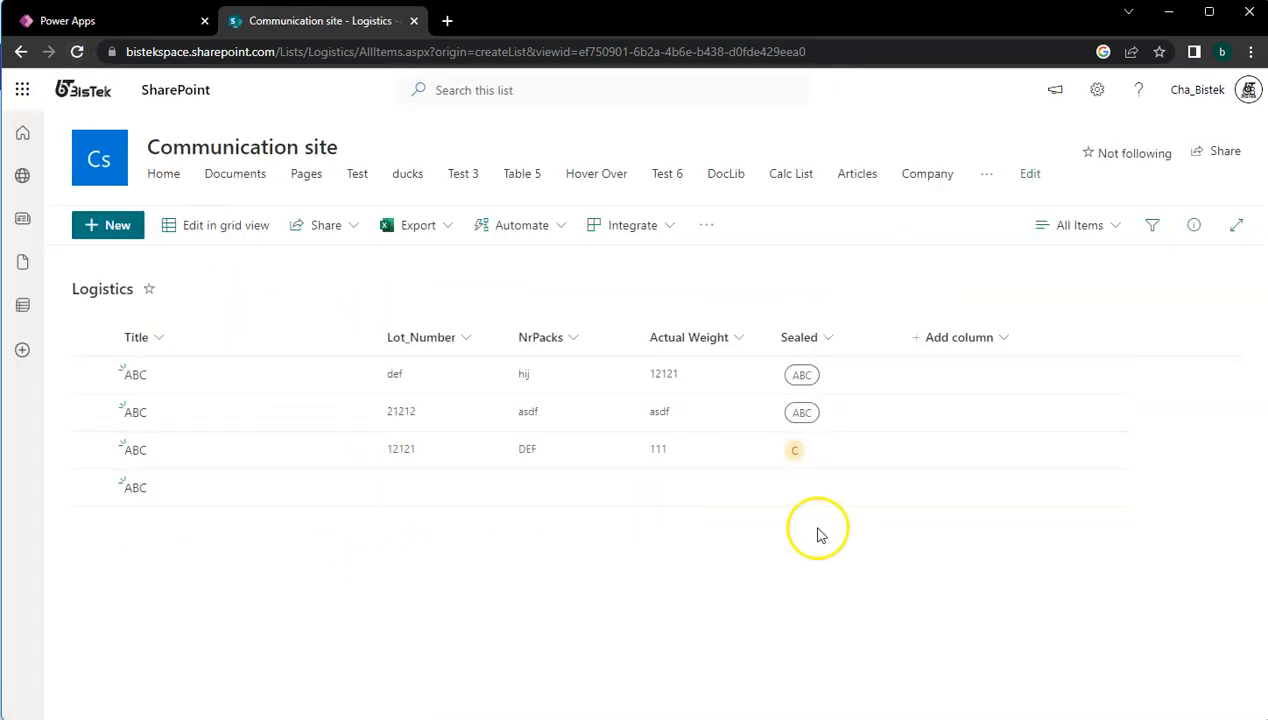
pyautogui.moveTo(168, 488)
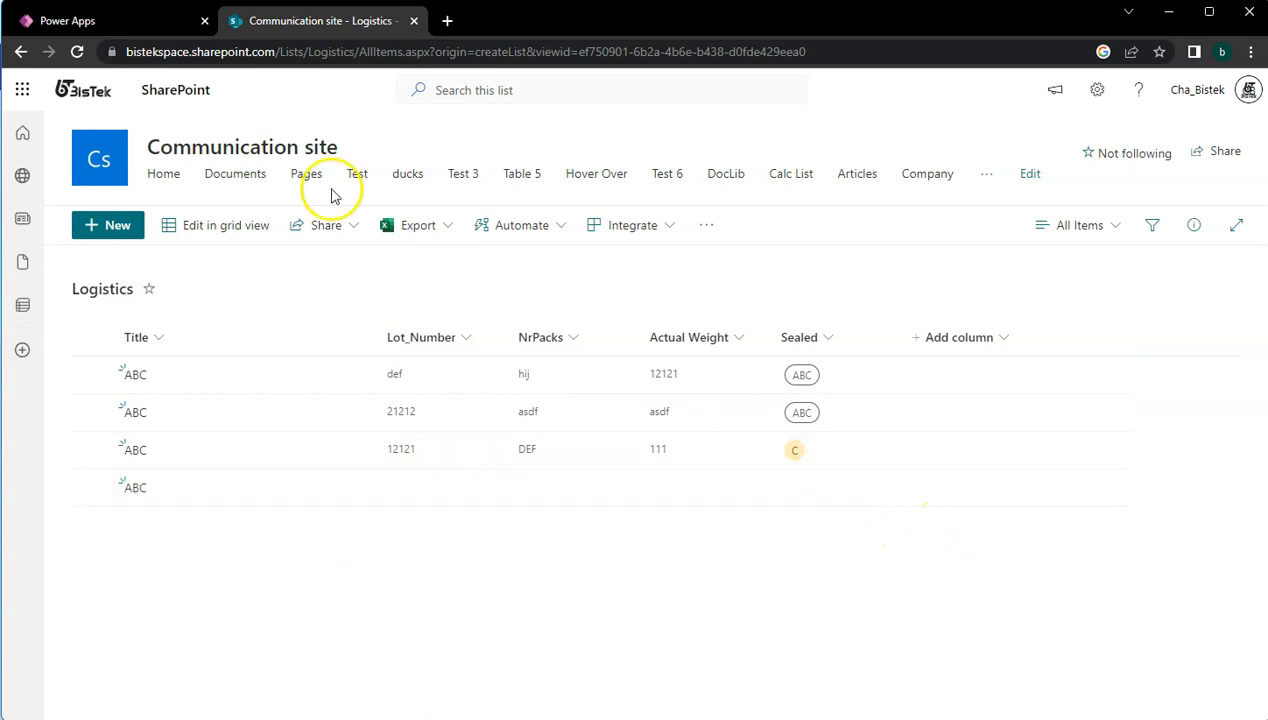
pyautogui.click(100, 20)
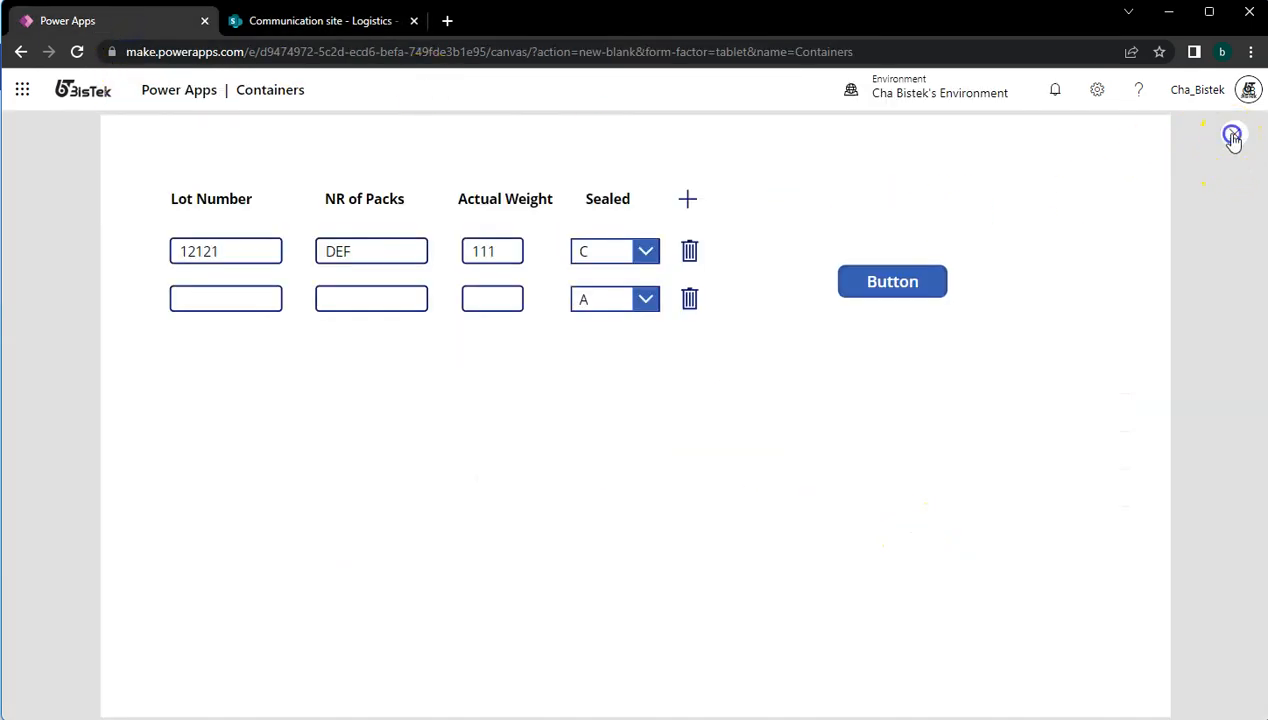
# - Append Clear(colABC); to the button's OnSelect after the ForAll Patch
pyautogui.click(1232, 136)
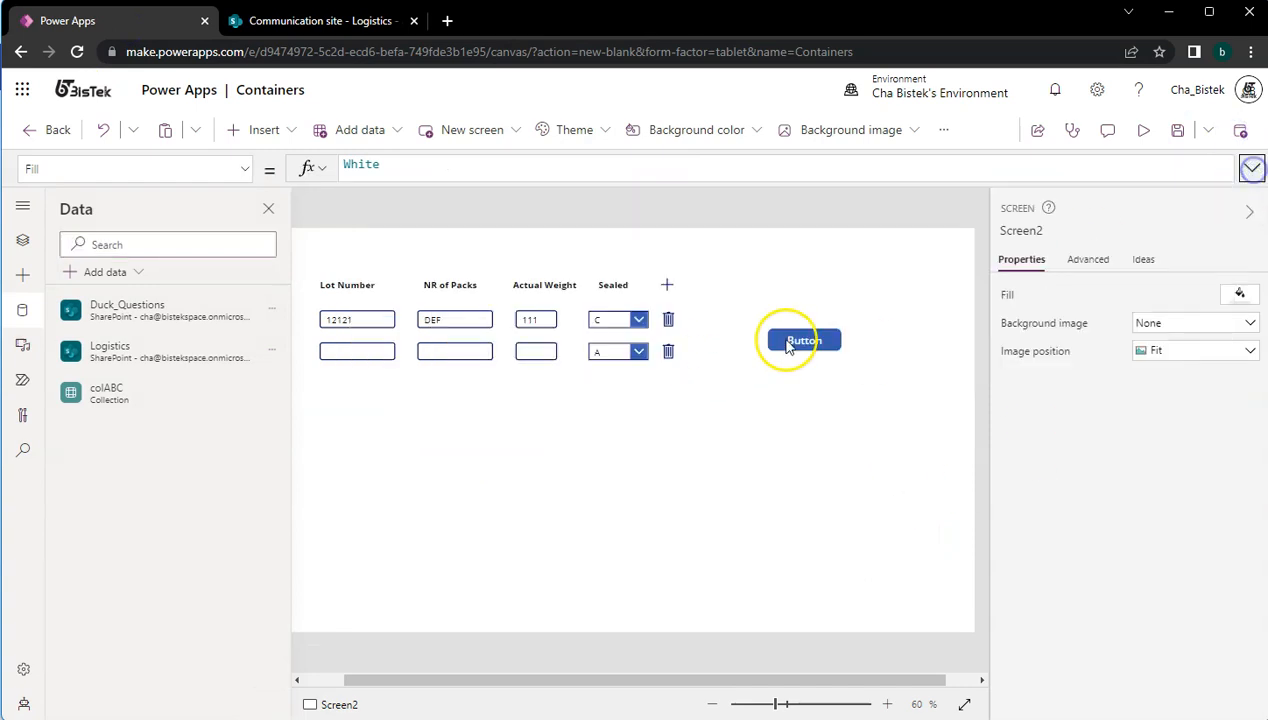
pyautogui.click(802, 340)
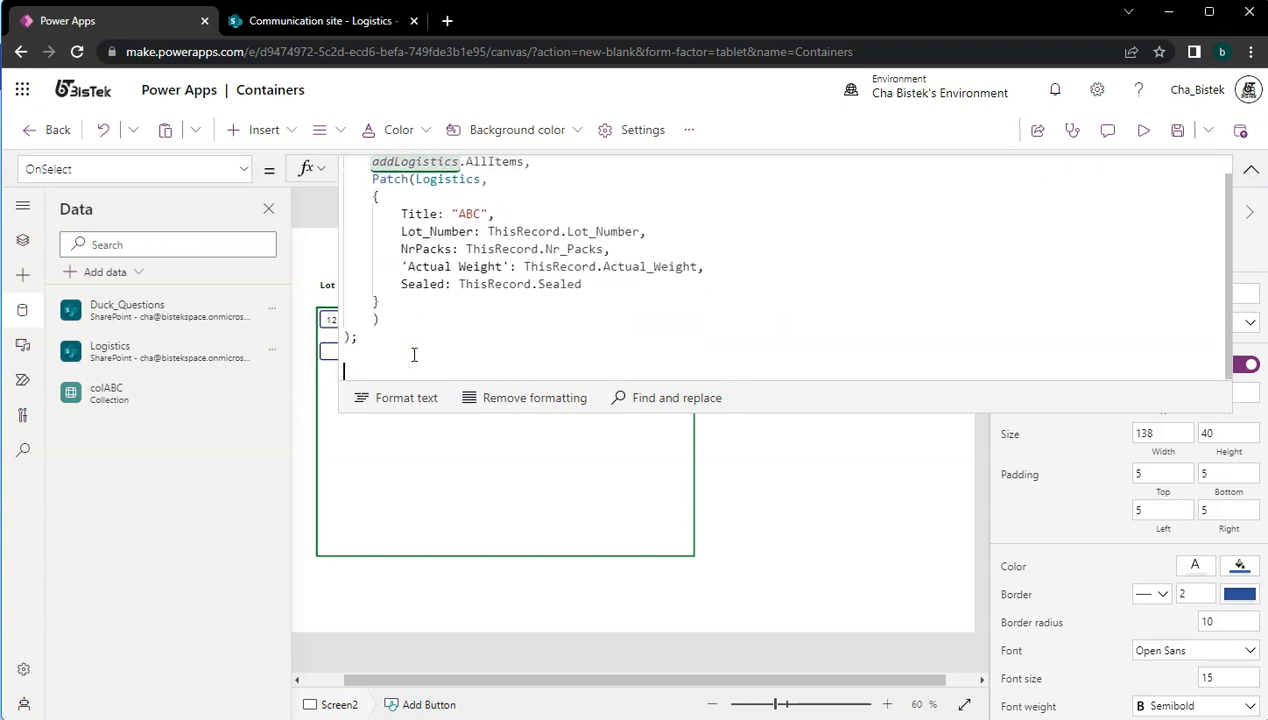
pyautogui.write('Clear(co')
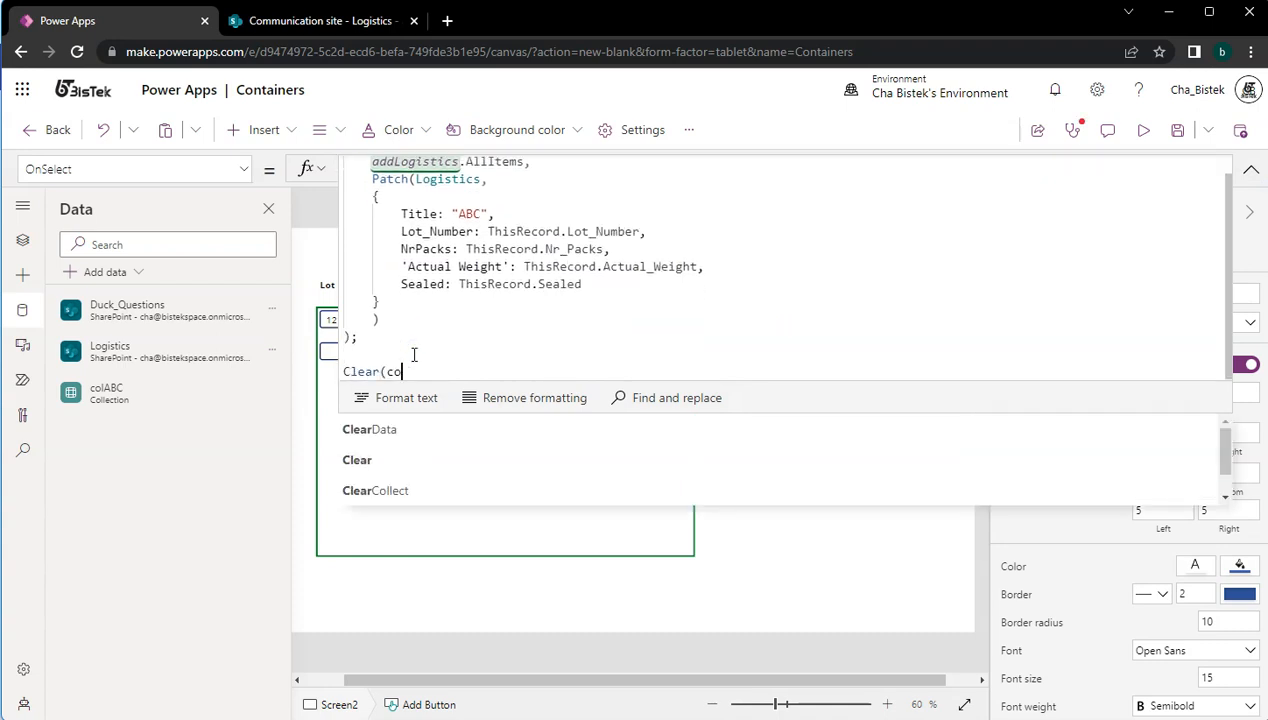
pyautogui.write('lABC);')
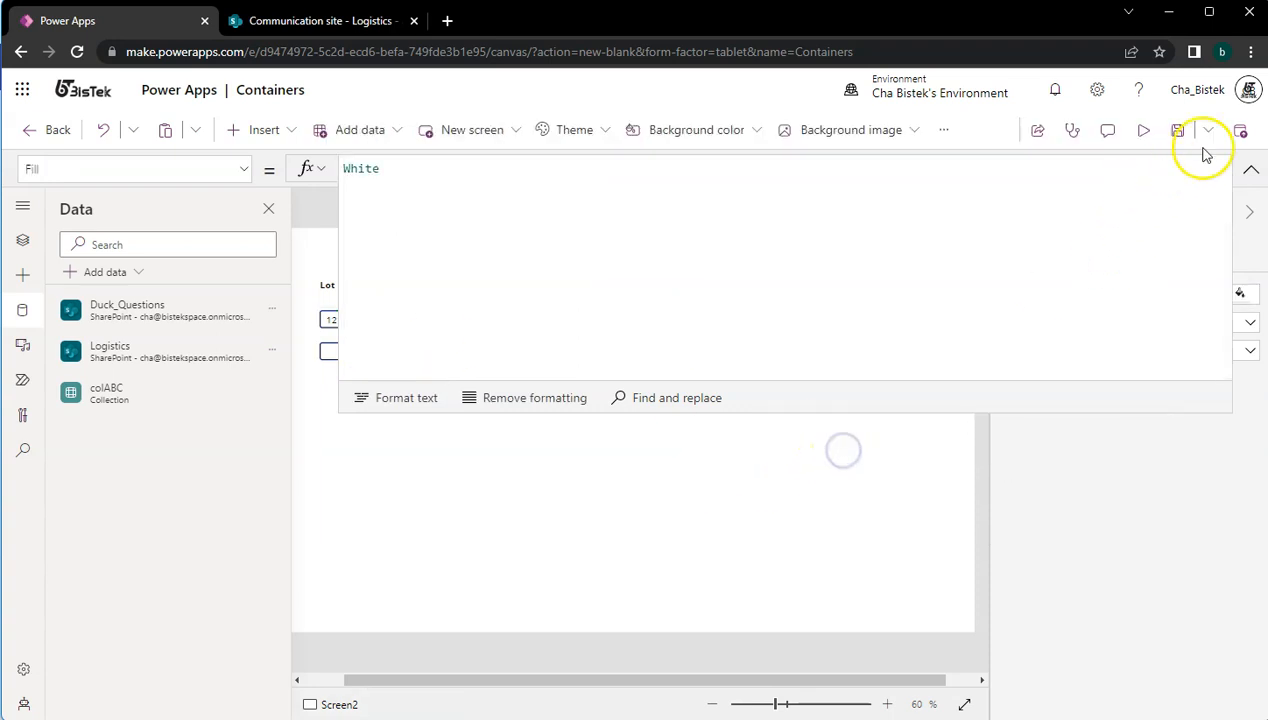
# - In preview, remove the old 12121 row, enter rows 123 and 456, and submit them with the button
pyautogui.click(1140, 130)
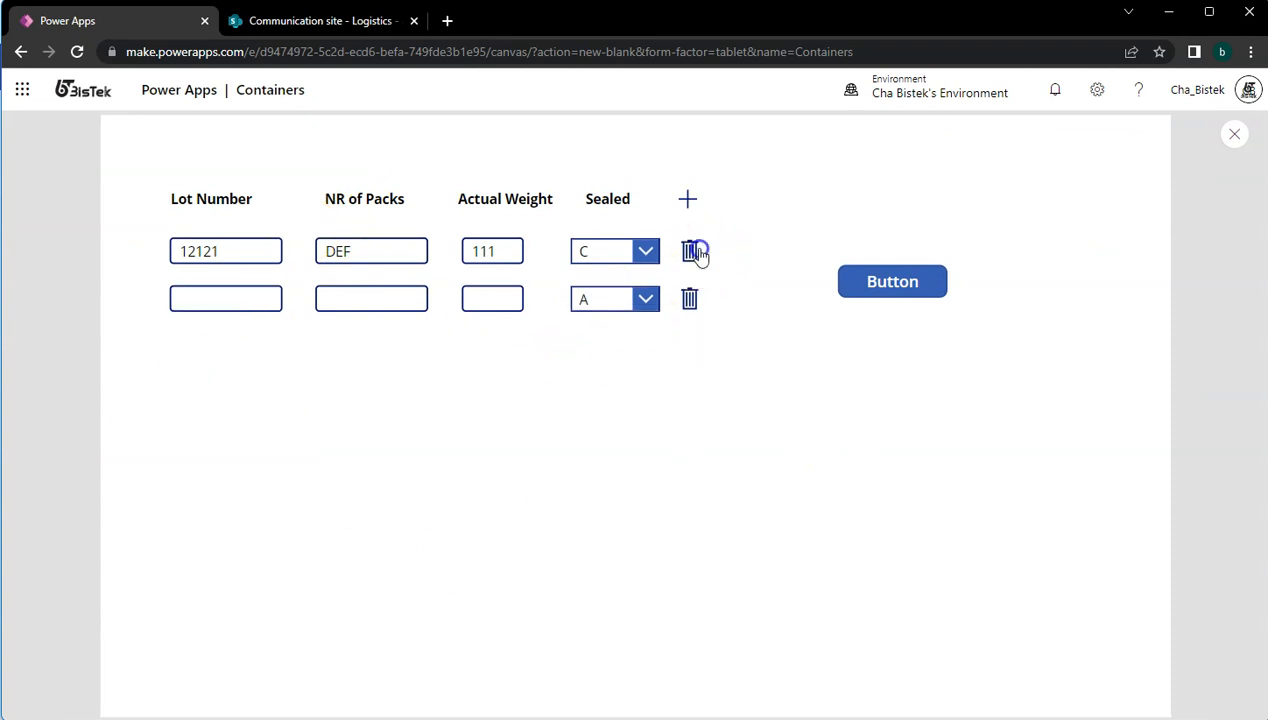
pyautogui.click(692, 252)
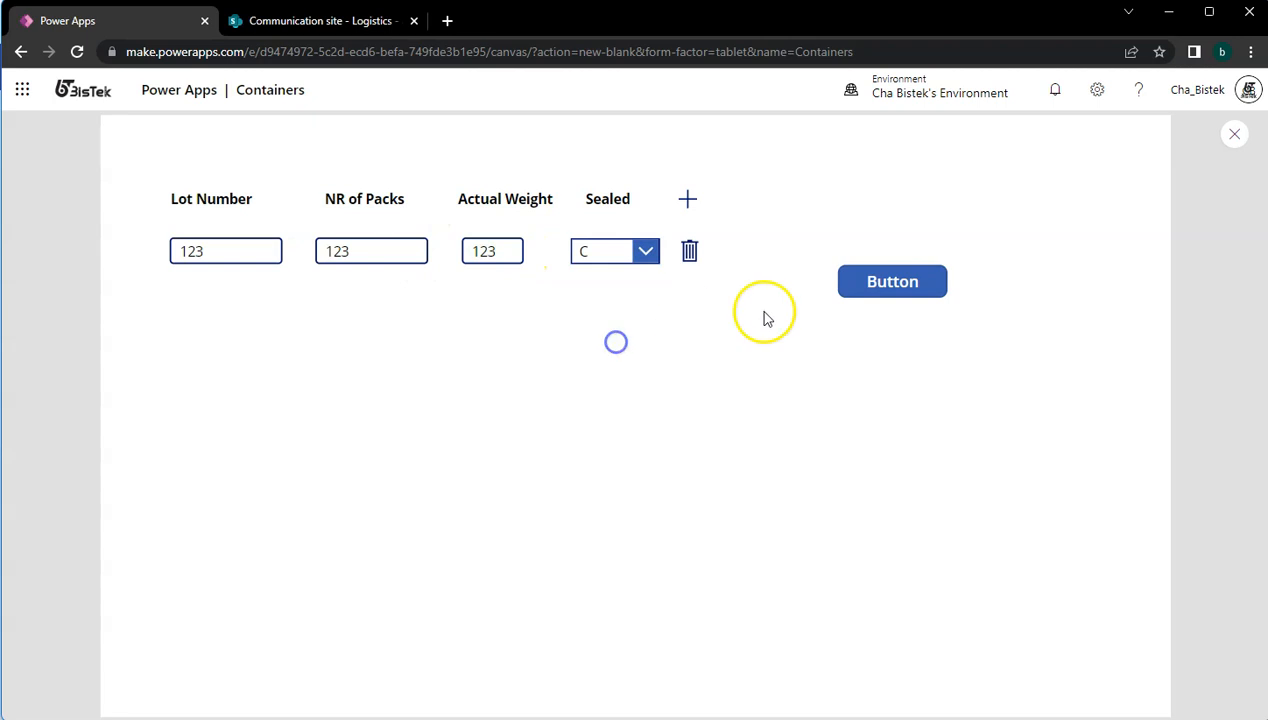
pyautogui.click(686, 198)
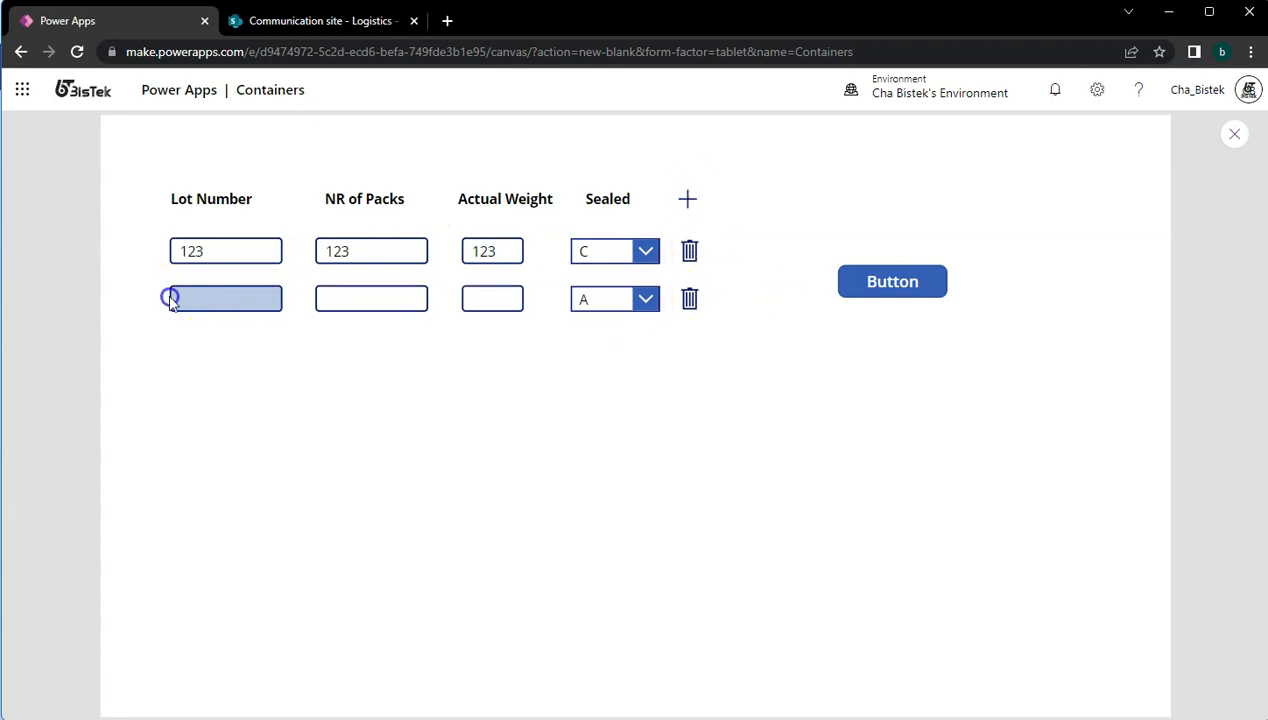
pyautogui.write('456')
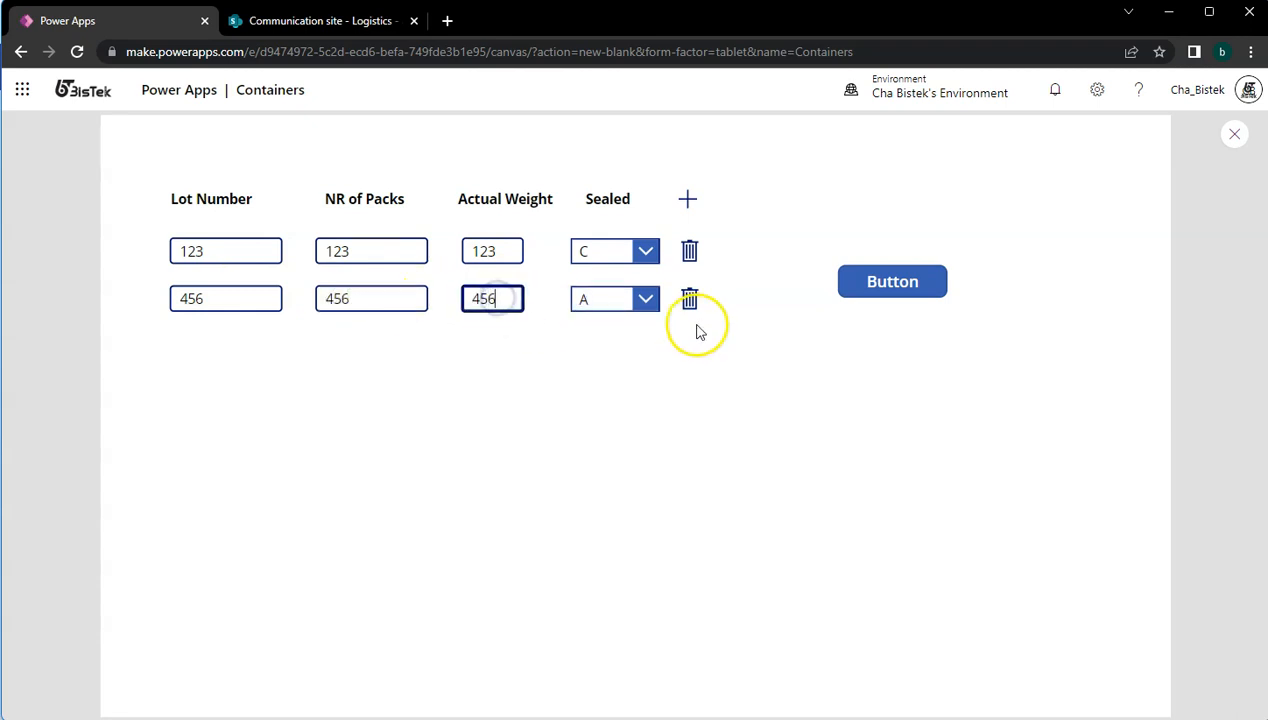
pyautogui.click(892, 284)
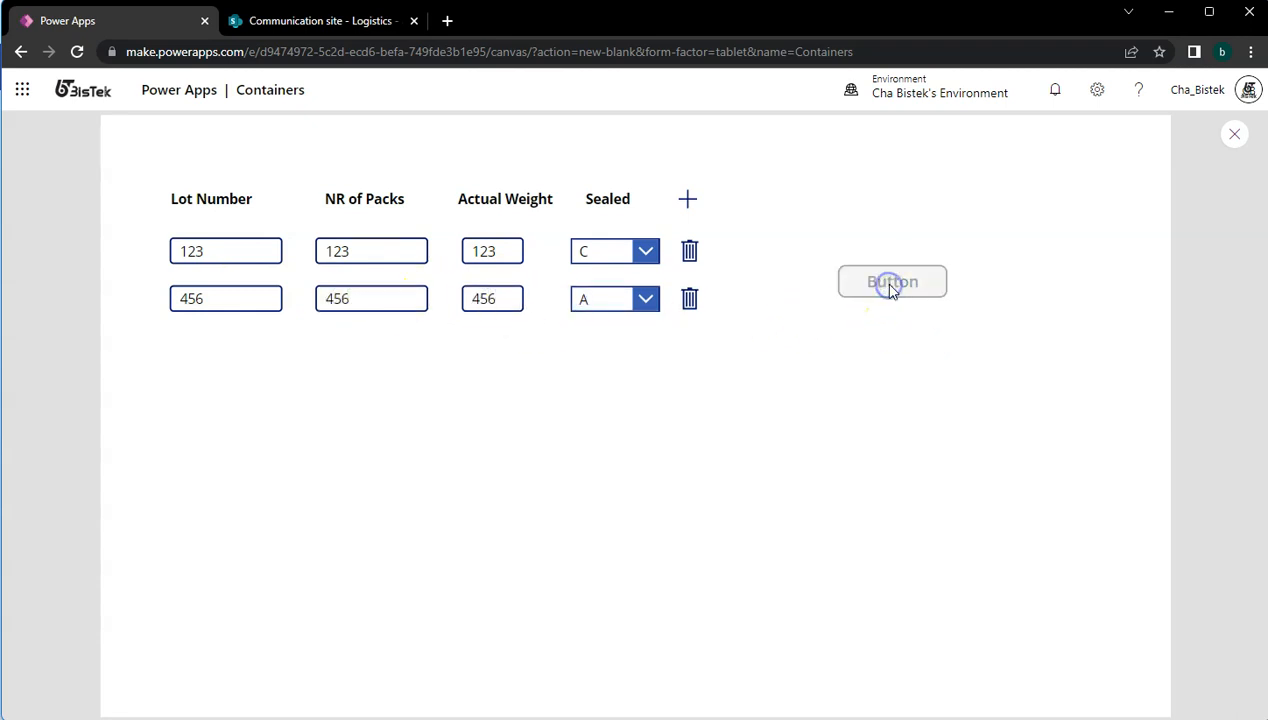
pyautogui.click(892, 280)
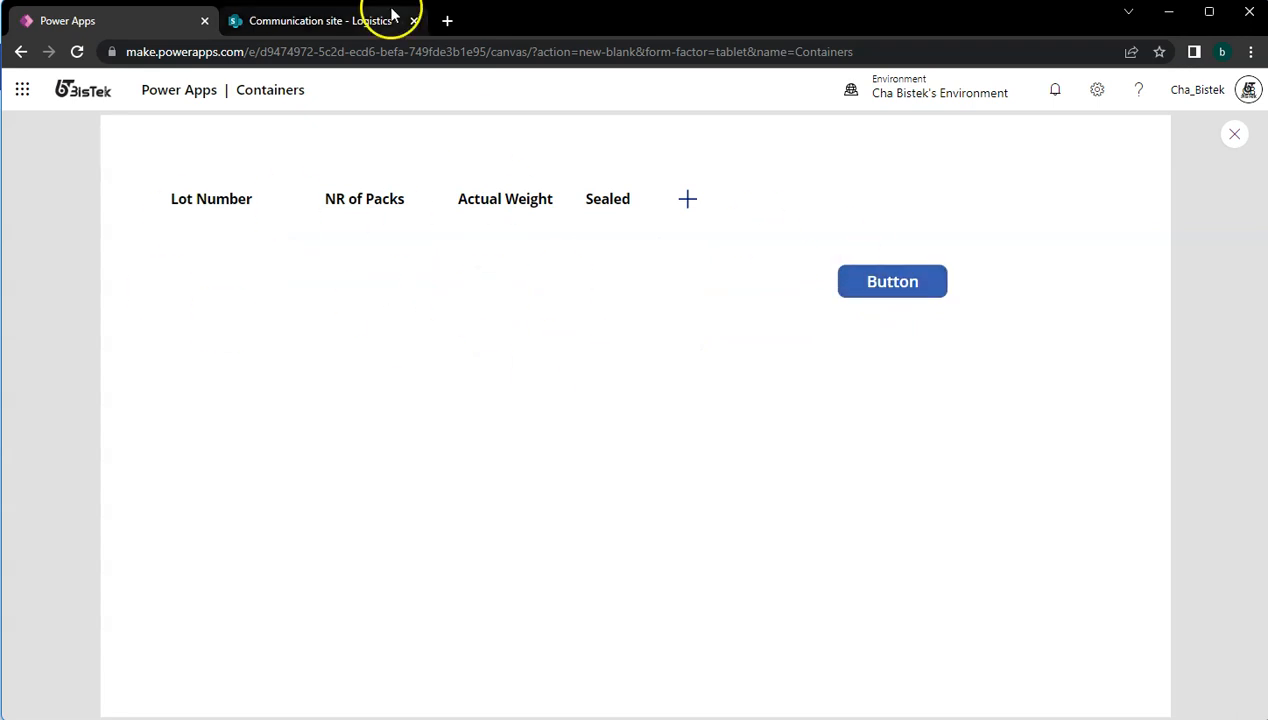
# - Refresh the SharePoint Logistics list to show the new 123 and 456 items
pyautogui.click(320, 20)
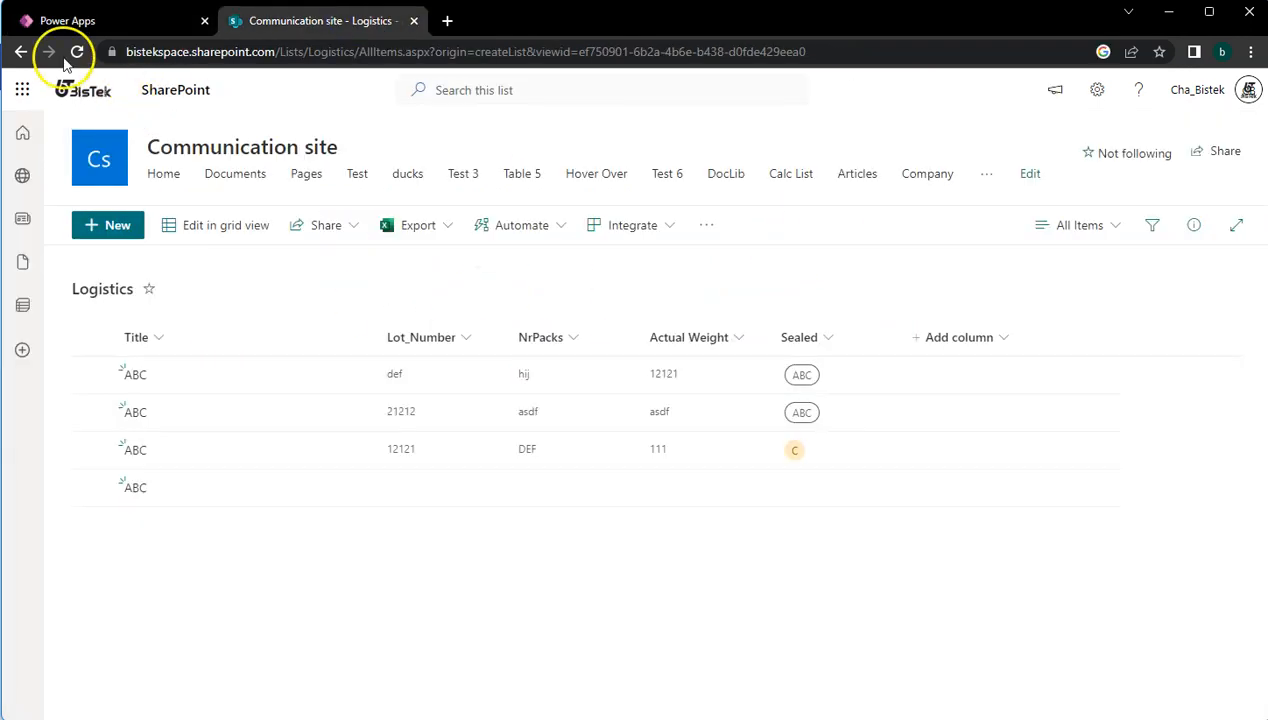
pyautogui.click(64, 54)
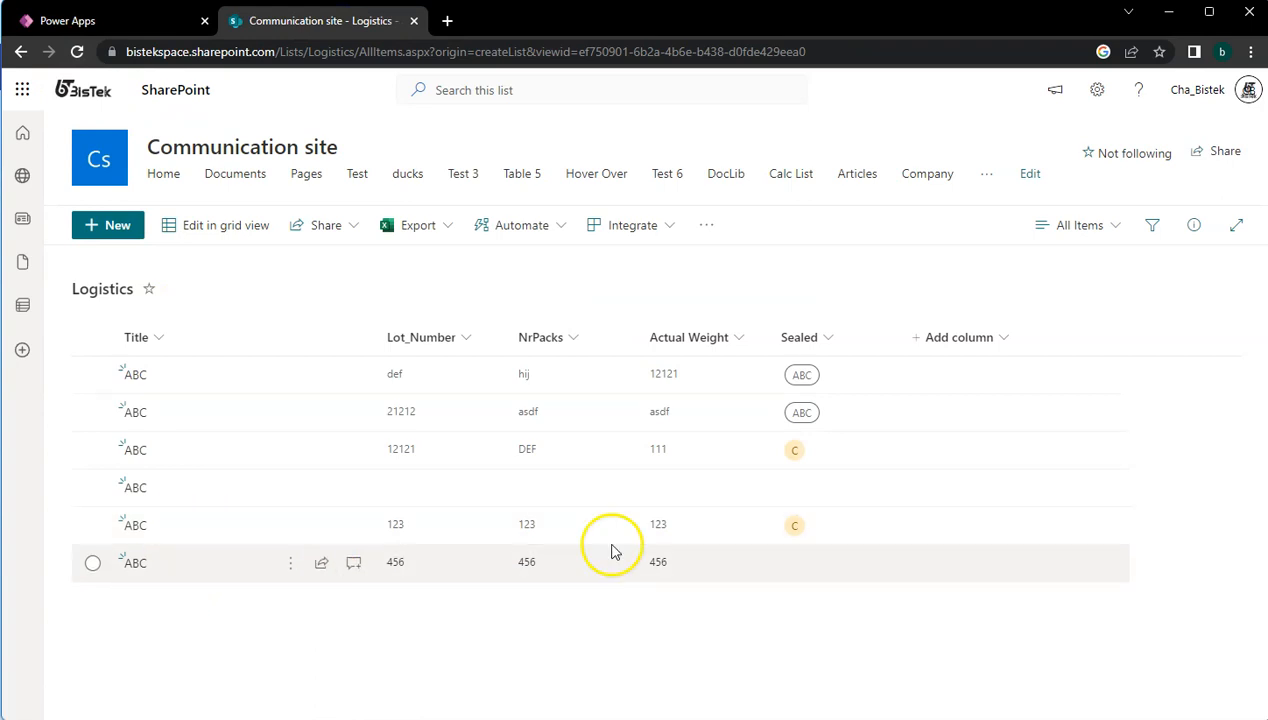